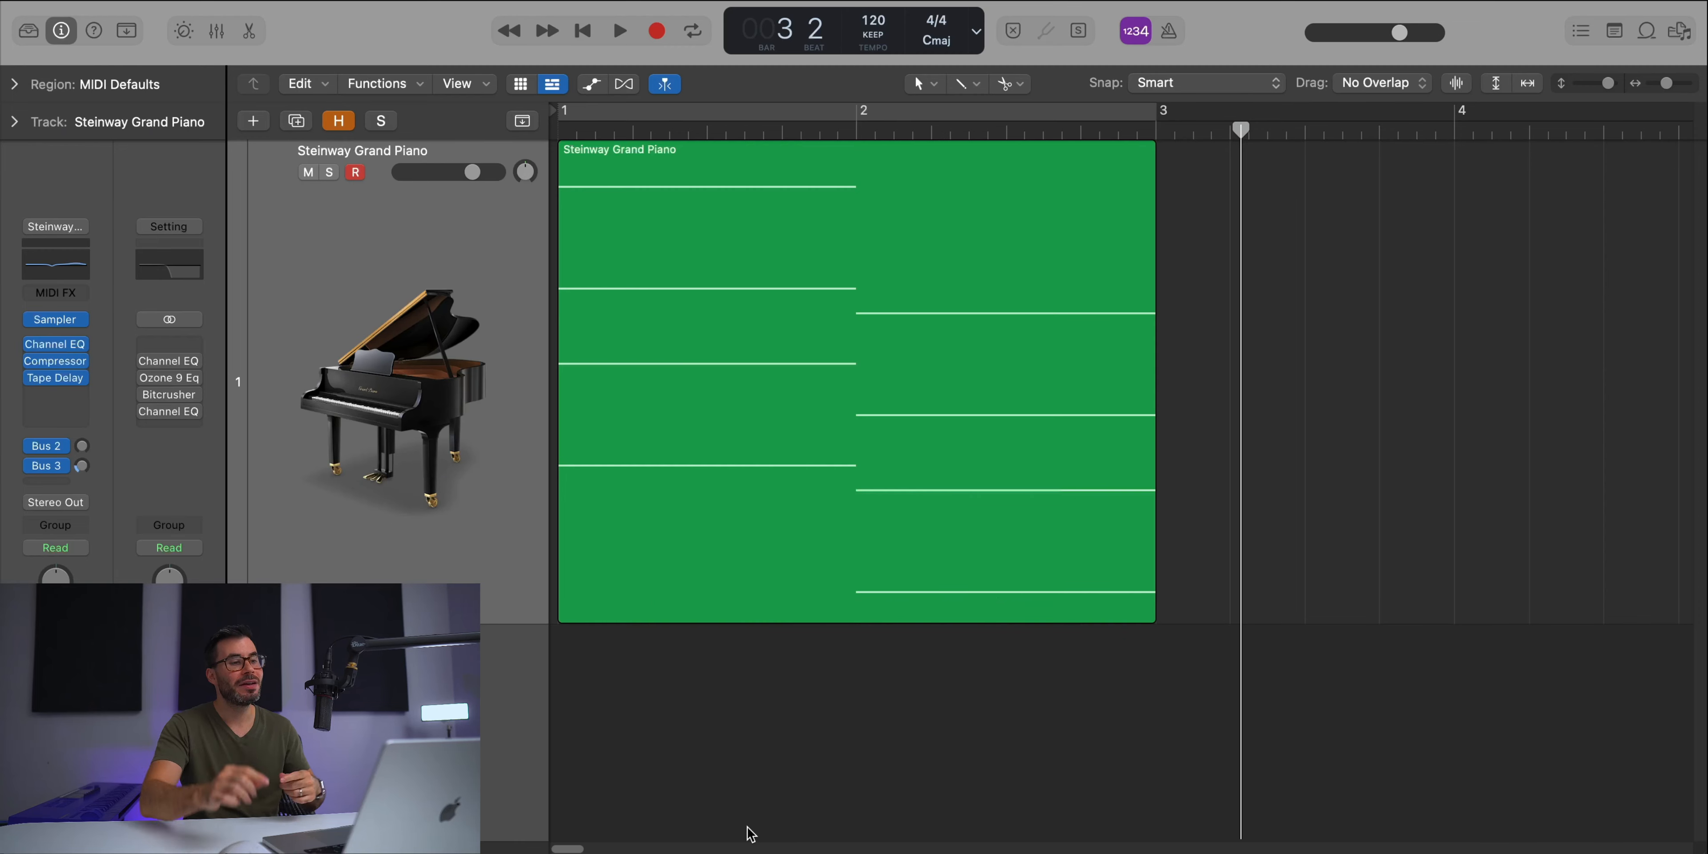
Step: Stop the piano chord and return the playhead to bar 1
left_click(581, 30)
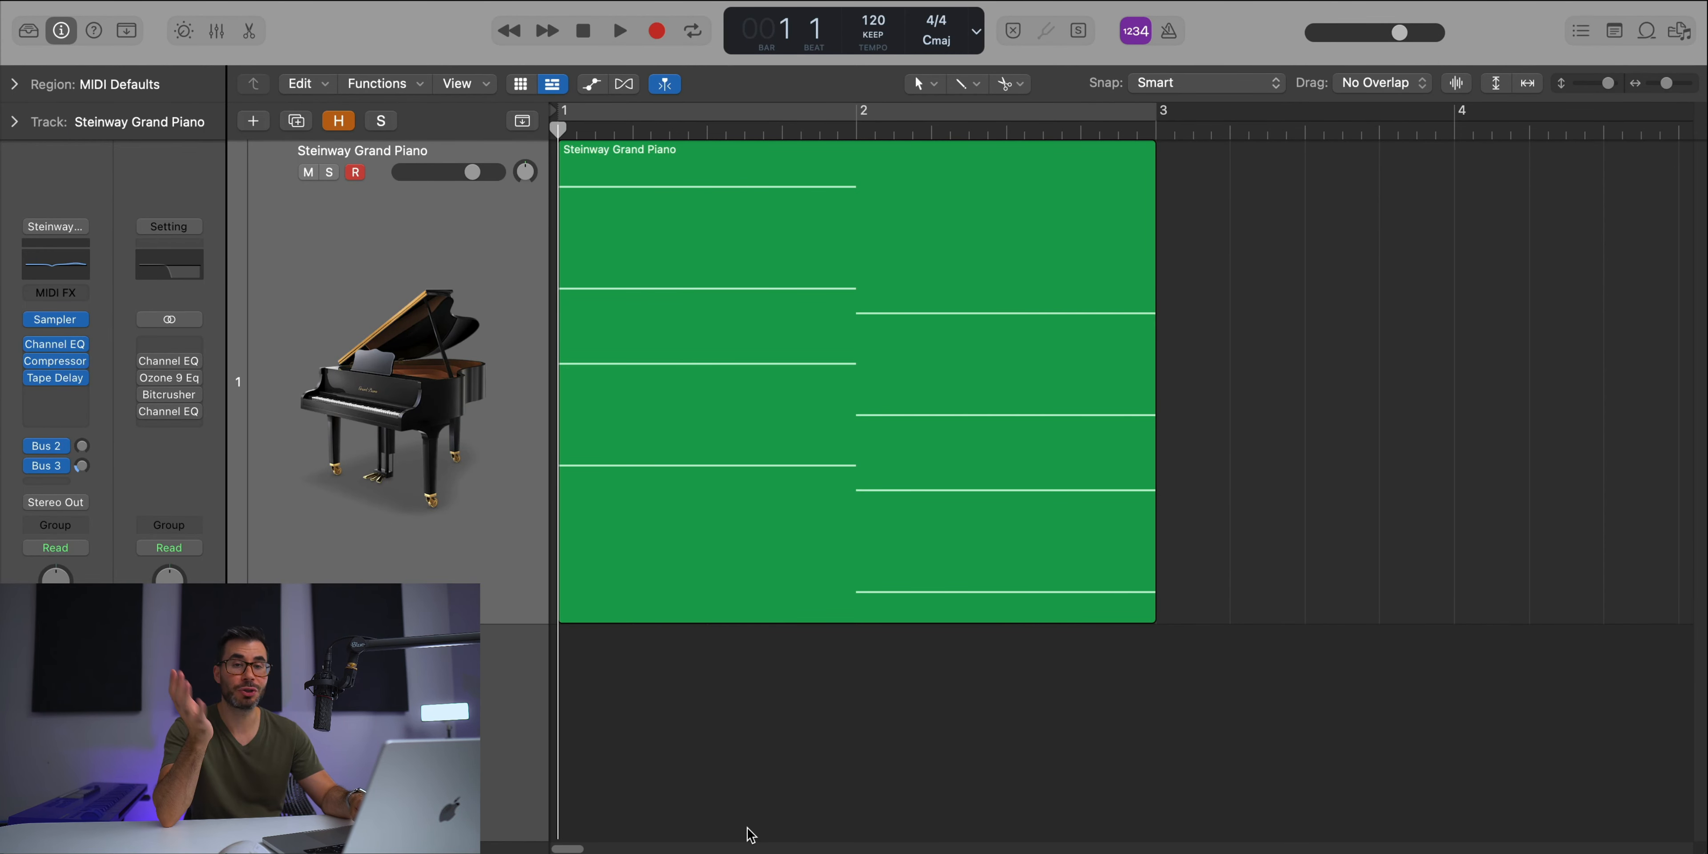
left_click(619, 30)
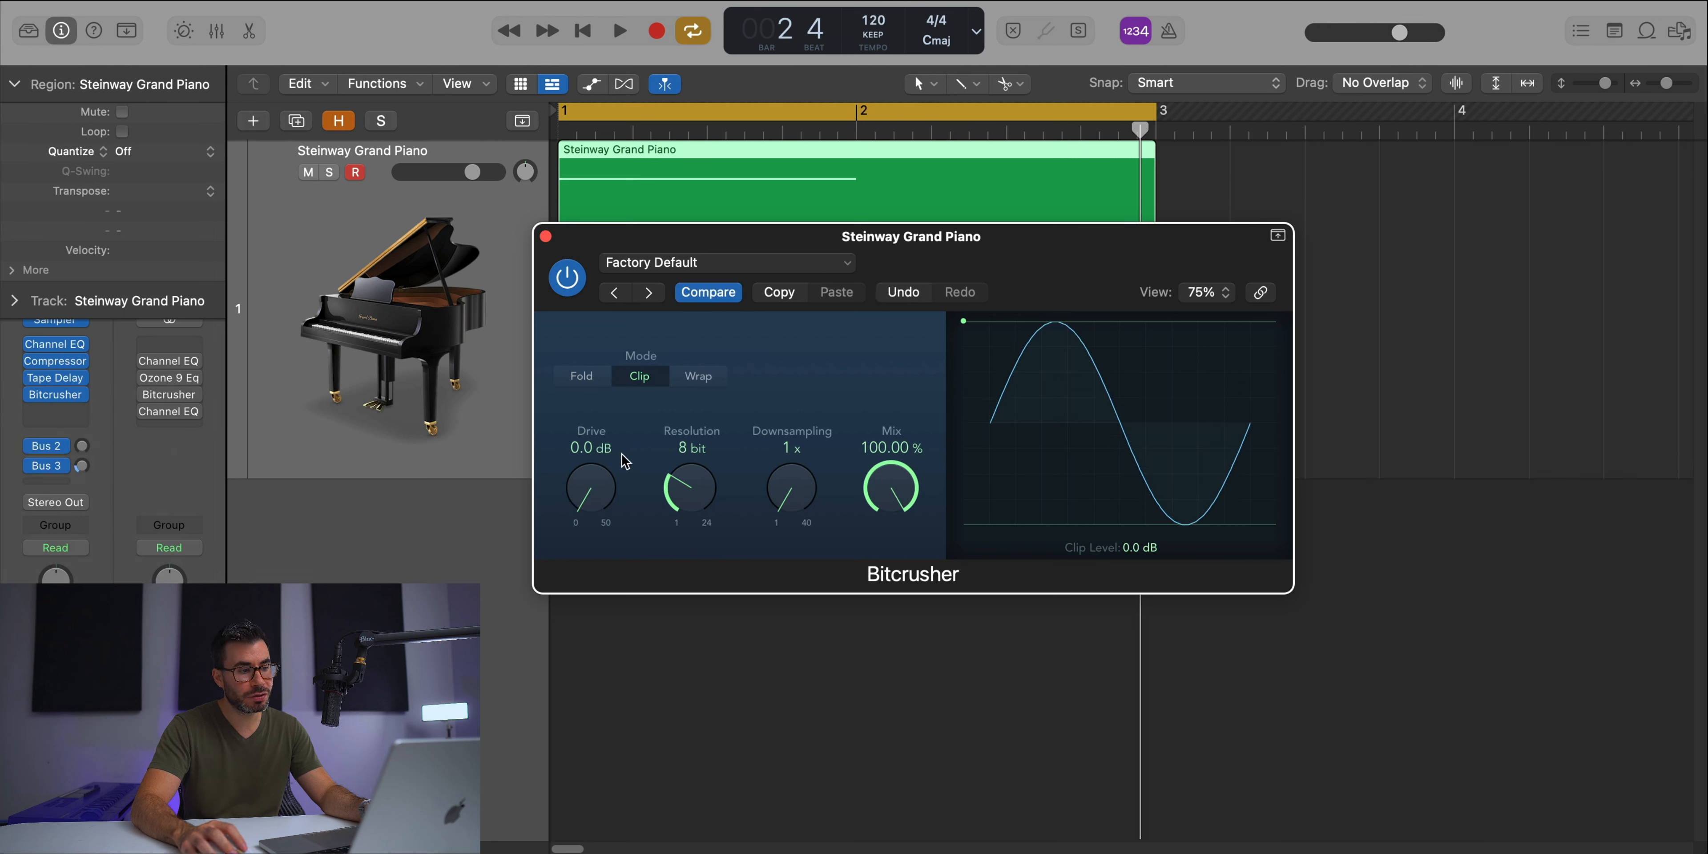
Step: Audition Bitcrusher downsampling at 3x and 10x, then bring it back to 1x
left_click_drag(791, 489, 790, 466)
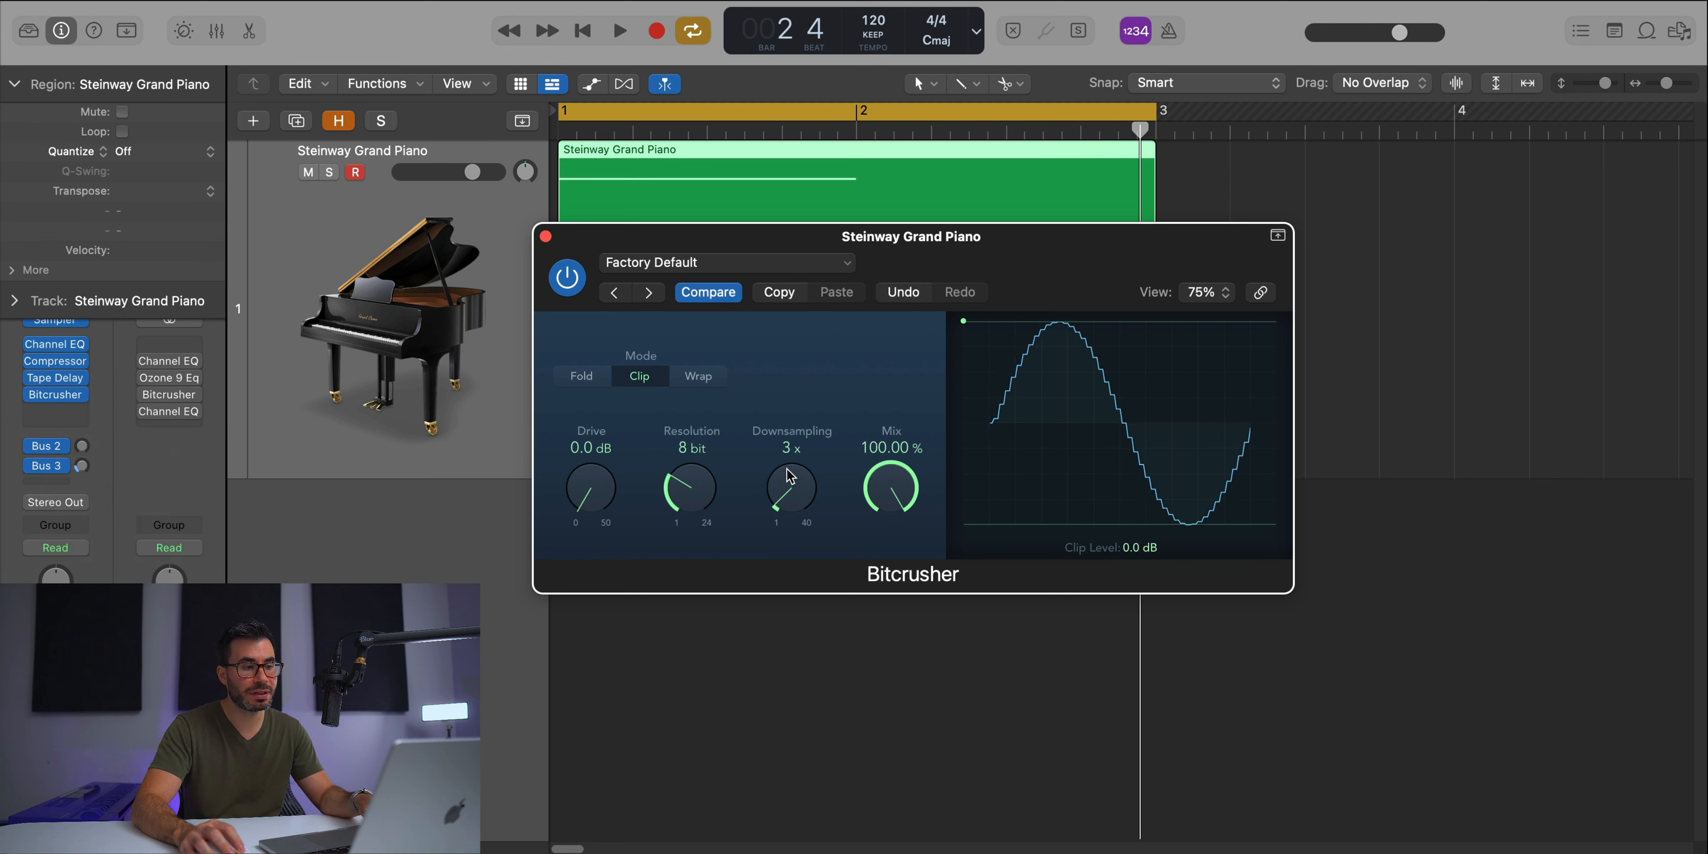
left_click_drag(791, 487, 791, 436)
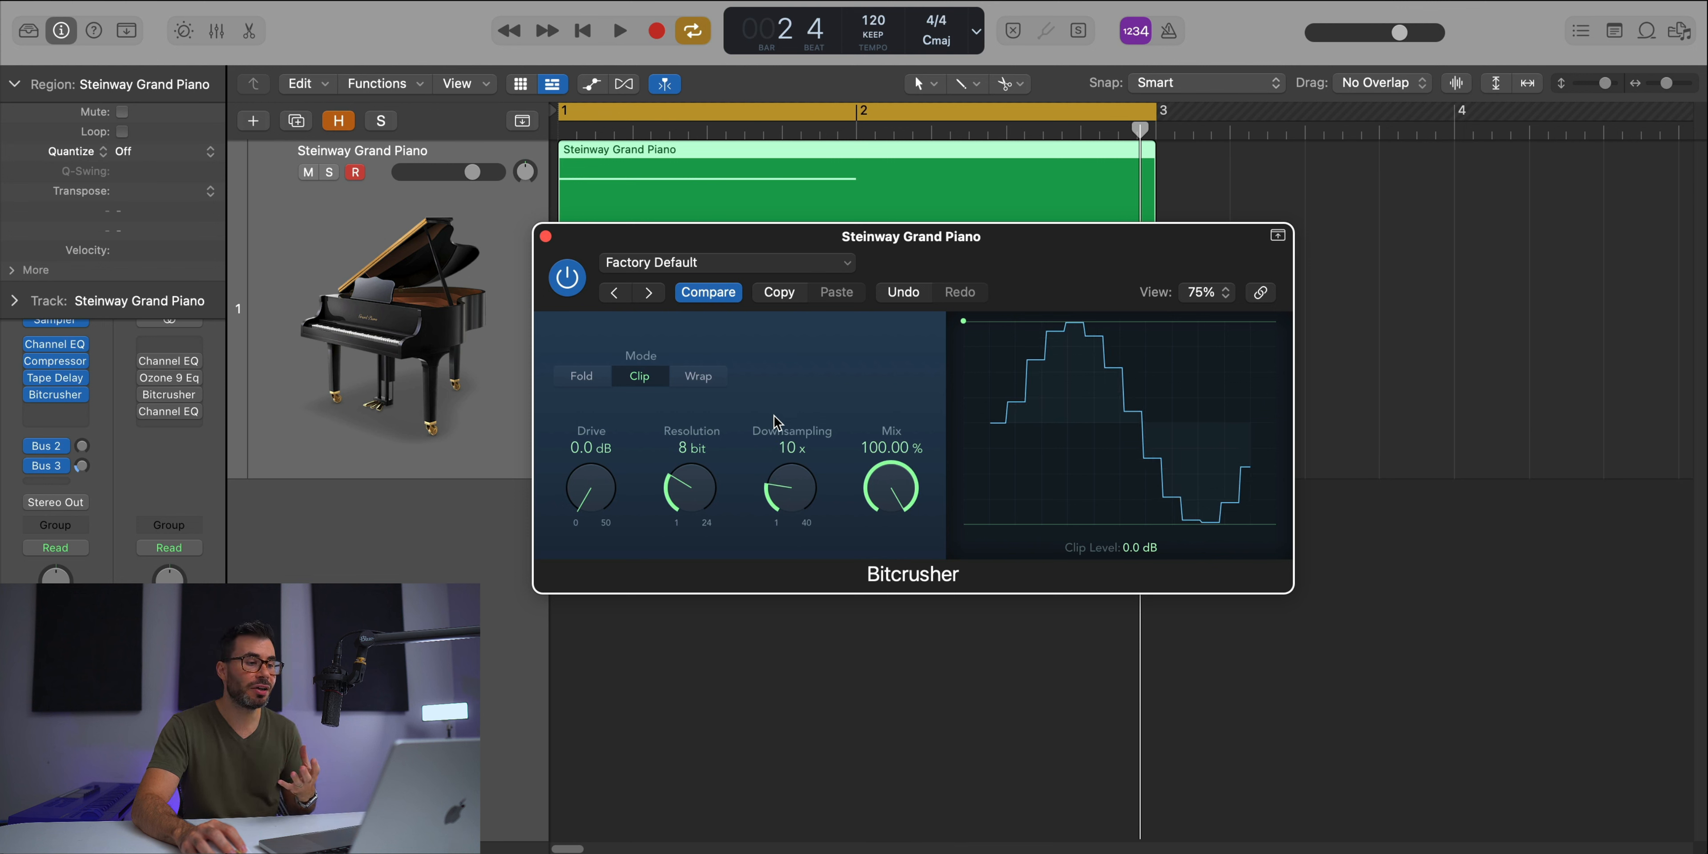
left_click_drag(789, 485, 789, 469)
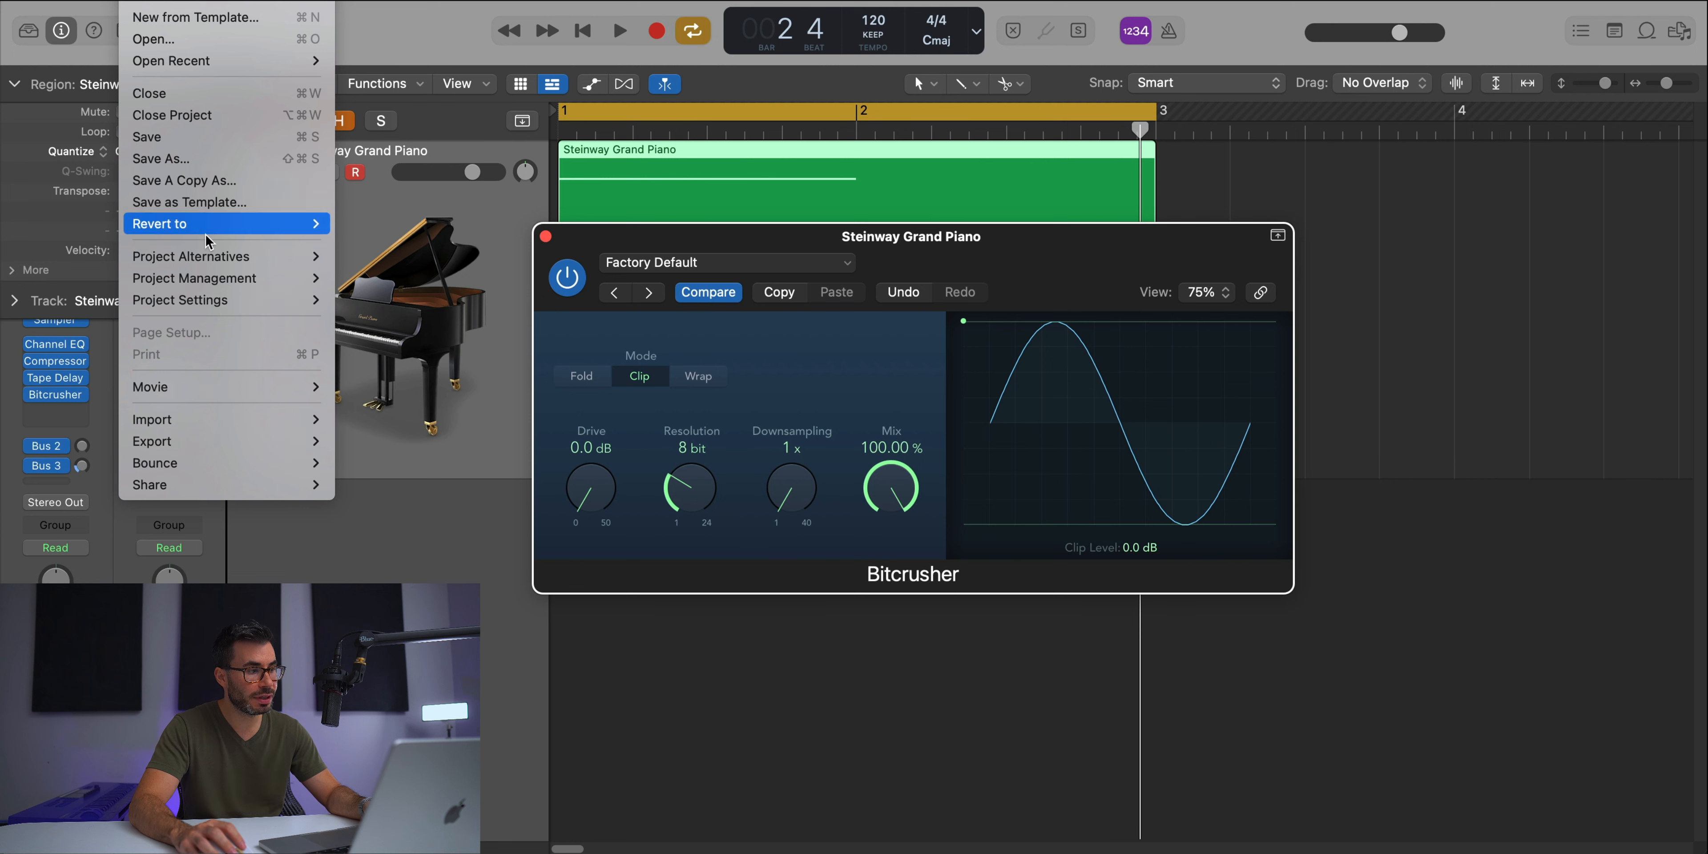
mouse_move(196, 300)
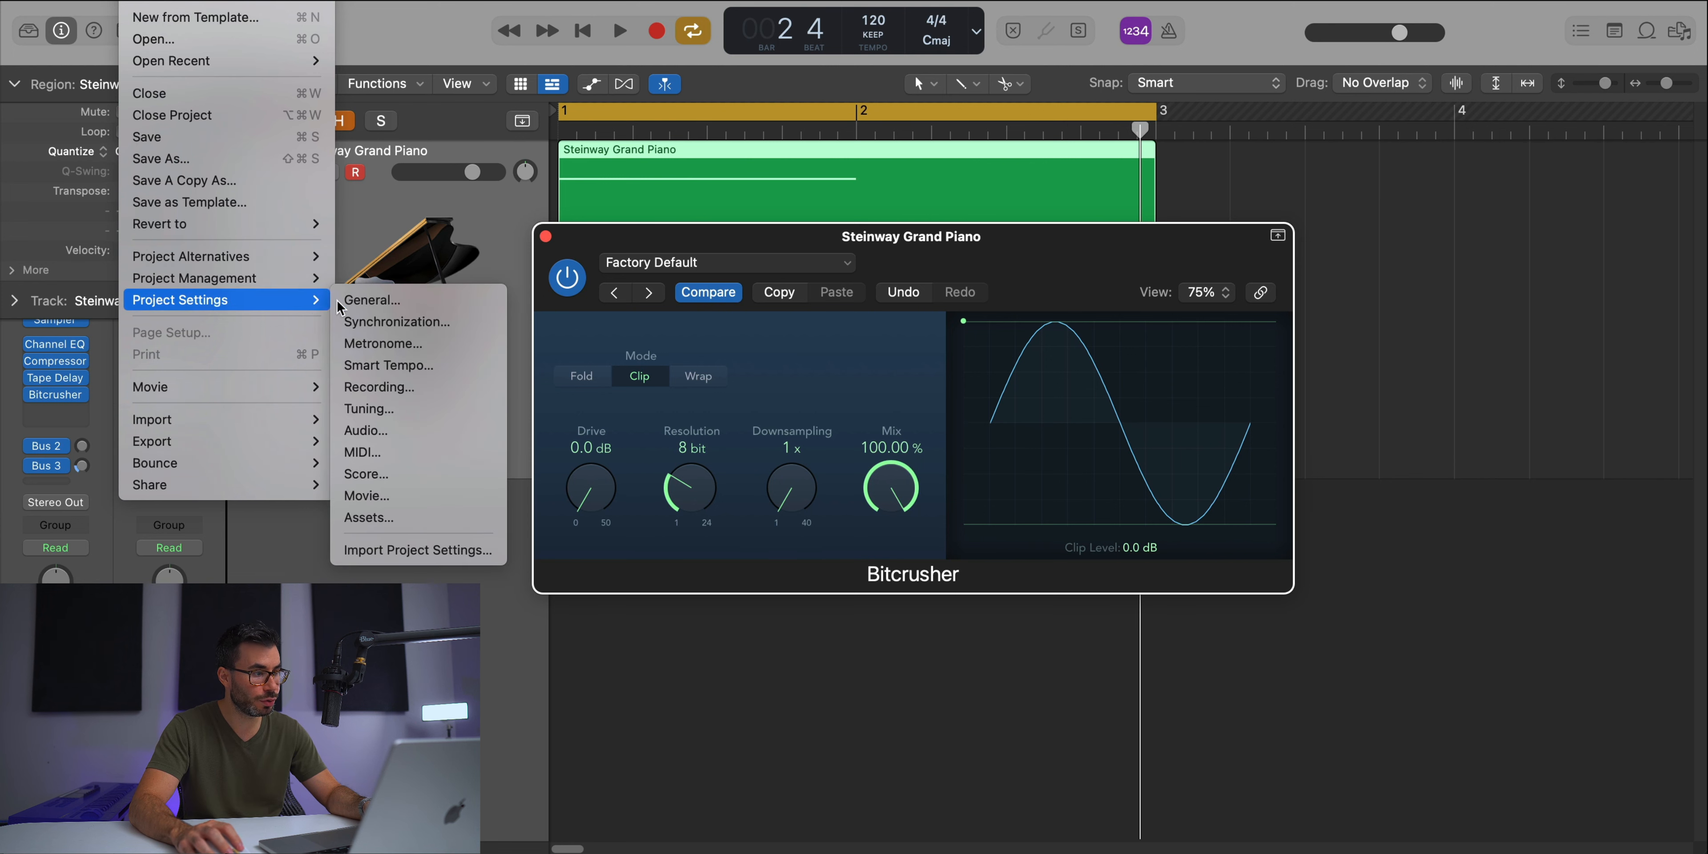
Step: Check the project audio settings show 44.1 kHz, then raise Bitcrusher downsampling to 20x
left_click(365, 430)
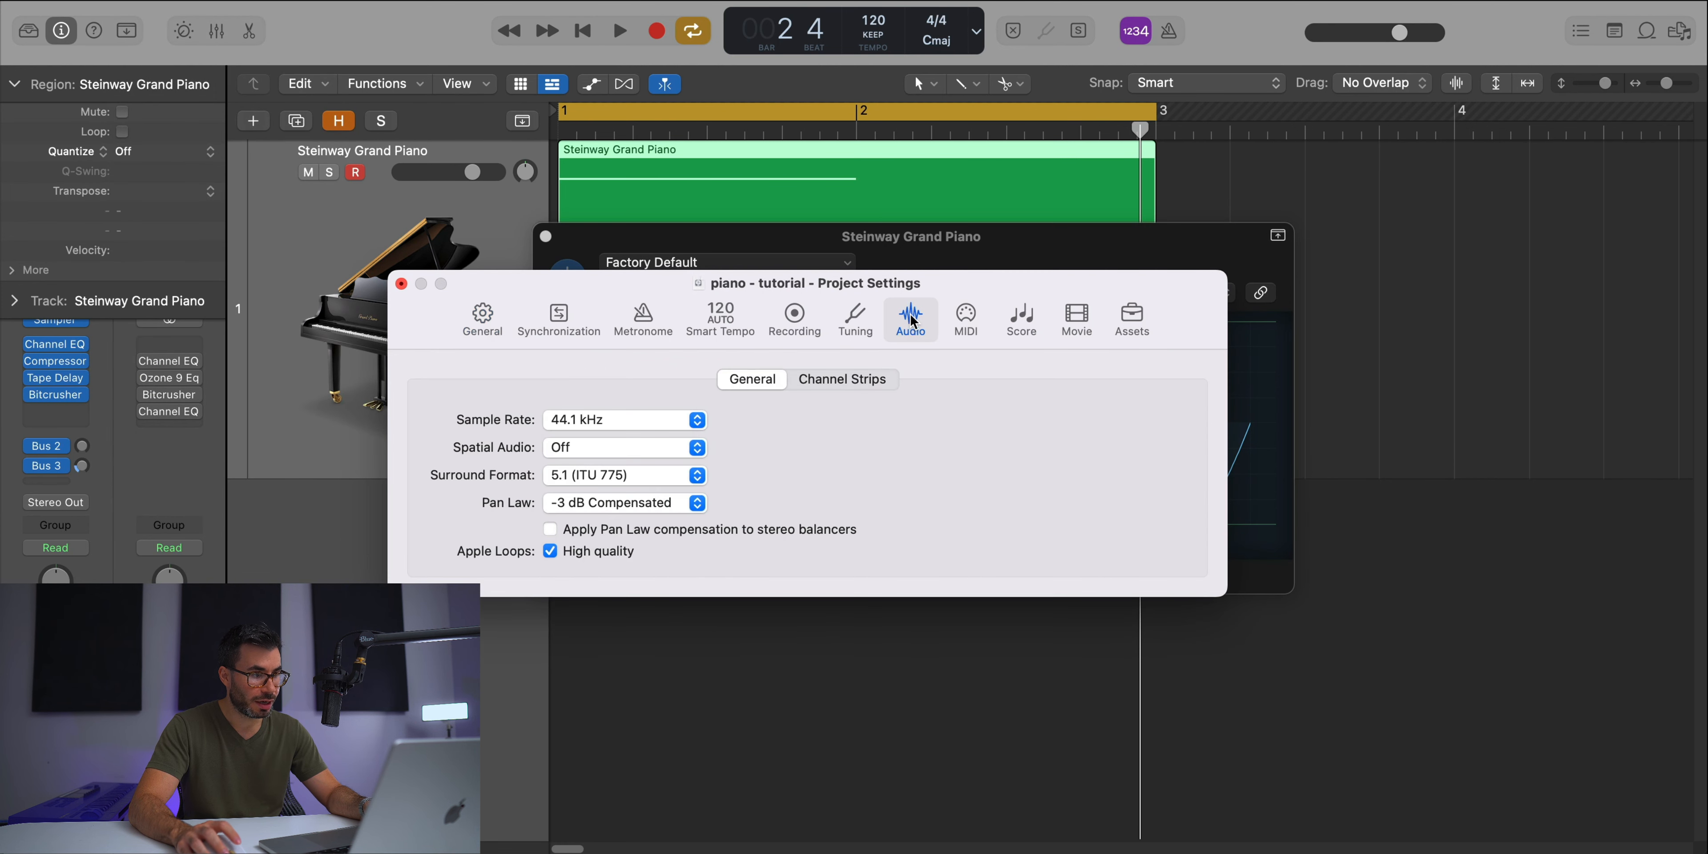
mouse_move(508, 368)
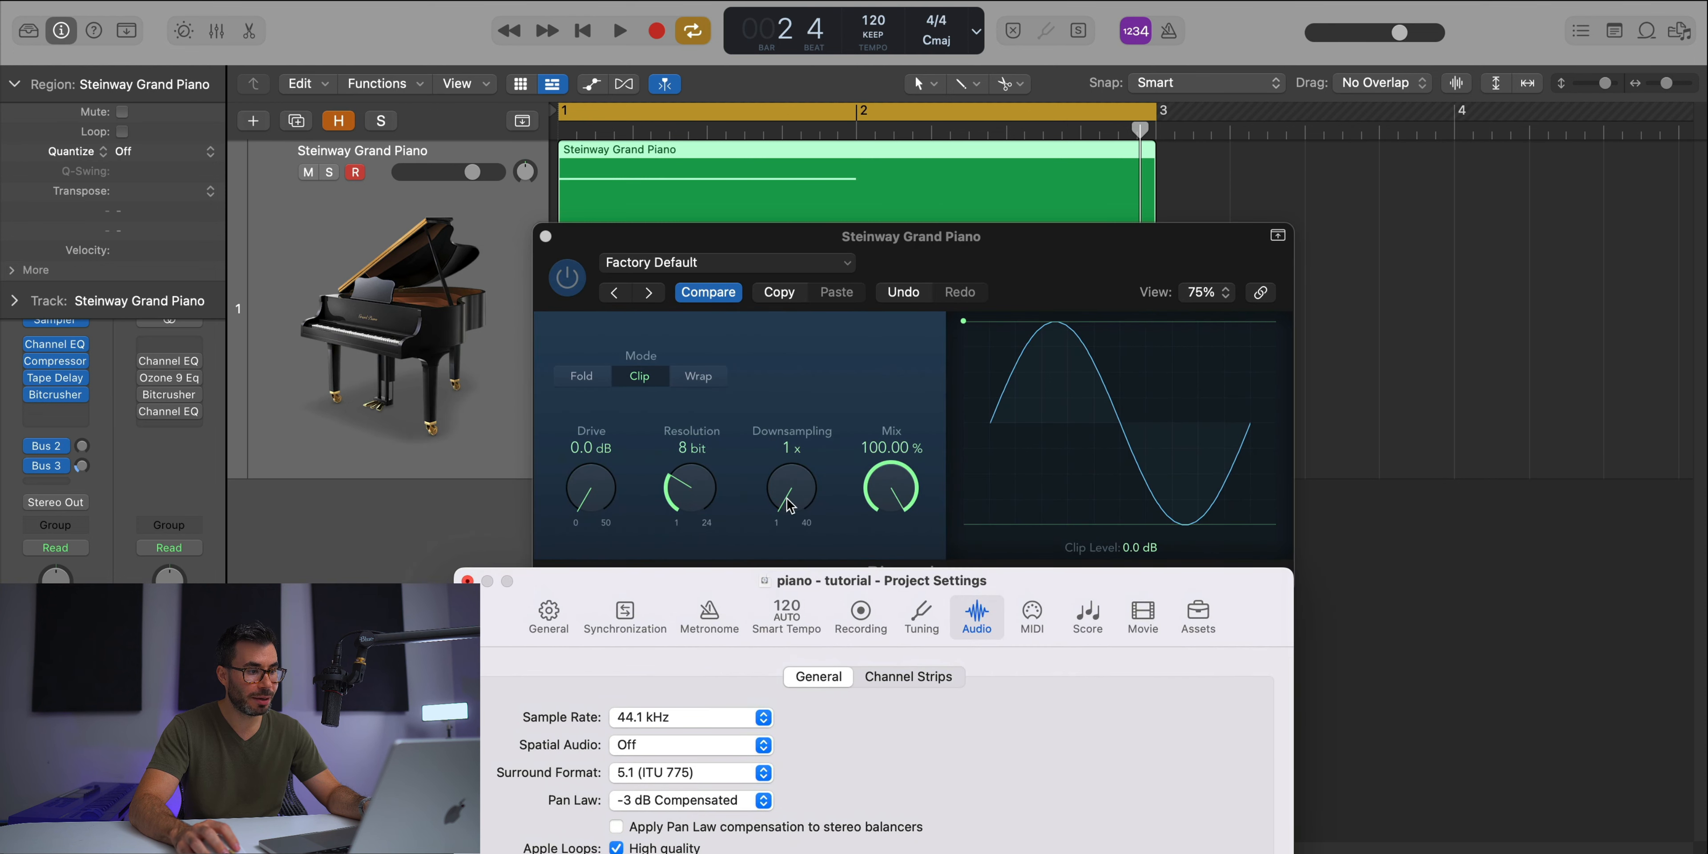
left_click_drag(790, 488, 790, 469)
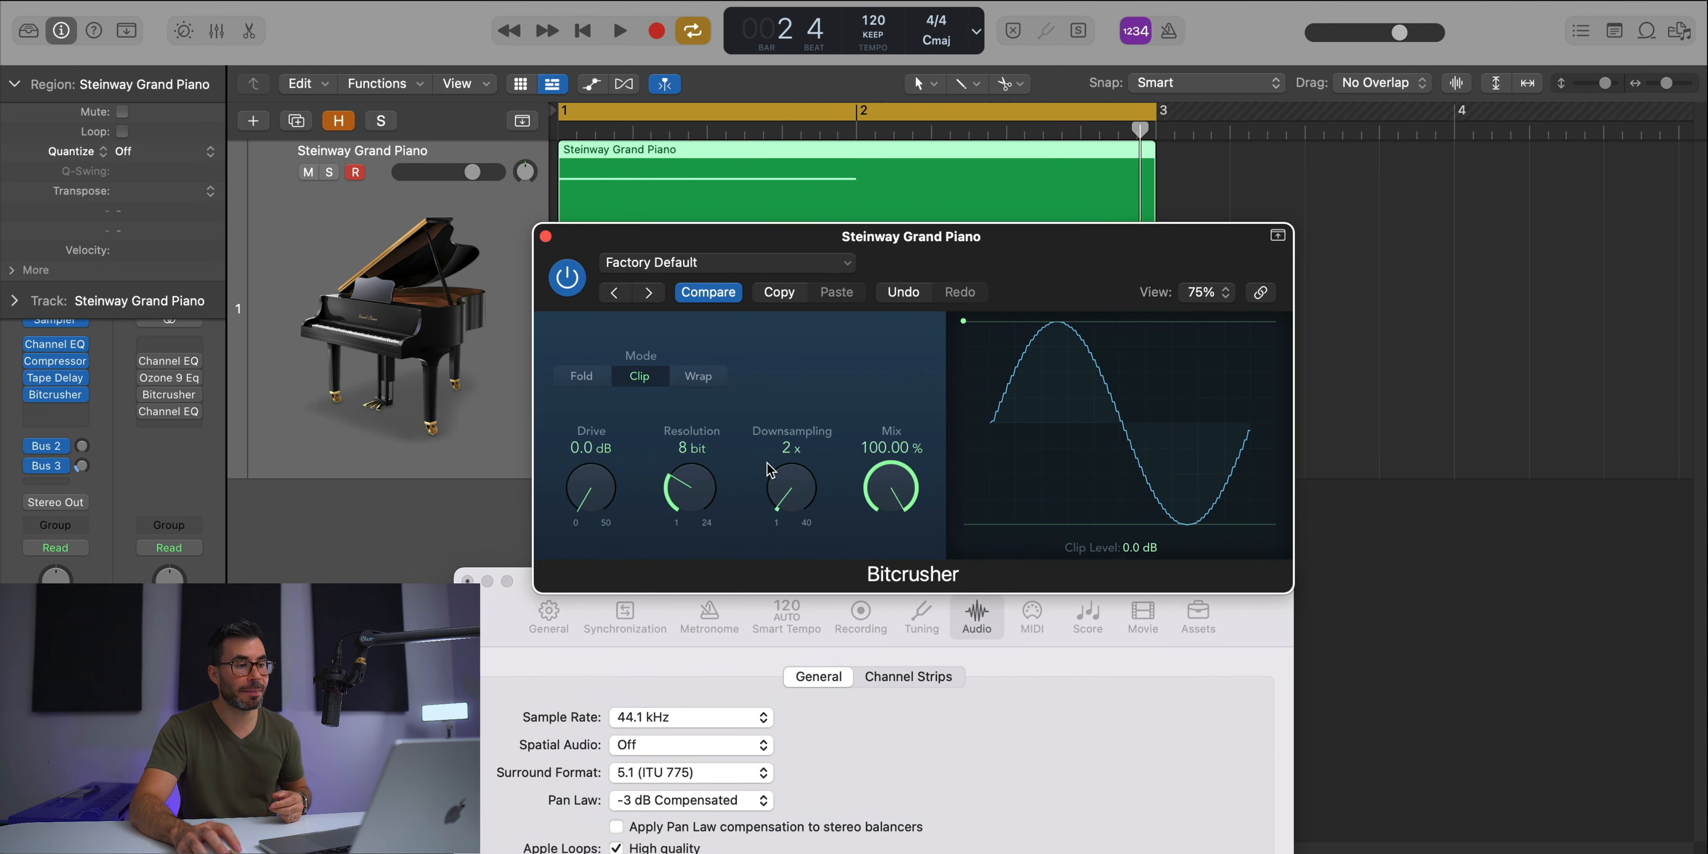
mouse_move(787, 505)
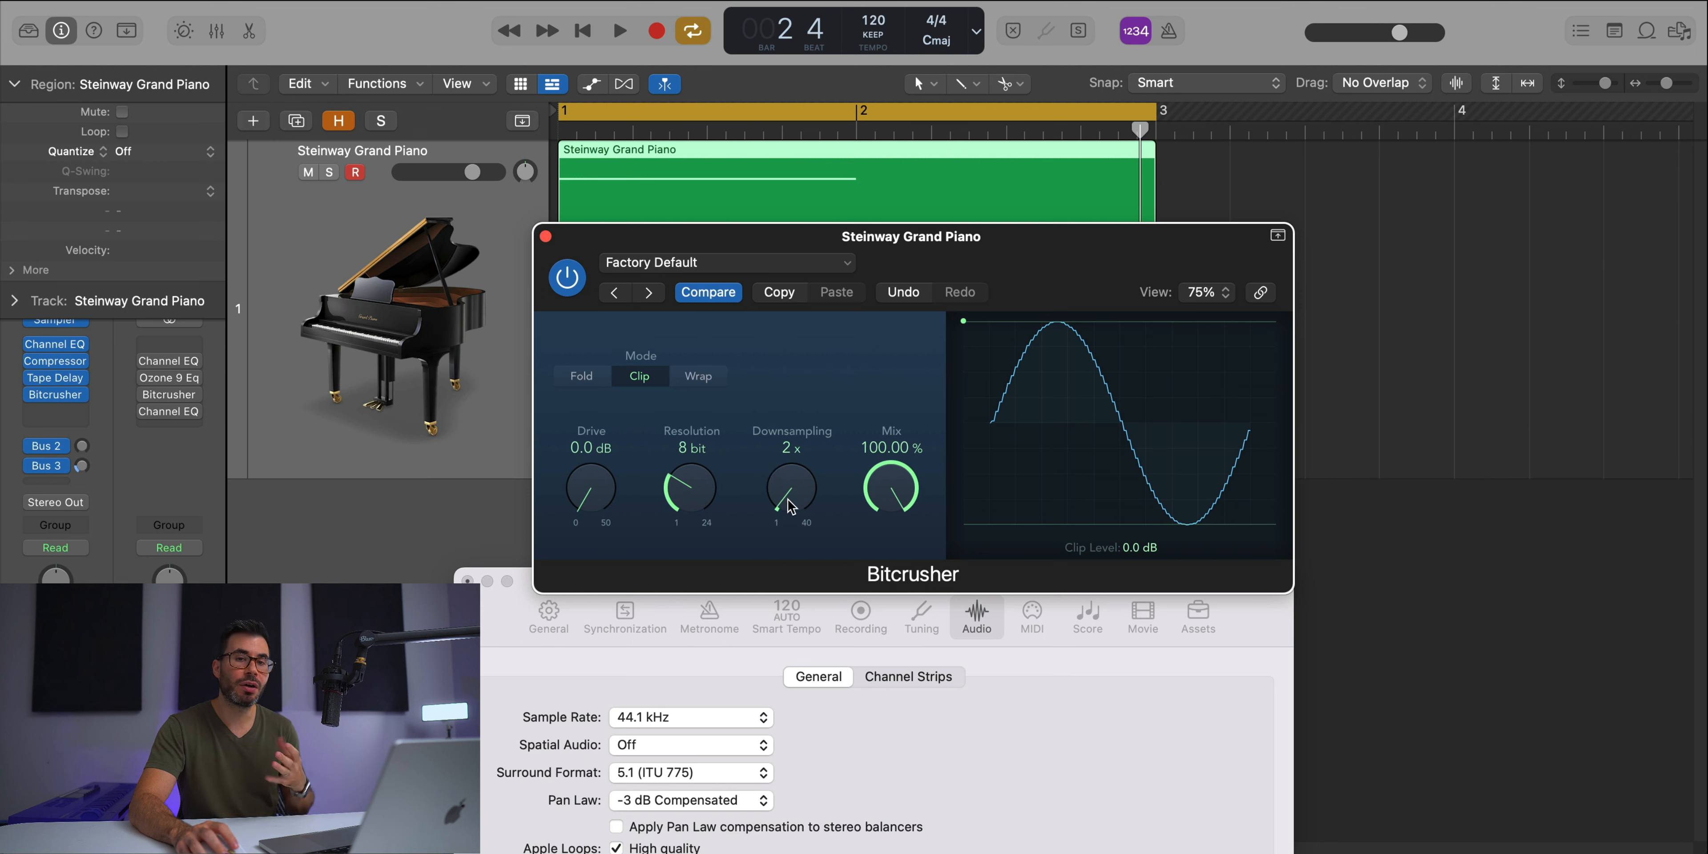
left_click_drag(791, 490, 791, 436)
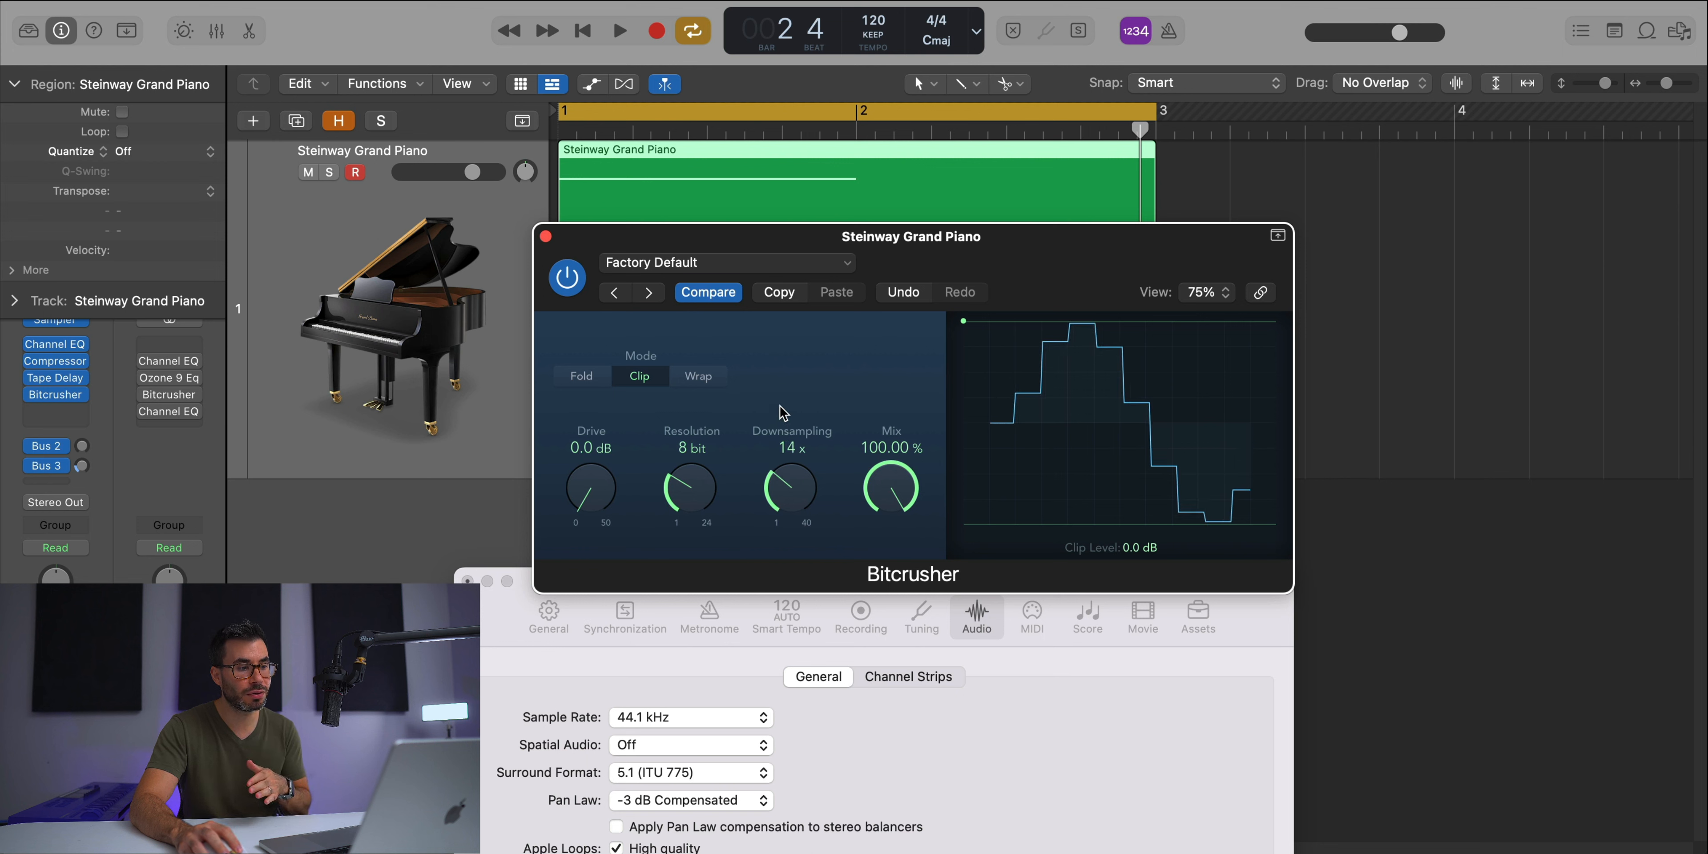
left_click_drag(789, 479, 782, 501)
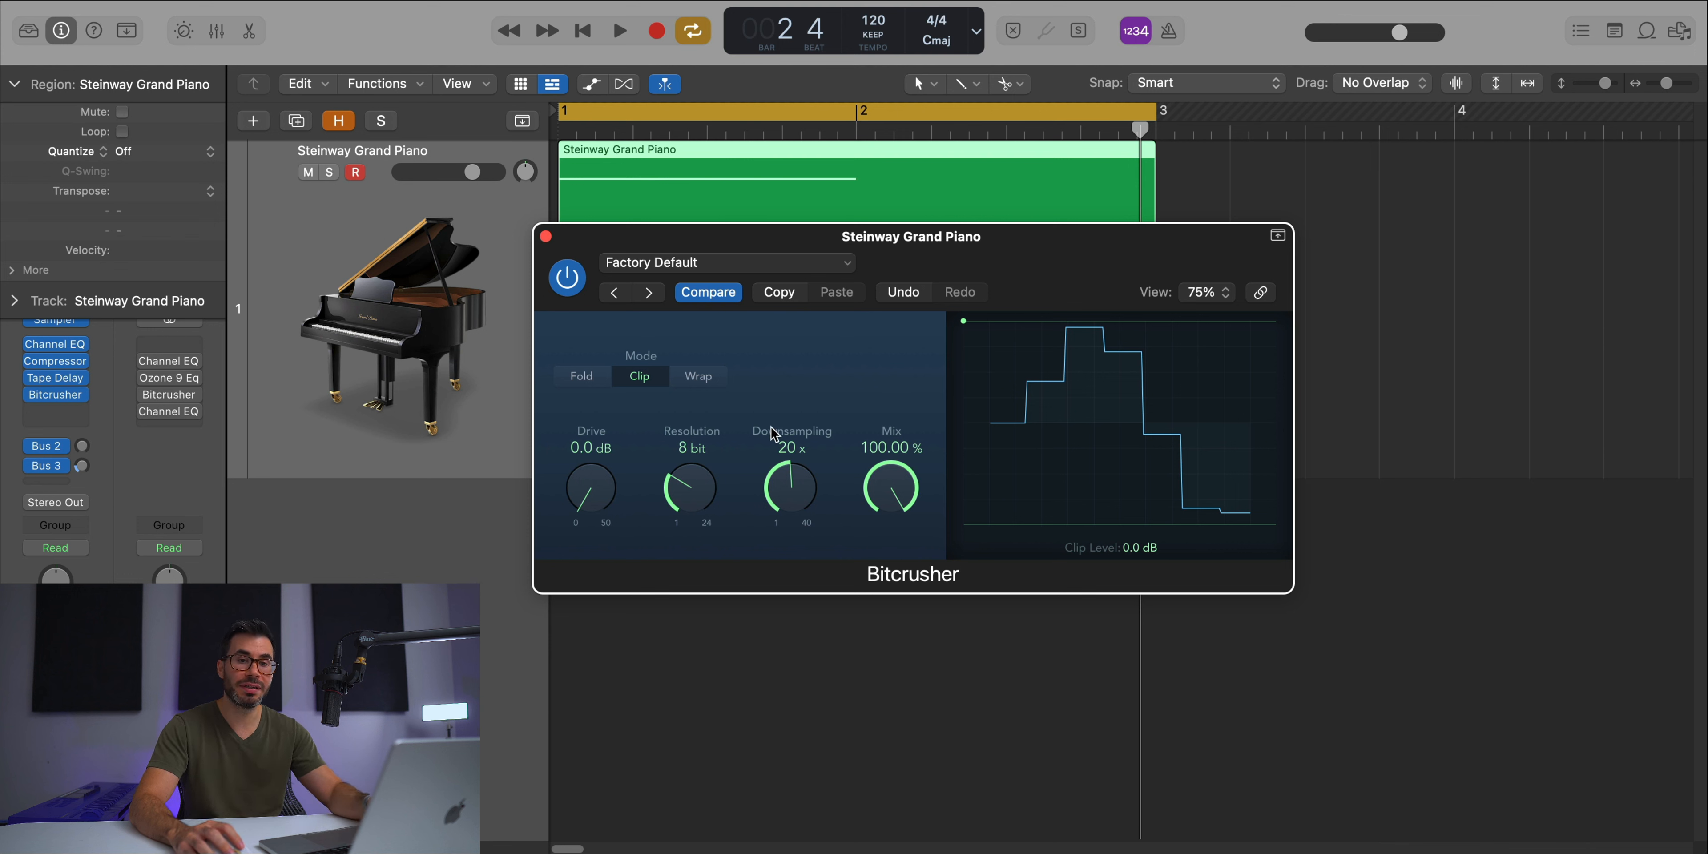
mouse_move(809, 445)
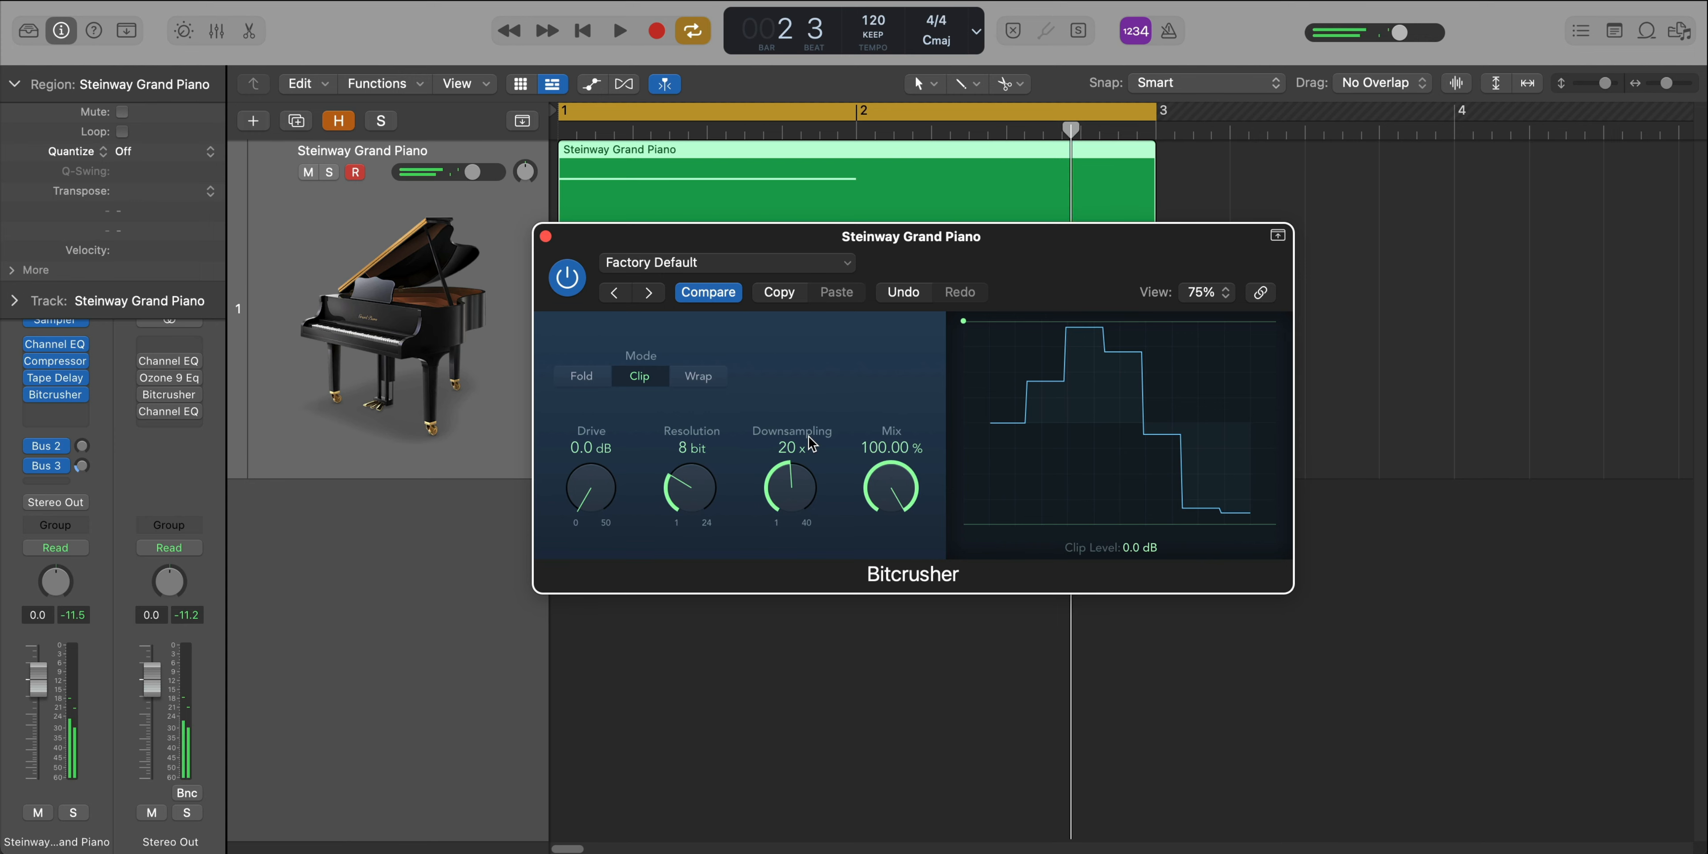
left_click(305, 83)
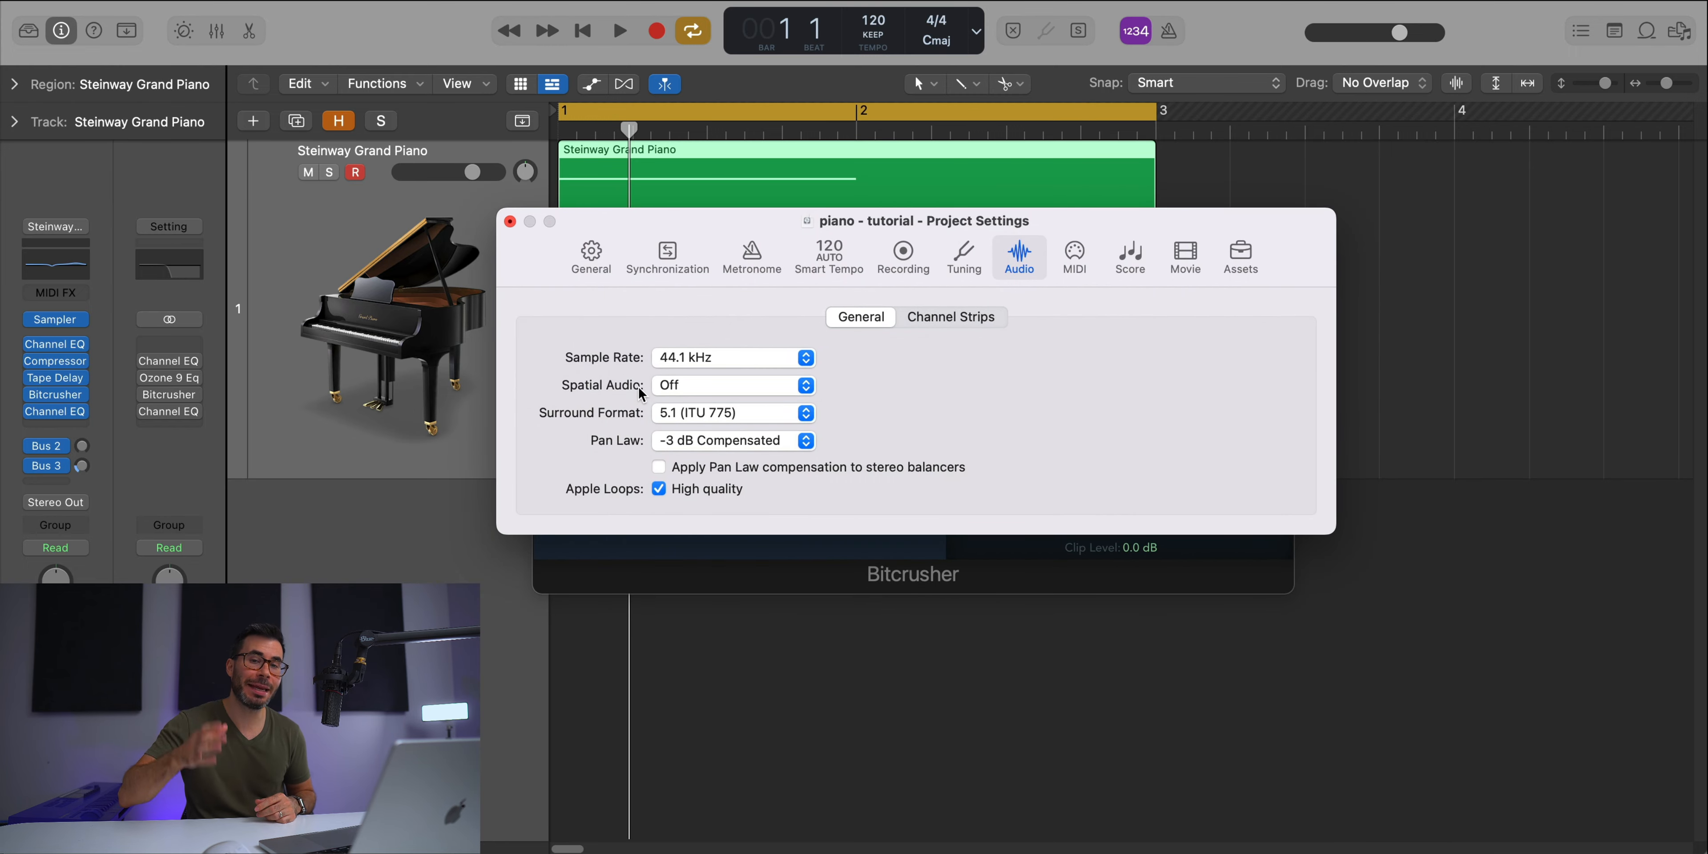
mouse_move(718, 349)
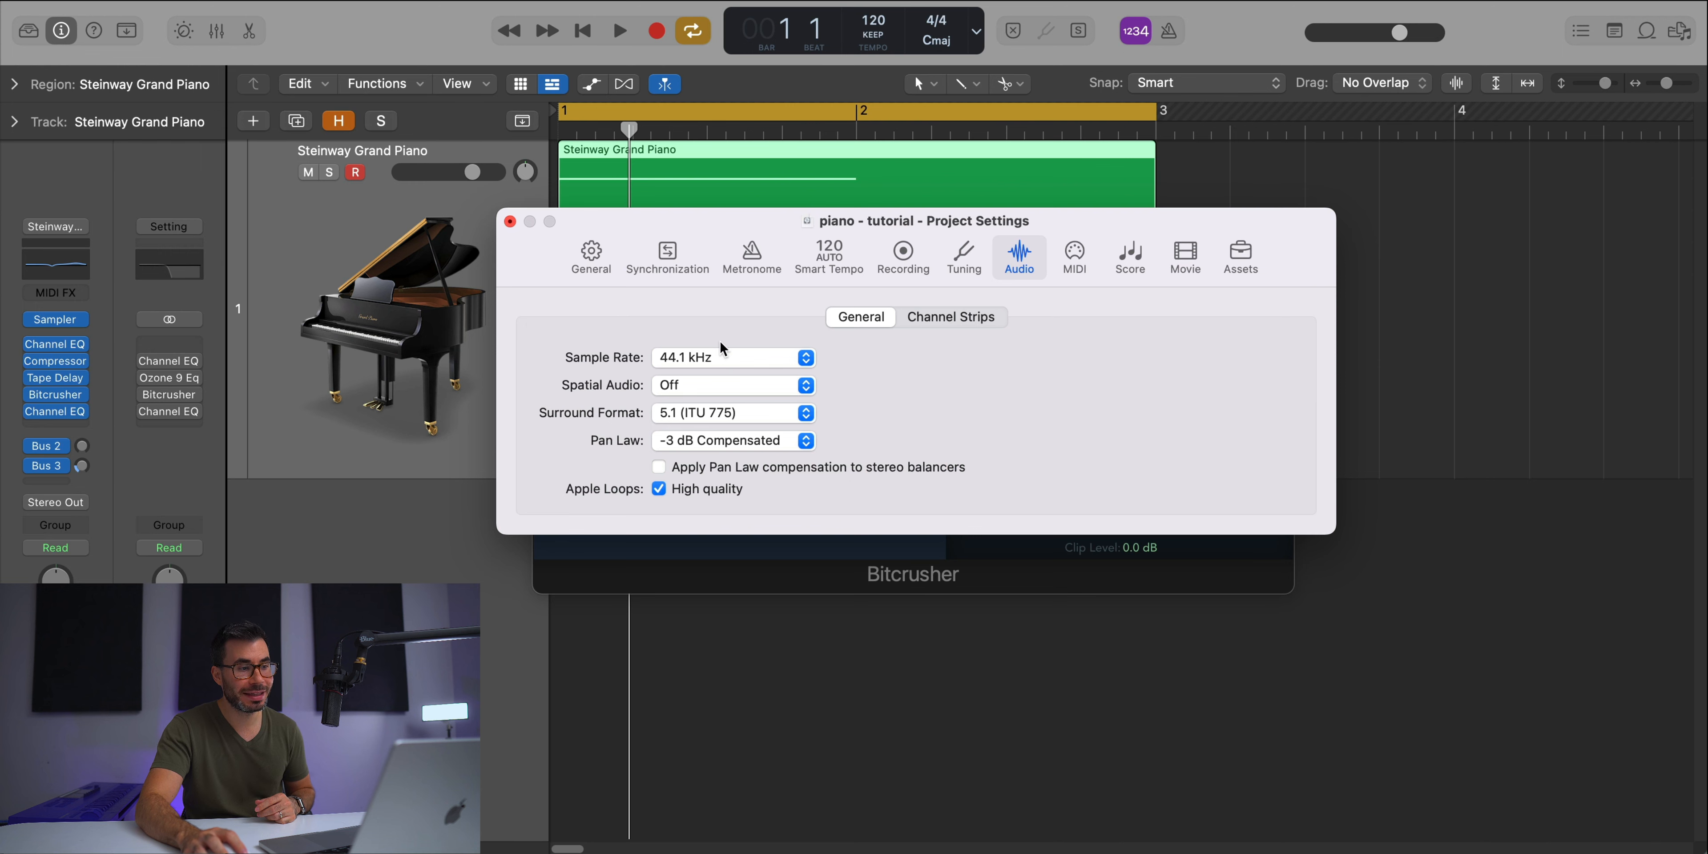
mouse_move(700, 339)
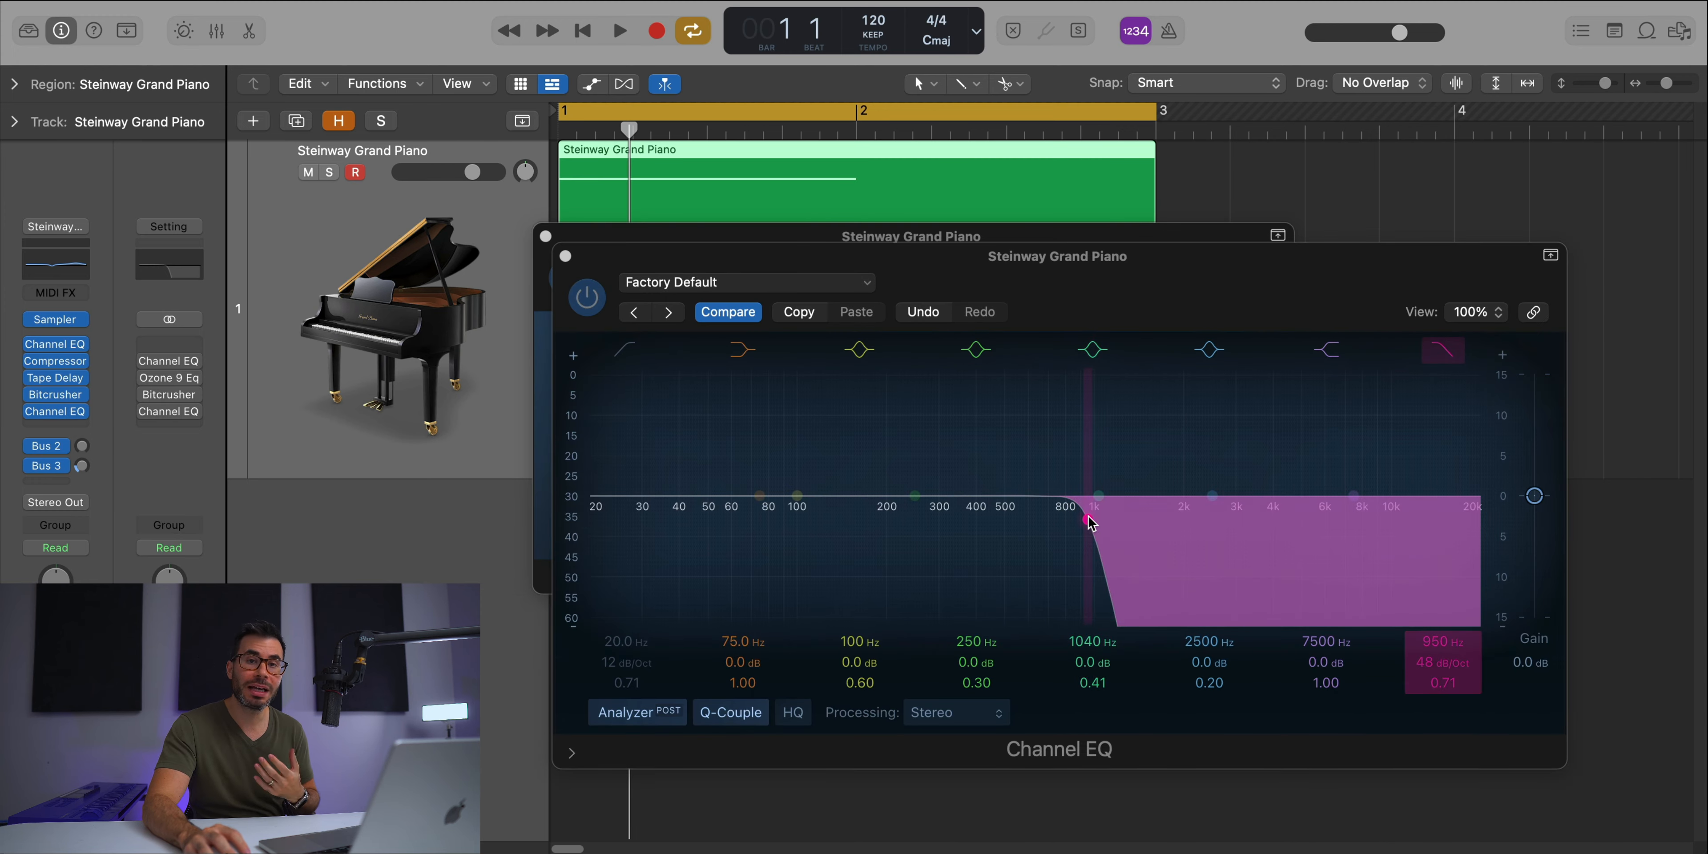
Step: Enable a 48 dB/oct low-pass after the Bitcrusher and pull its cutoff to about 850 Hz
left_click_drag(1089, 521, 1438, 521)
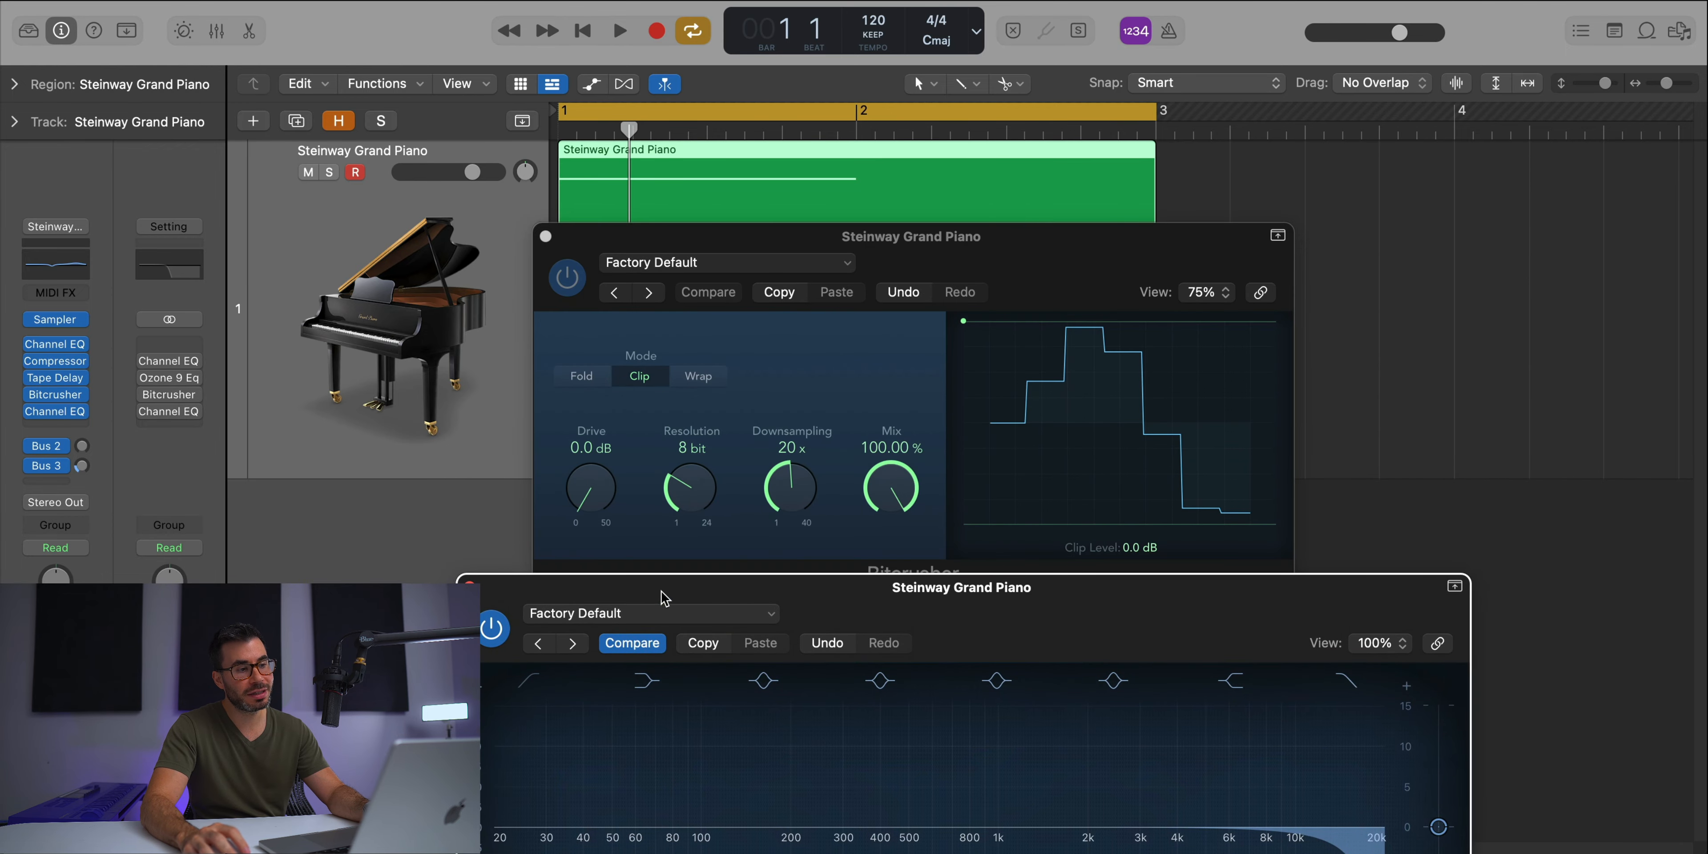
mouse_move(757, 482)
type("20")
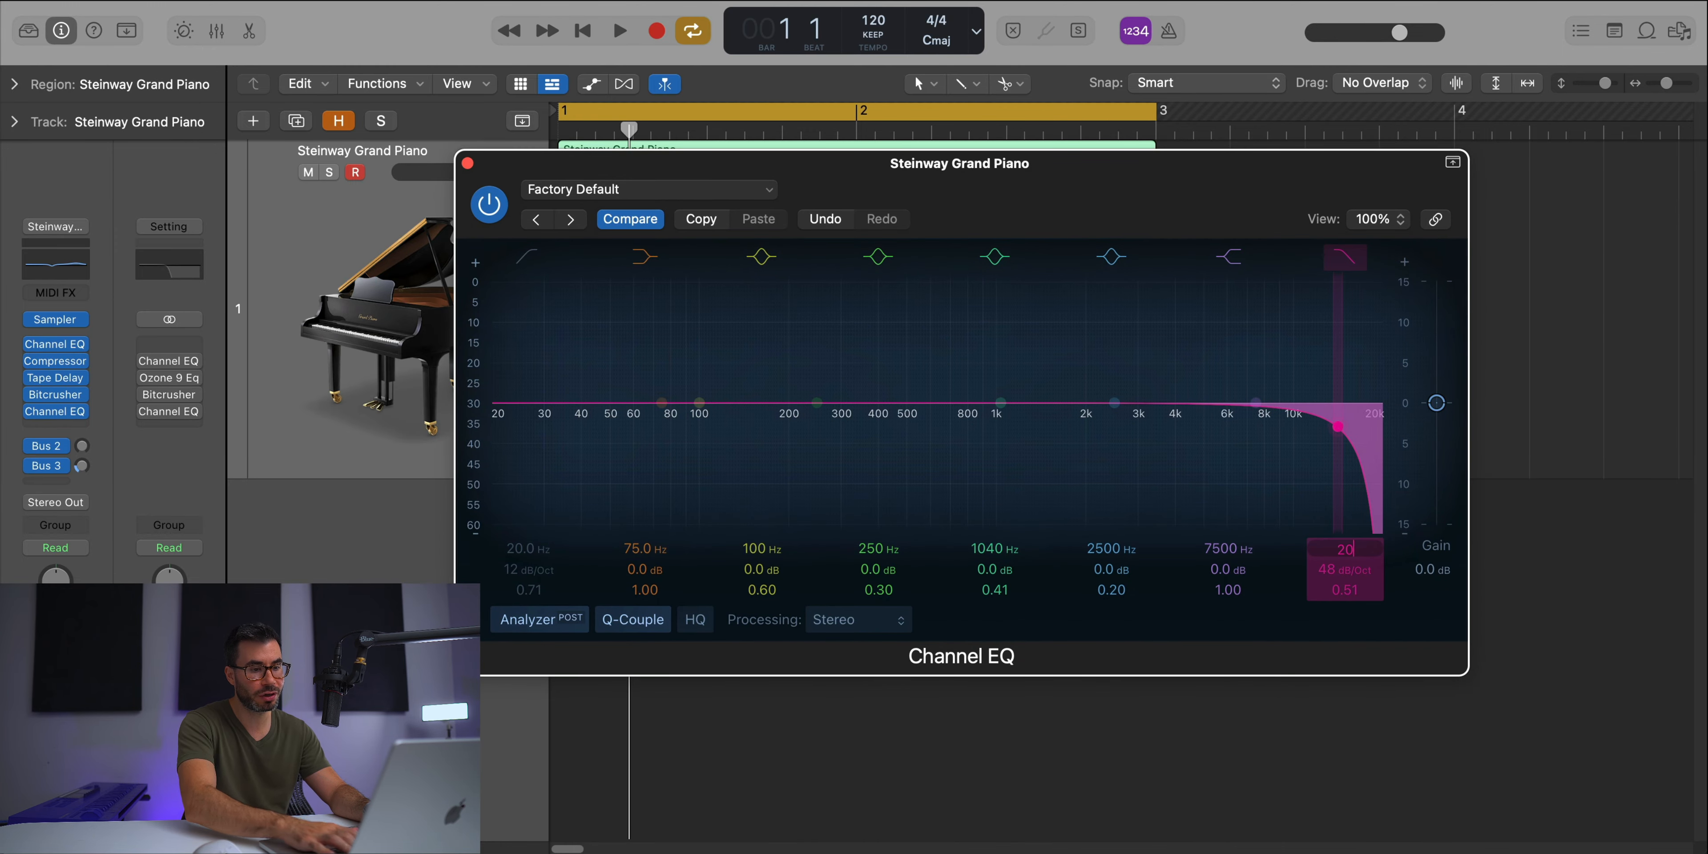
left_click(619, 29)
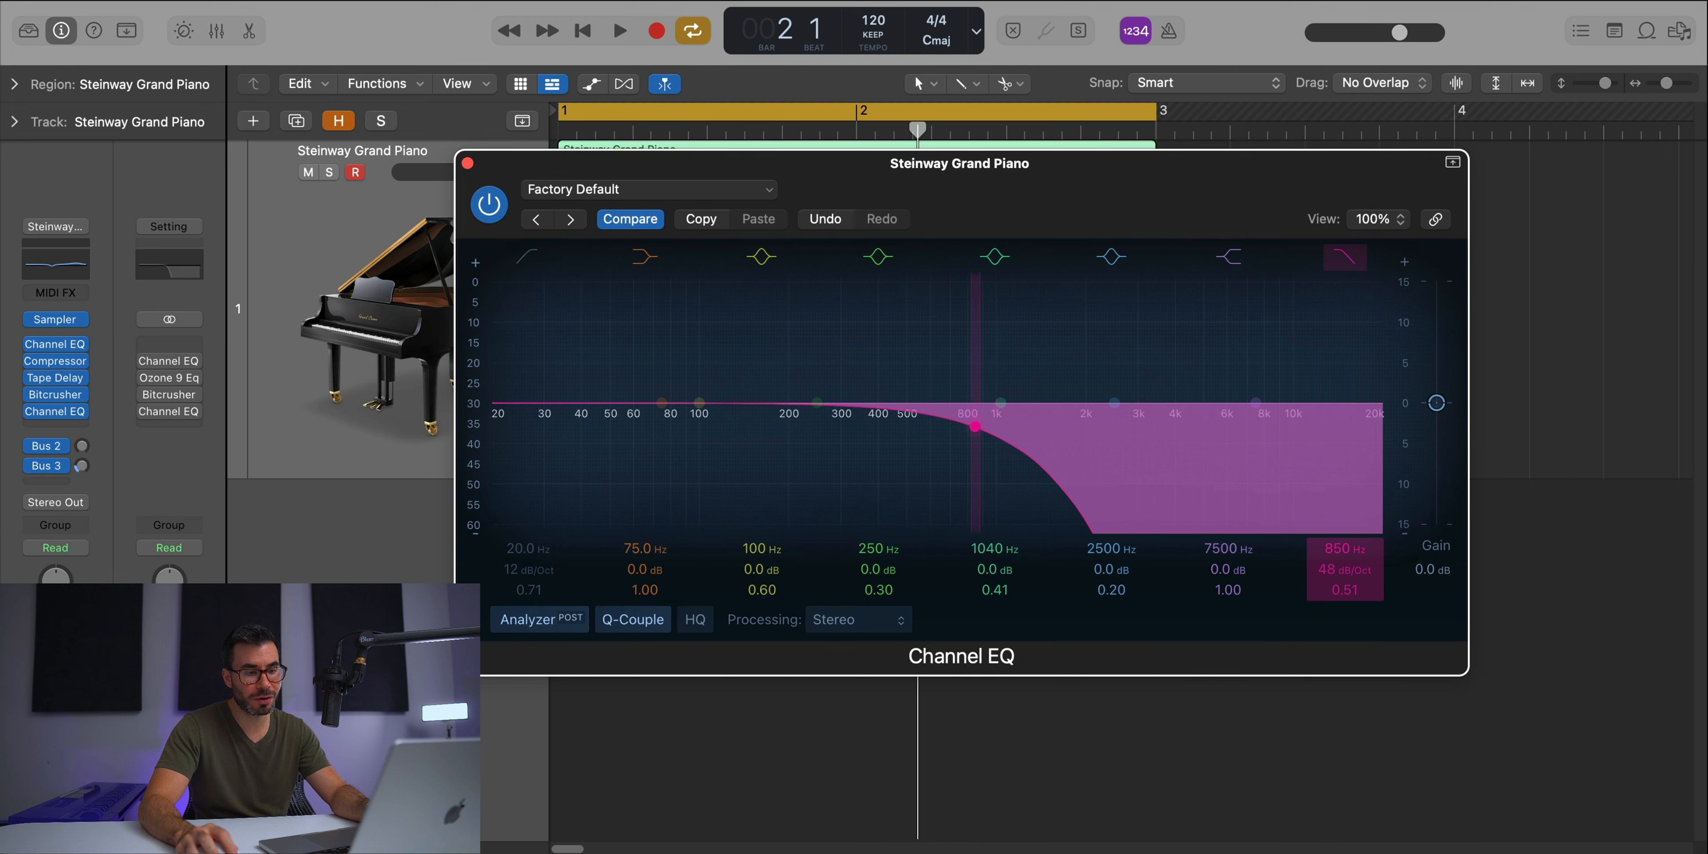
left_click(619, 30)
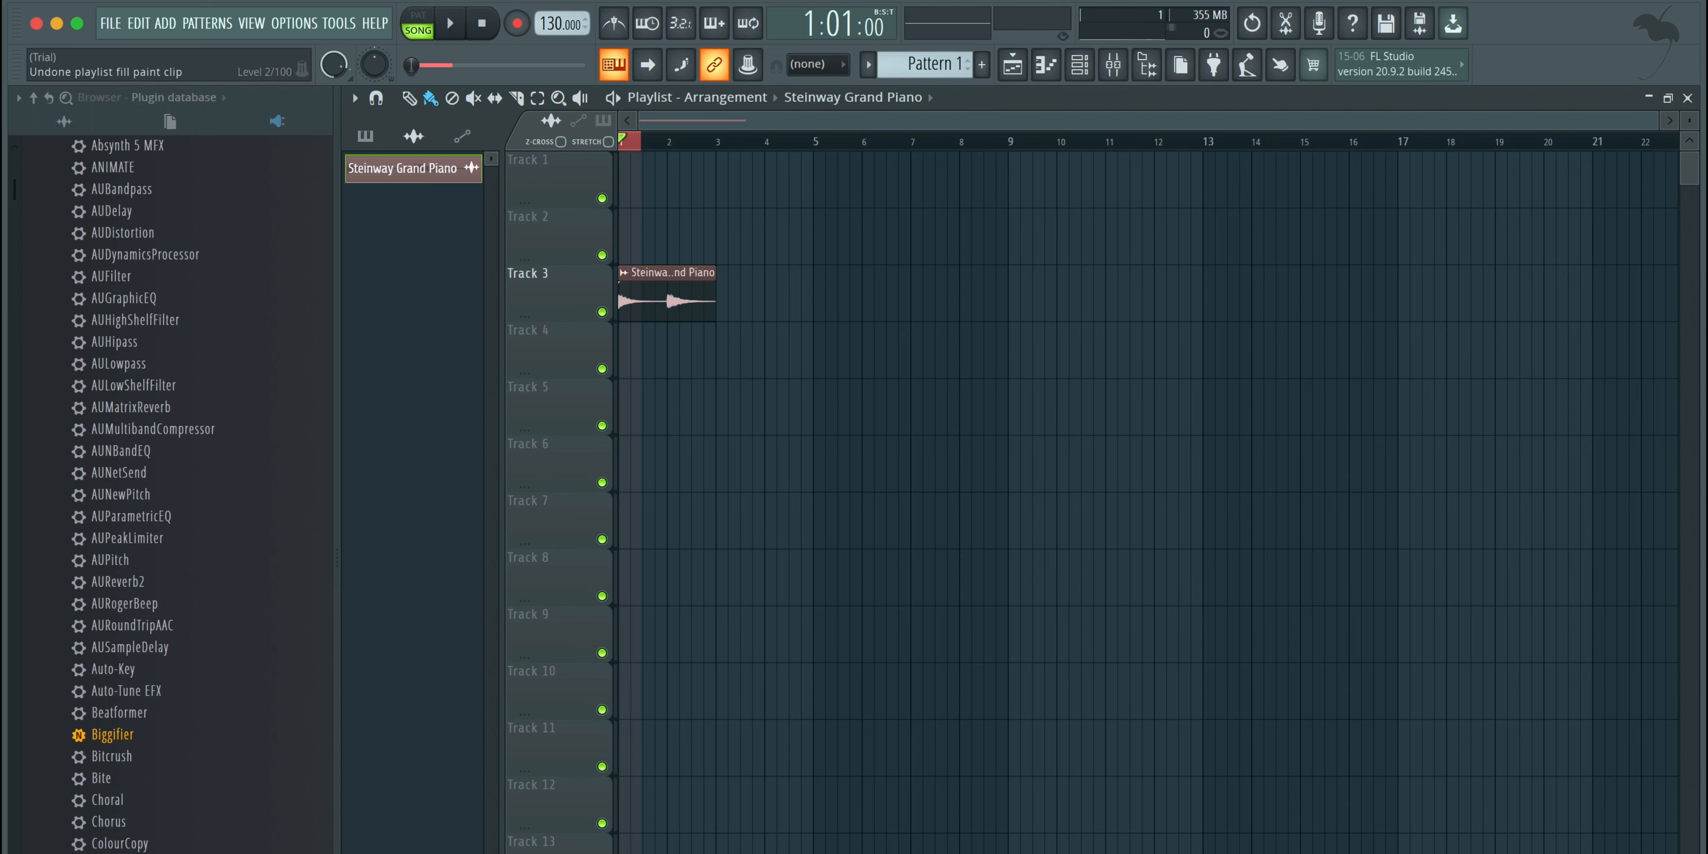
mouse_move(678, 296)
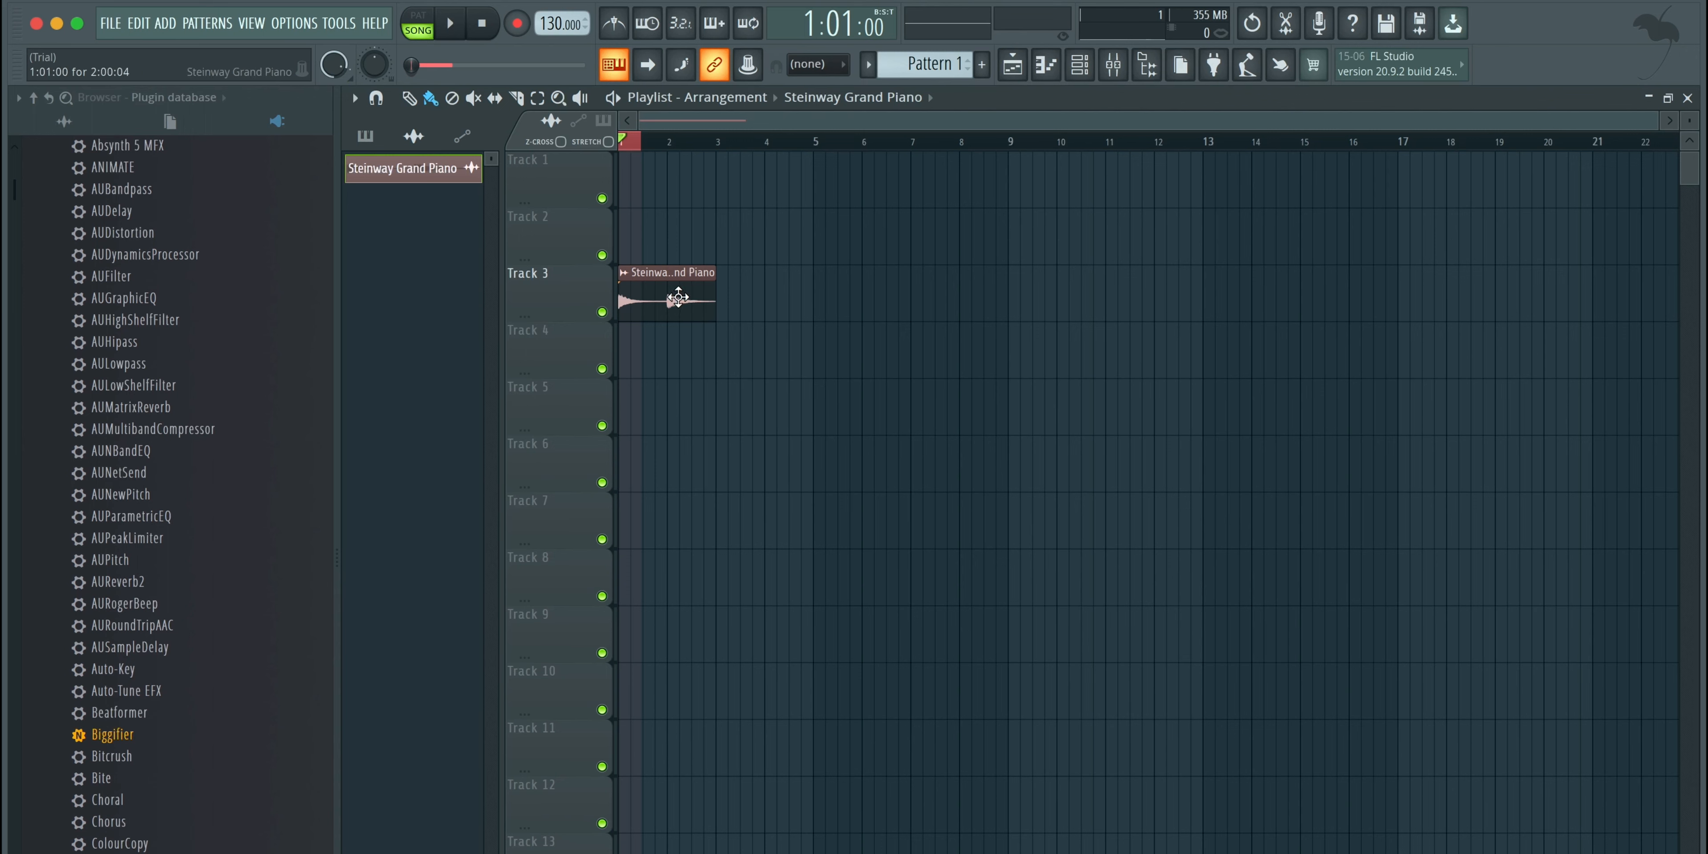
Step: In the sample properties, resample the Steinway piano to 2000 Hz and accept
double_click(666, 294)
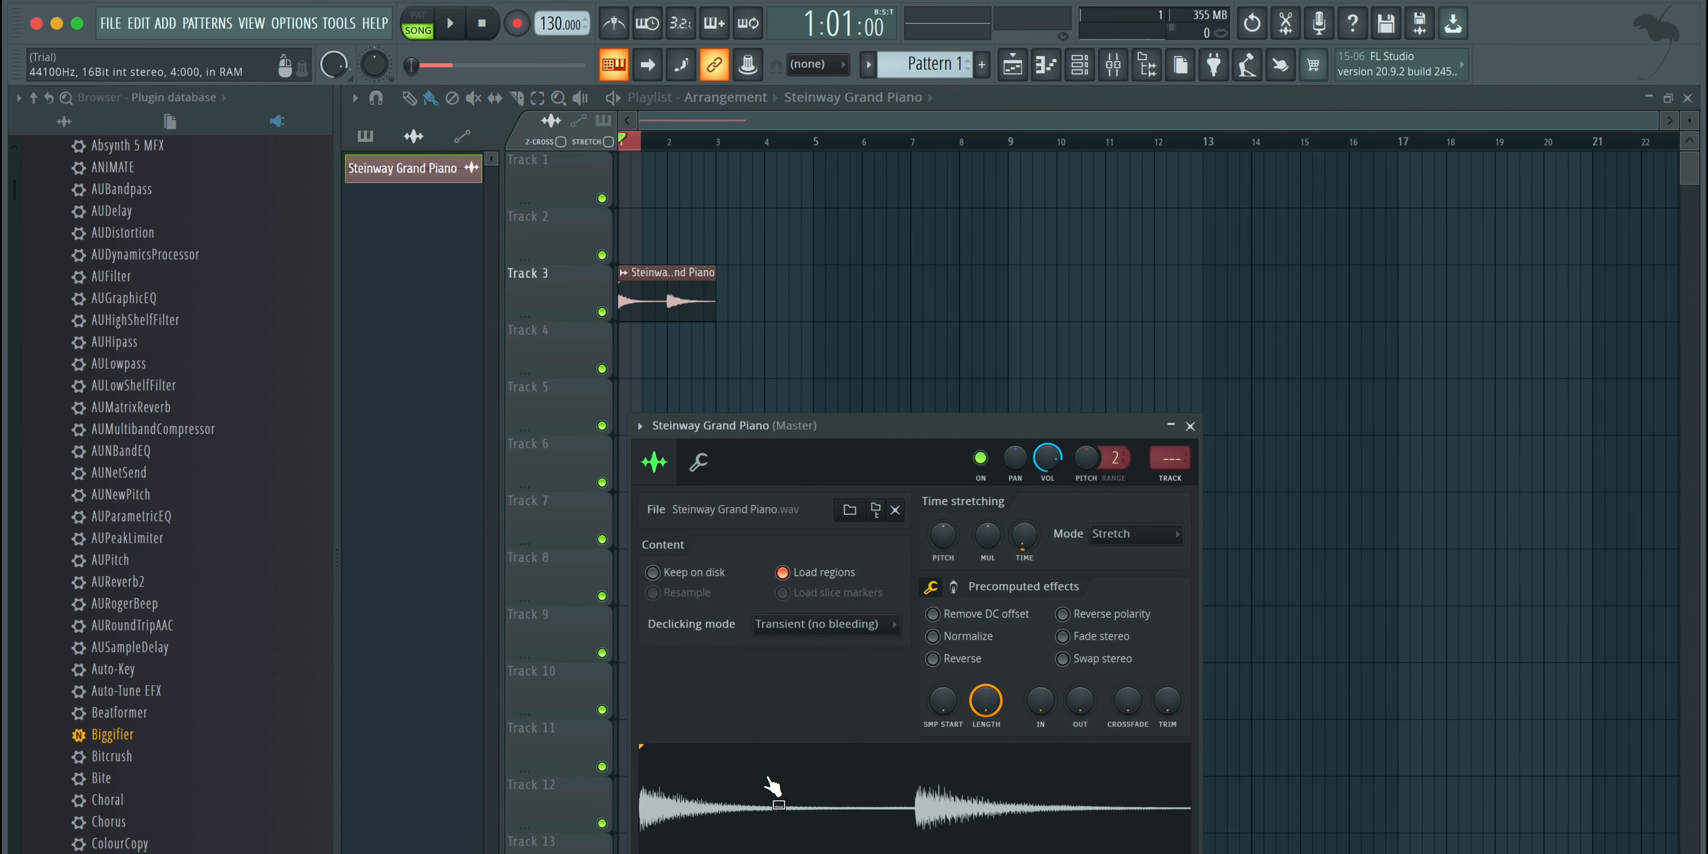
right_click(773, 787)
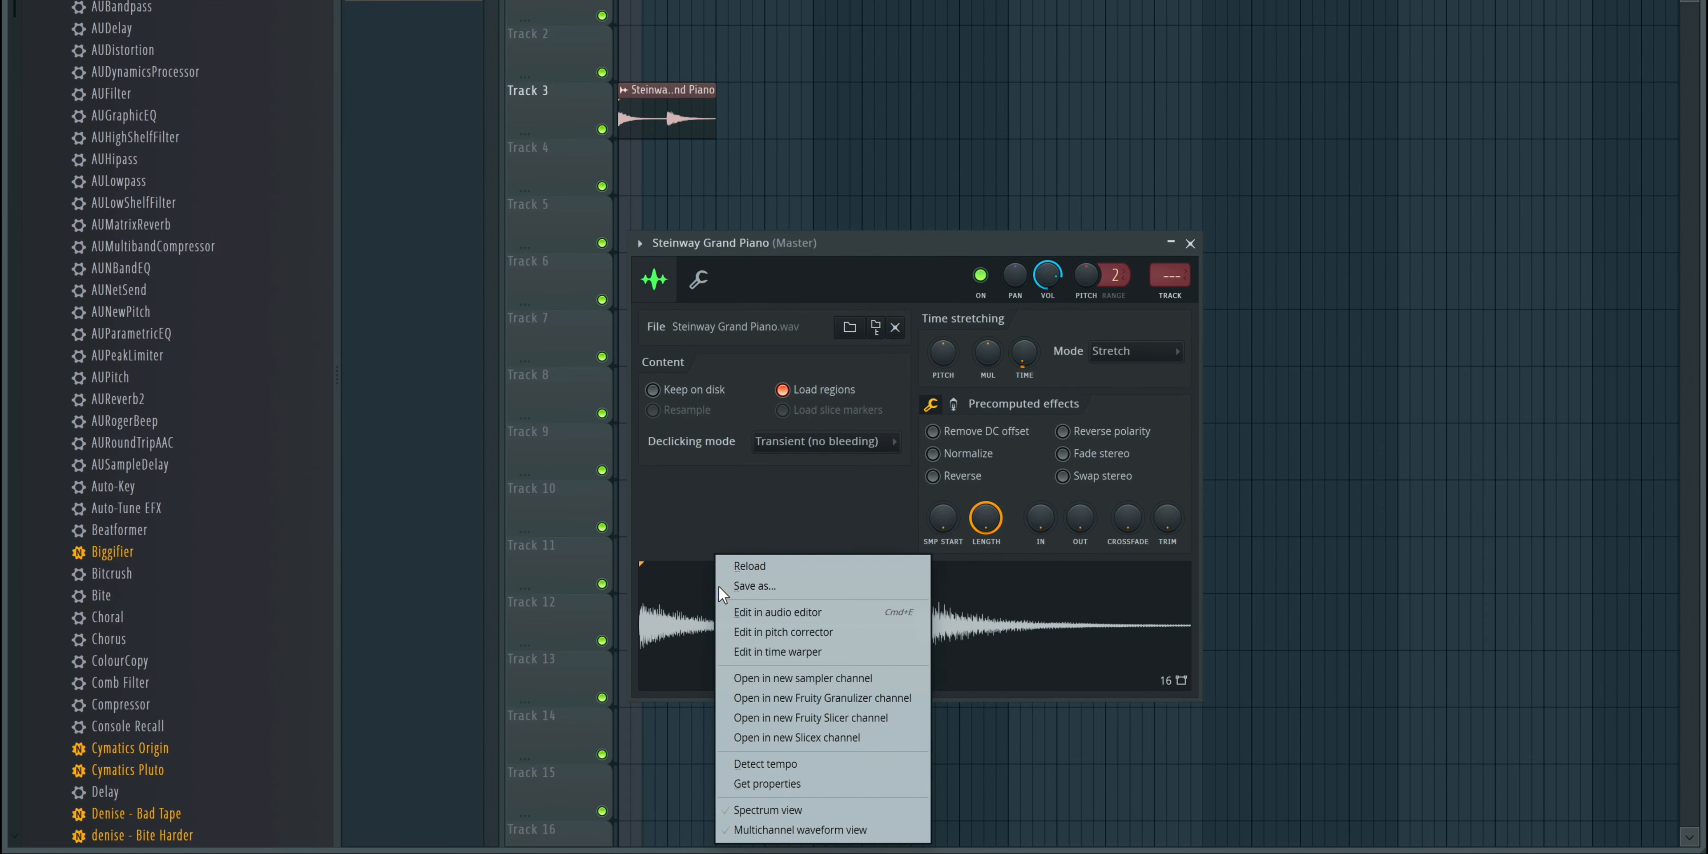
left_click(778, 611)
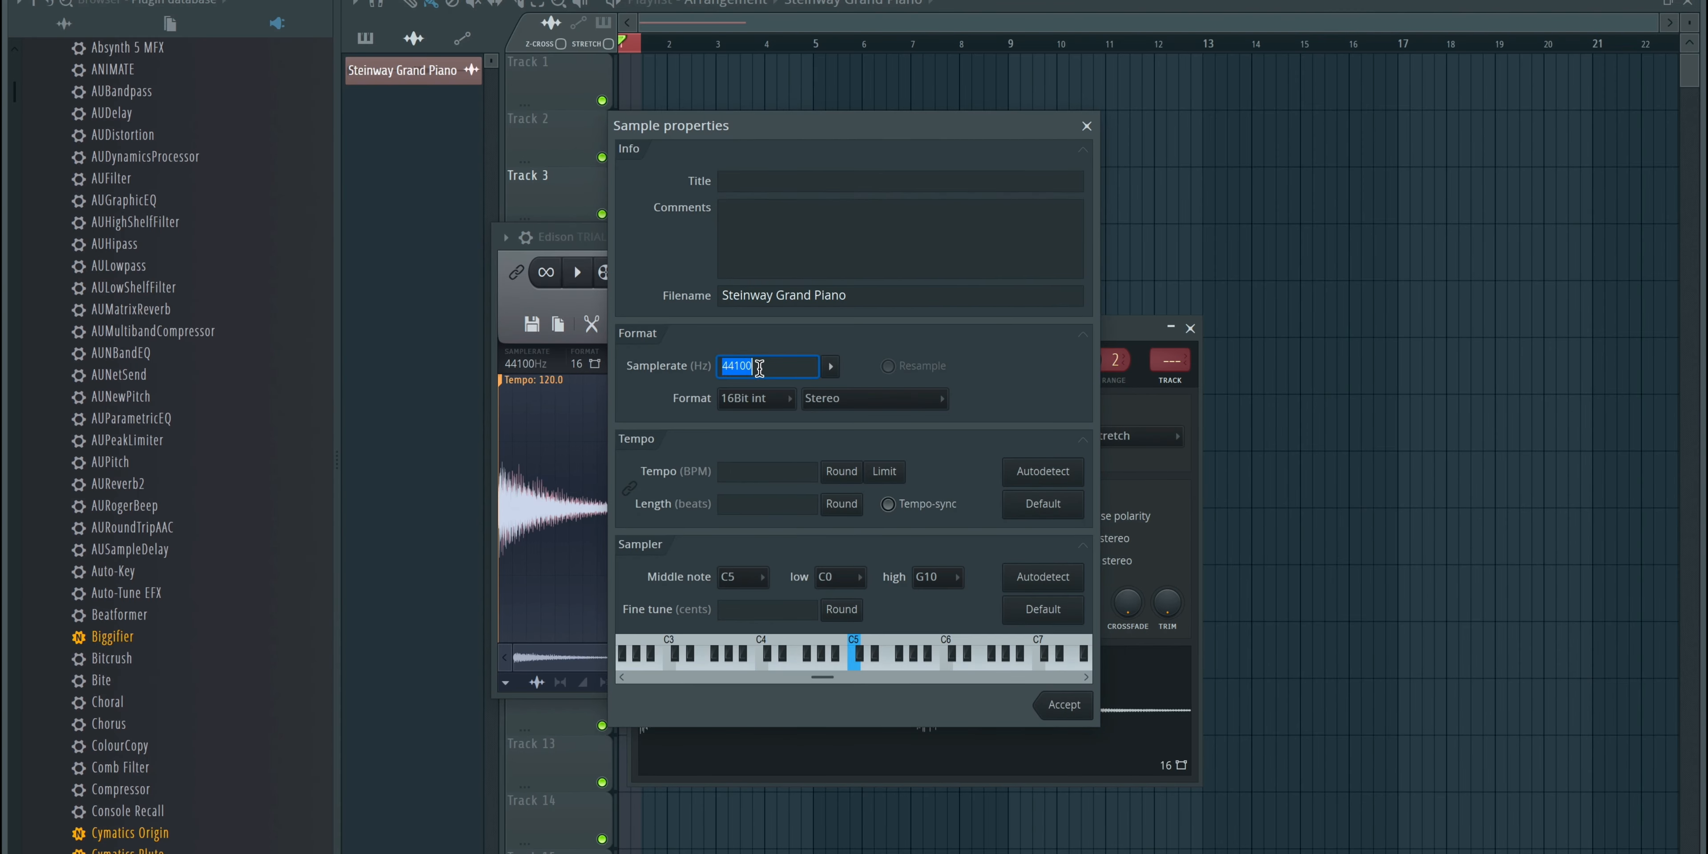
type("2000")
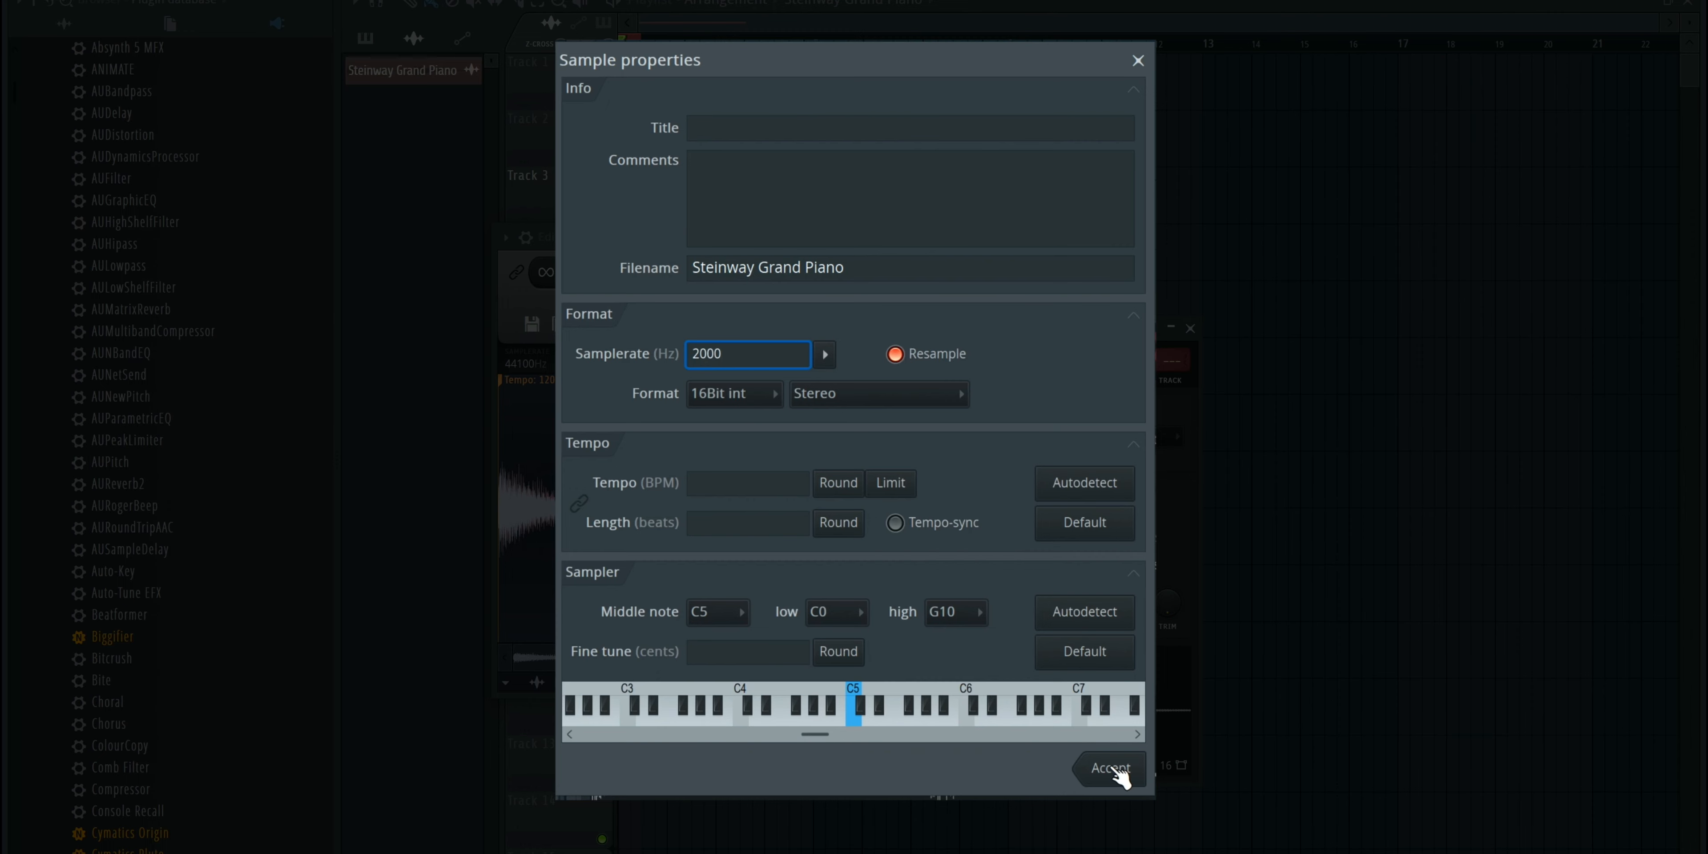
left_click(1109, 767)
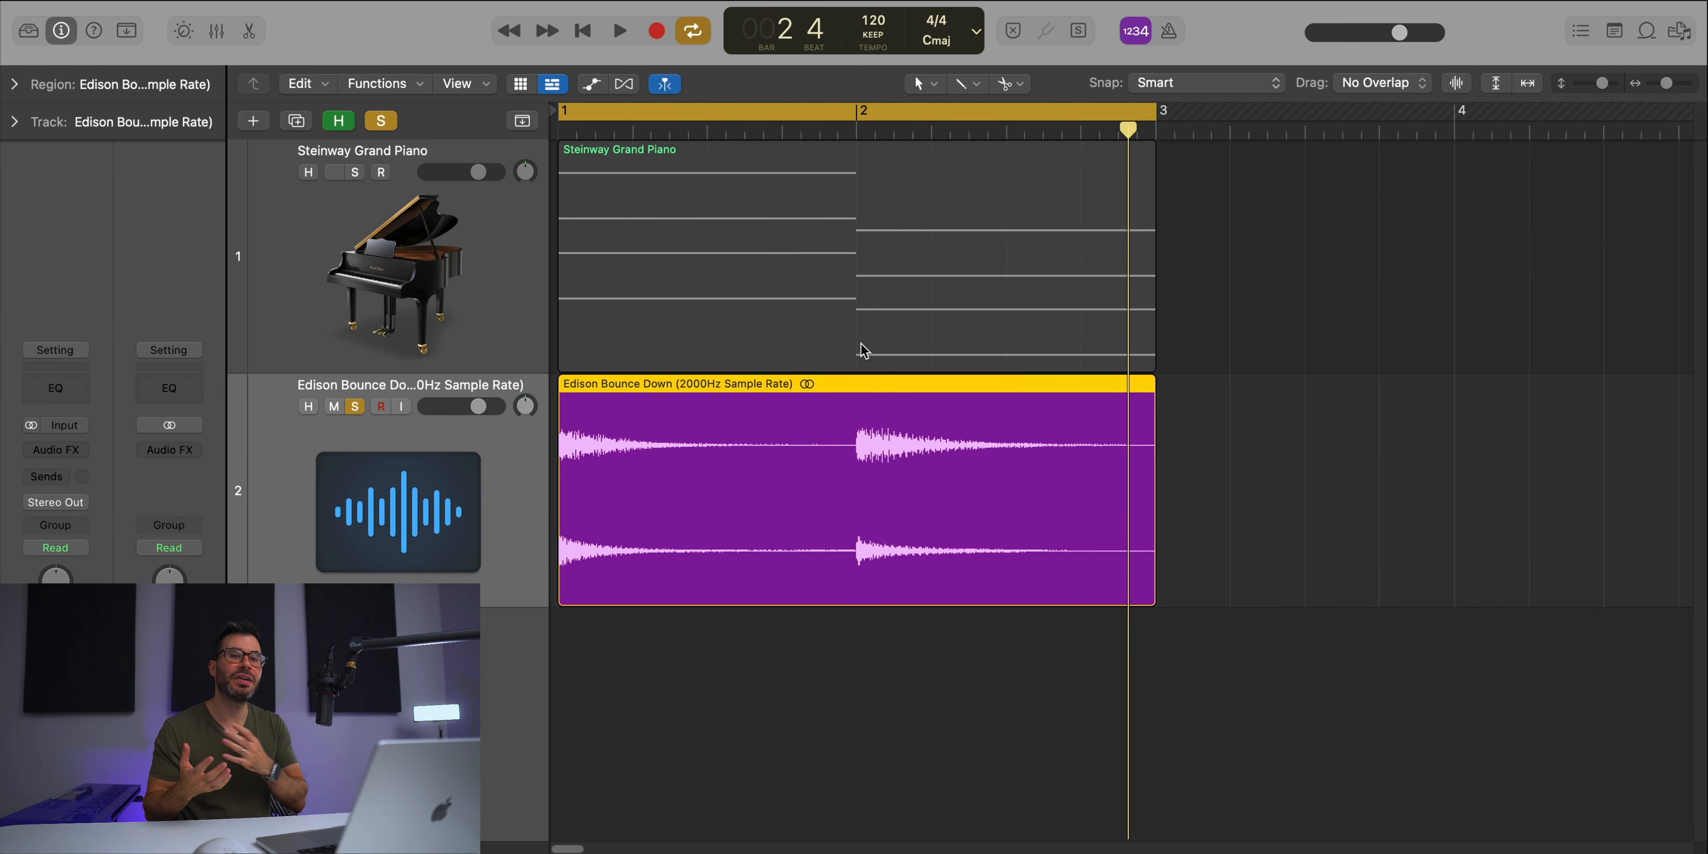
Step: Select and solo the Steinway Grand Piano track, unsoloing the Edison bounce
left_click(334, 172)
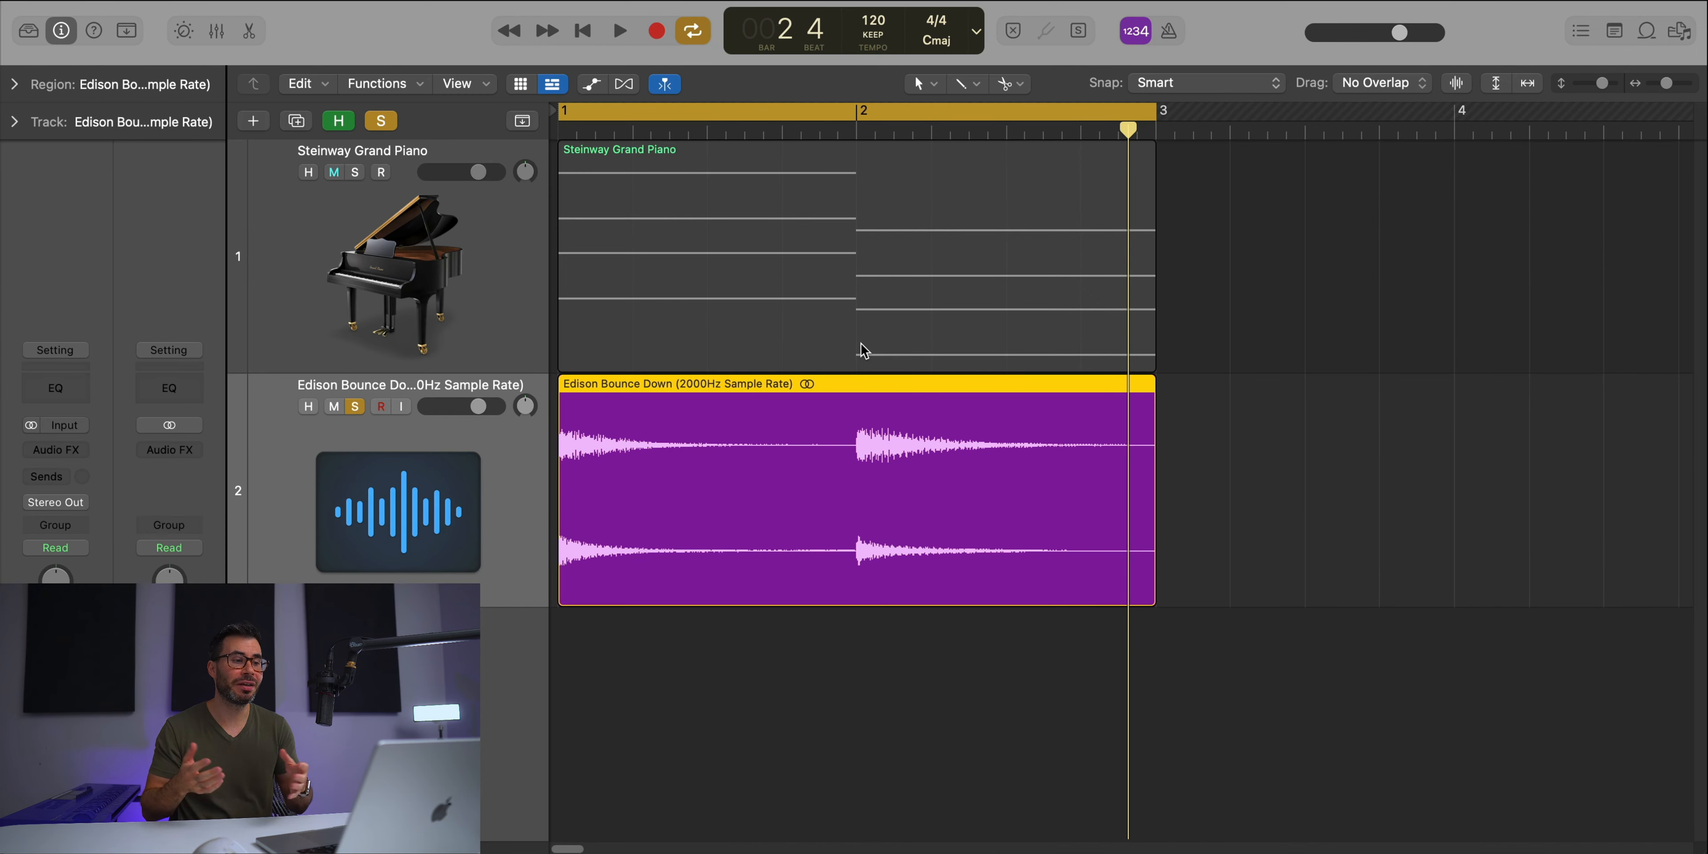
left_click(334, 172)
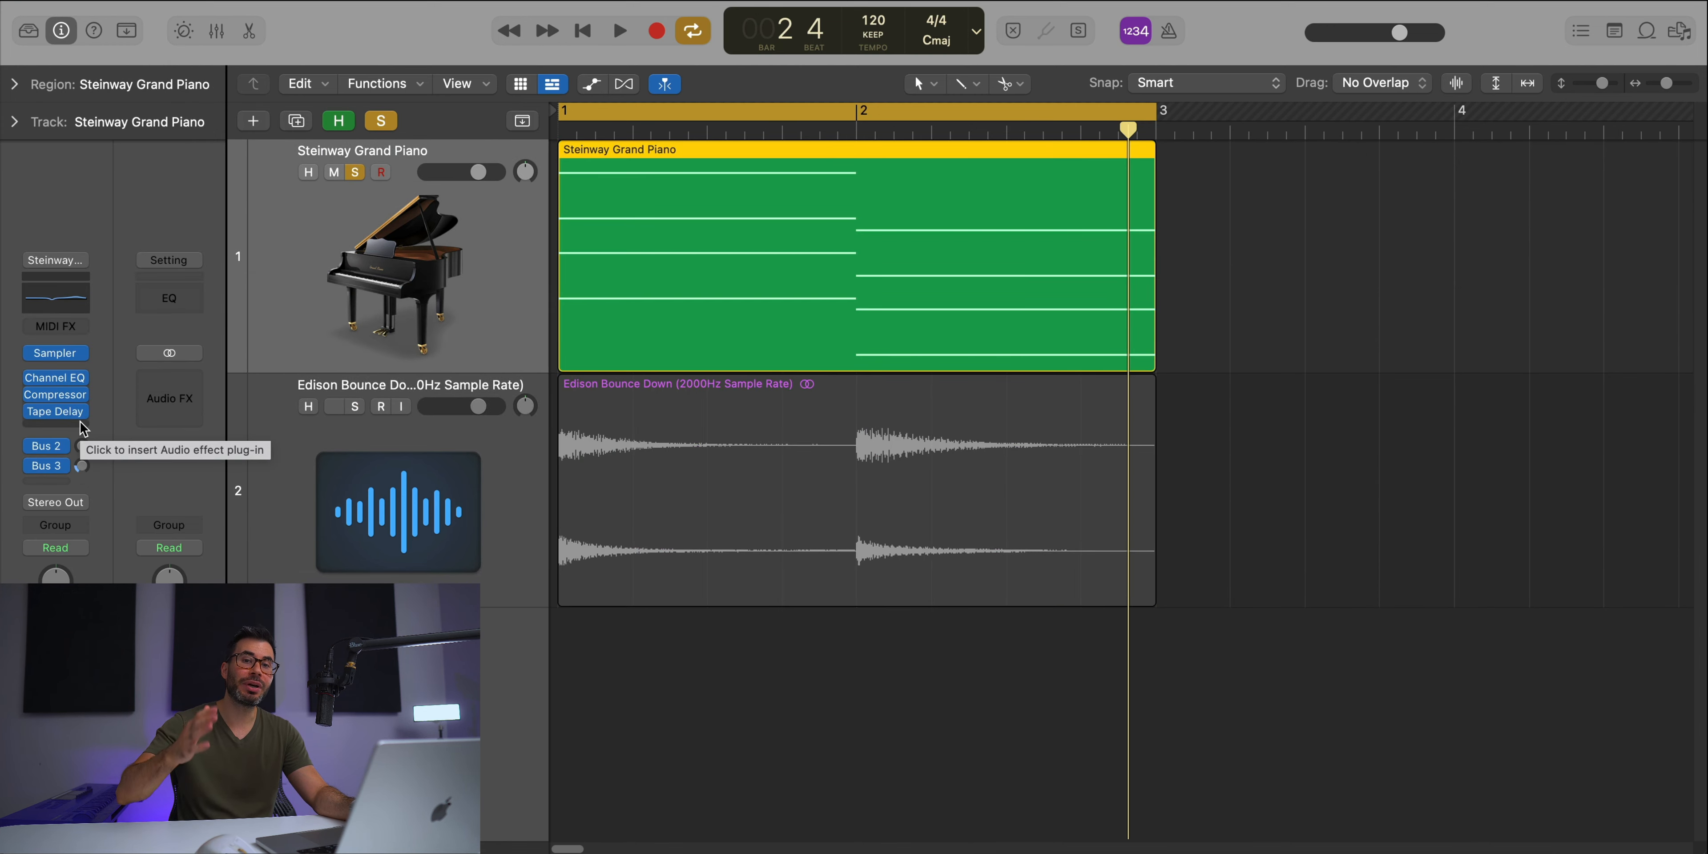
Step: Insert Ozone 9 Equalizer on the piano and make a band a brickwall low-pass at 10000 Hz
left_click(352, 407)
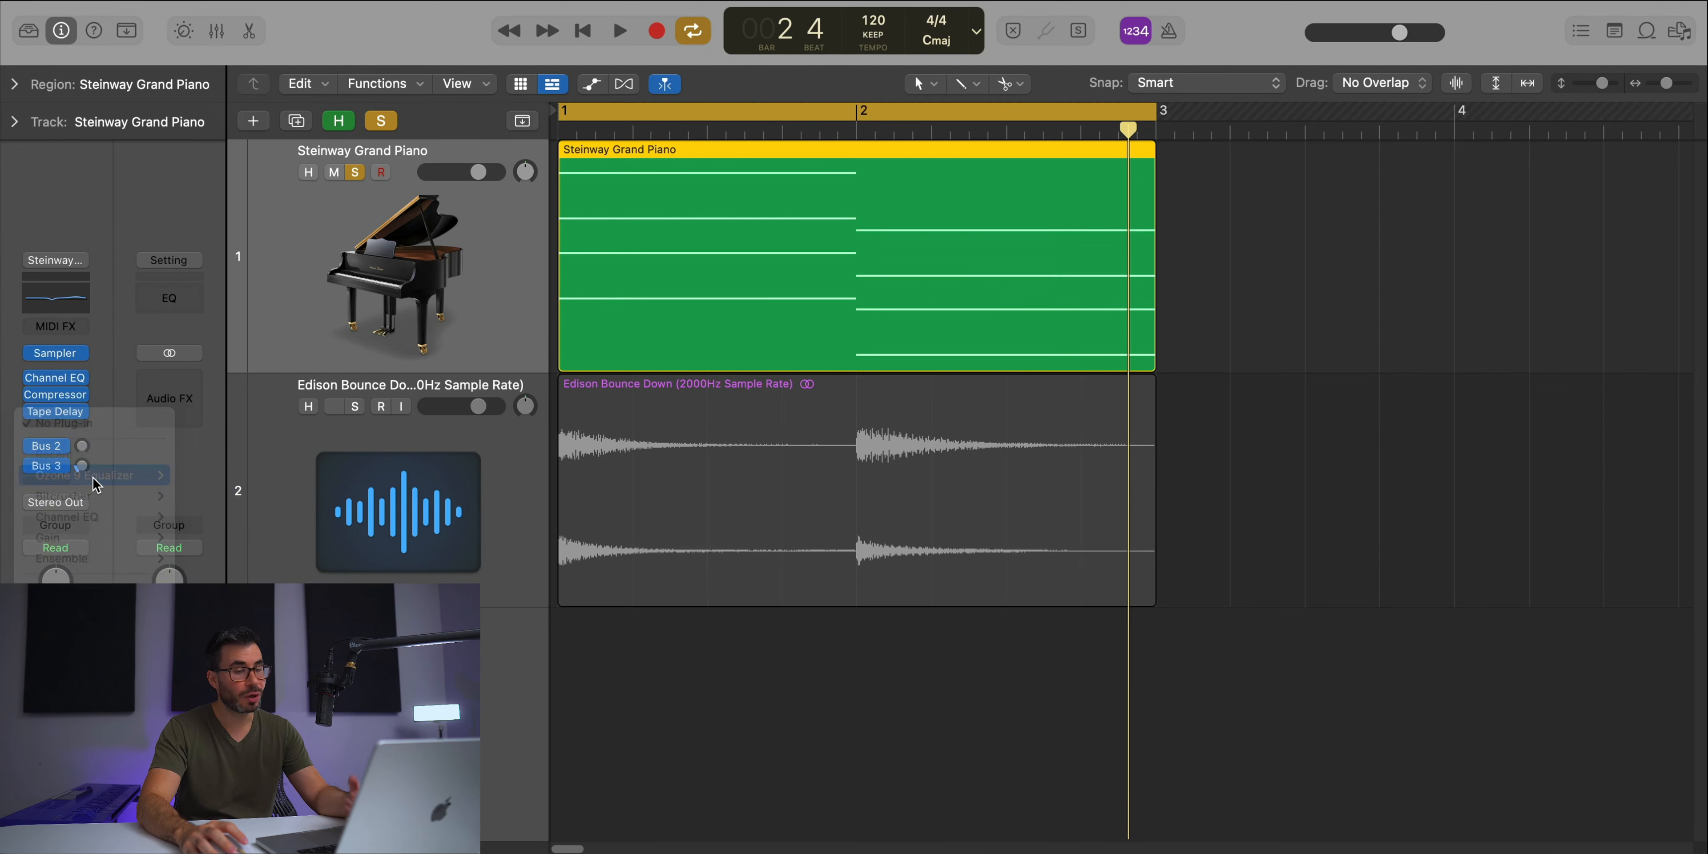
left_click(87, 475)
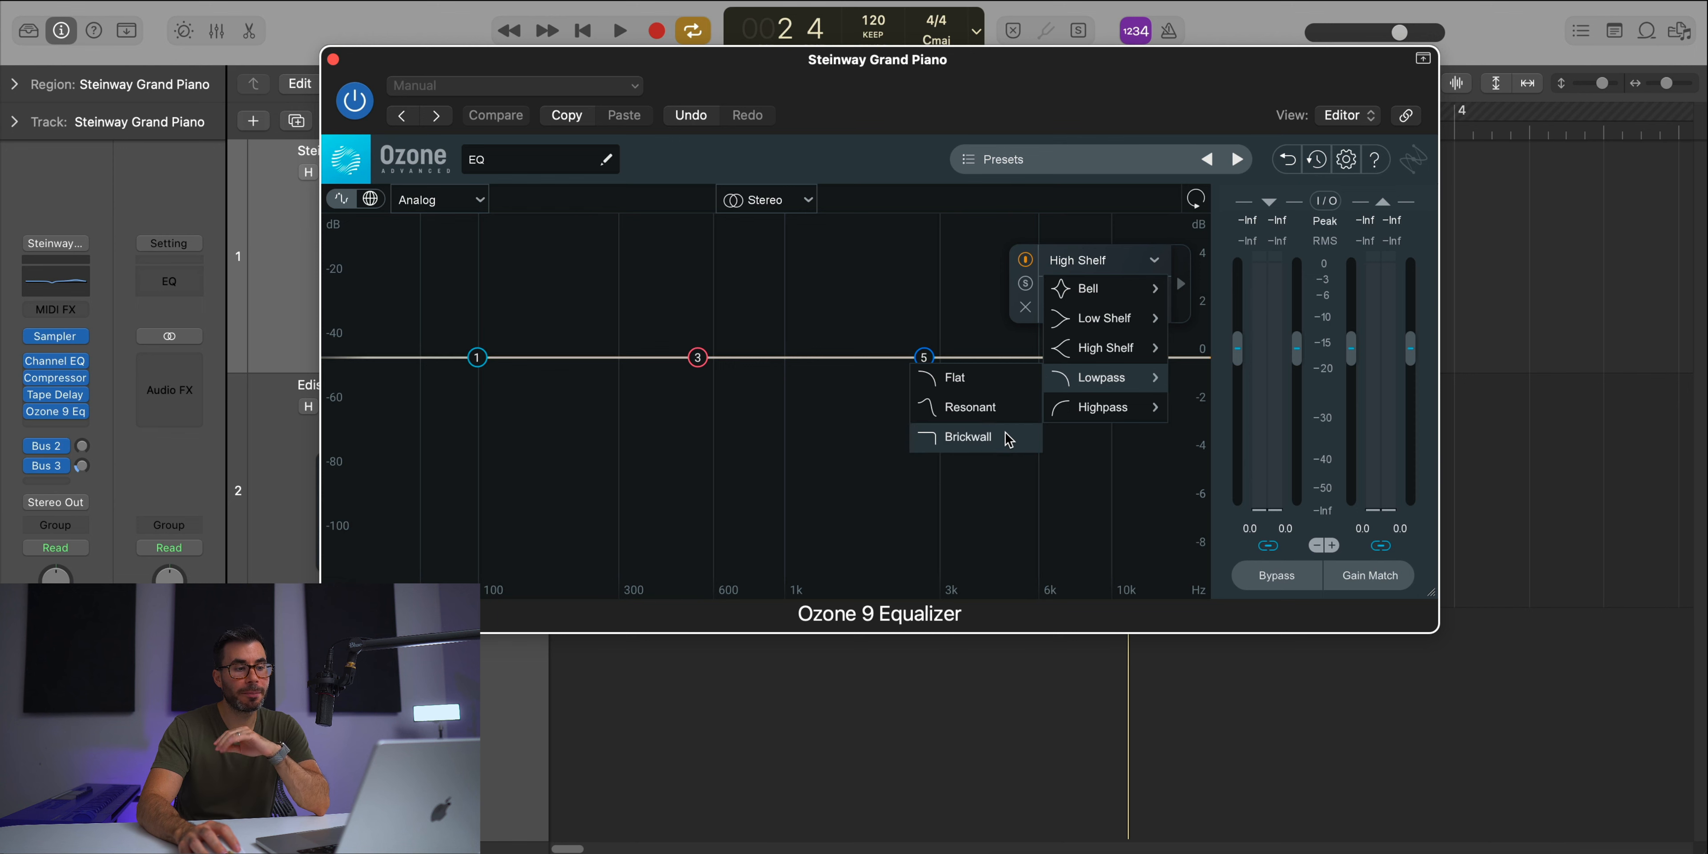
left_click(966, 437)
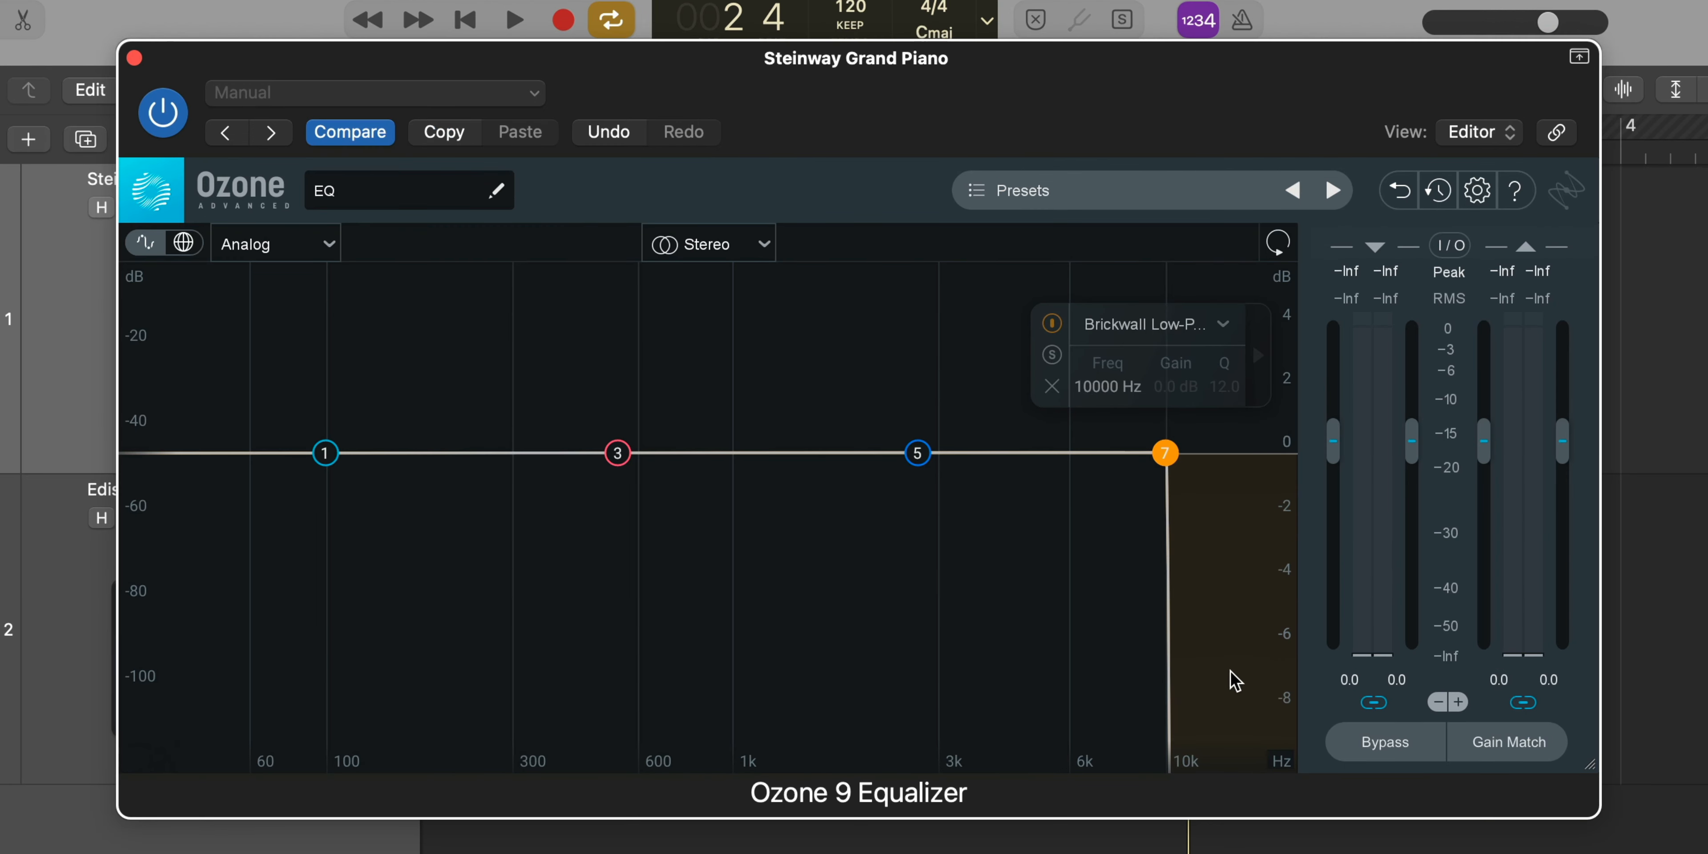
mouse_move(1198, 470)
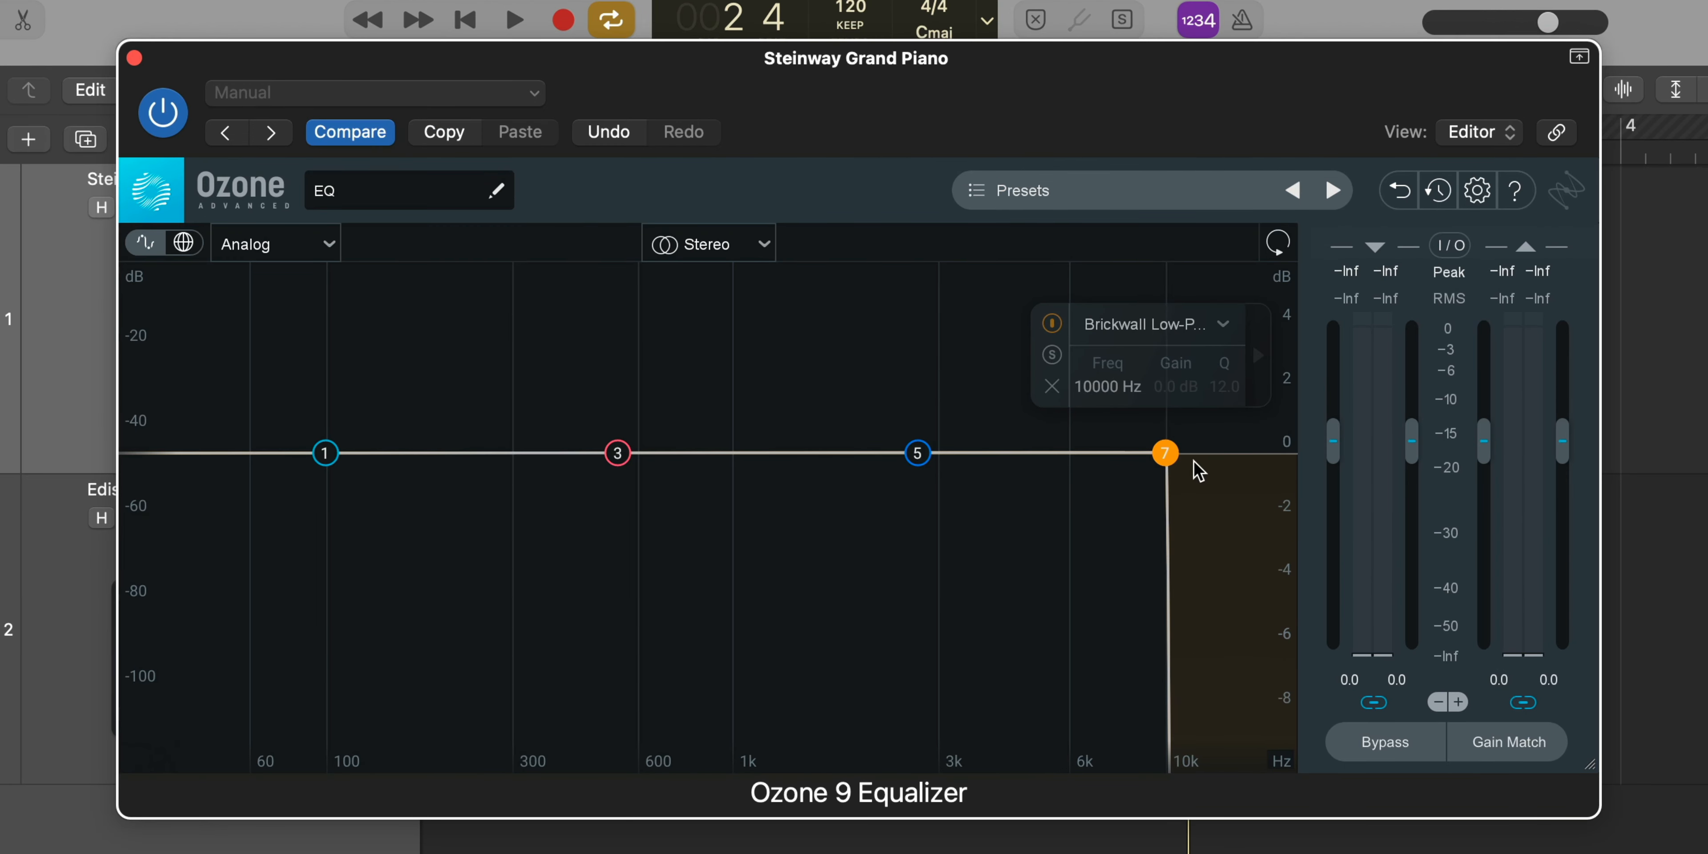
mouse_move(1040, 401)
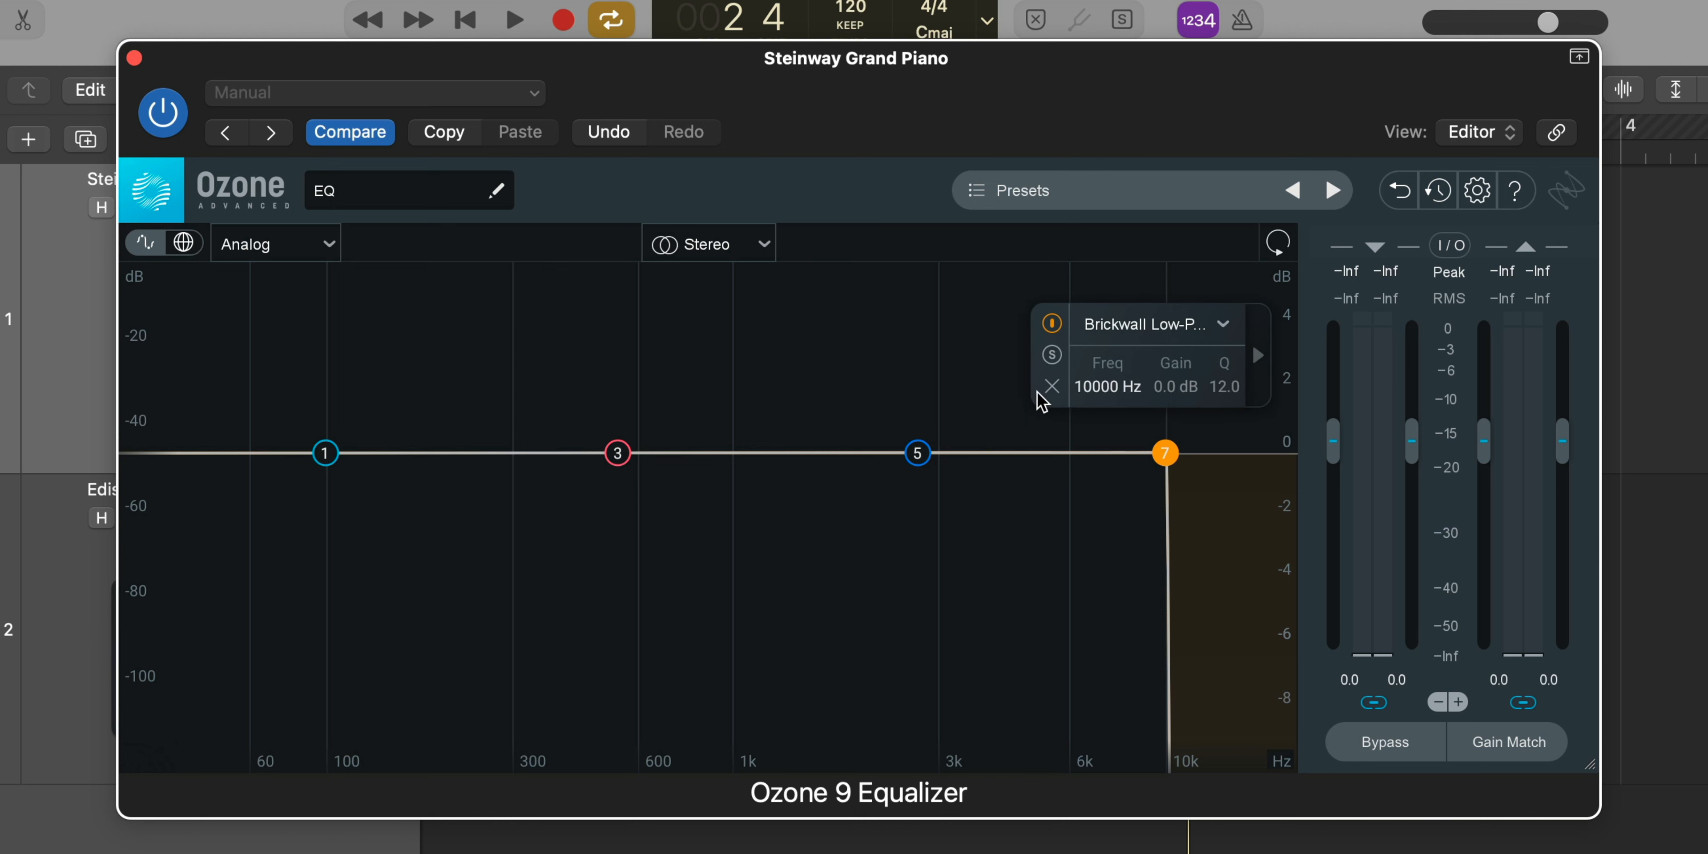
mouse_move(1270, 566)
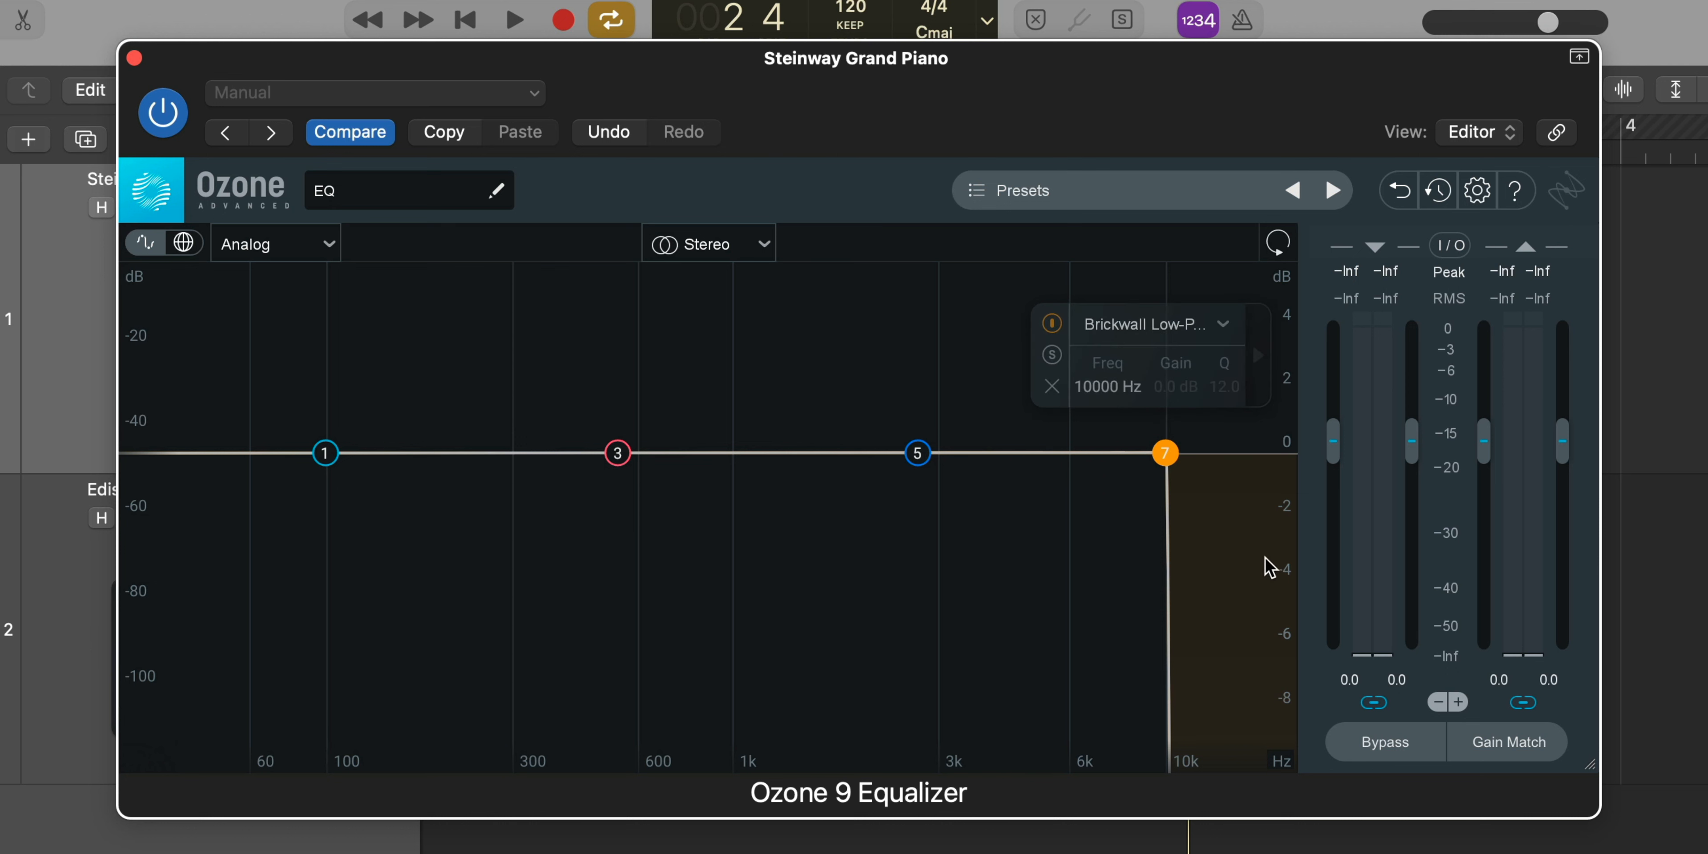
mouse_move(1245, 598)
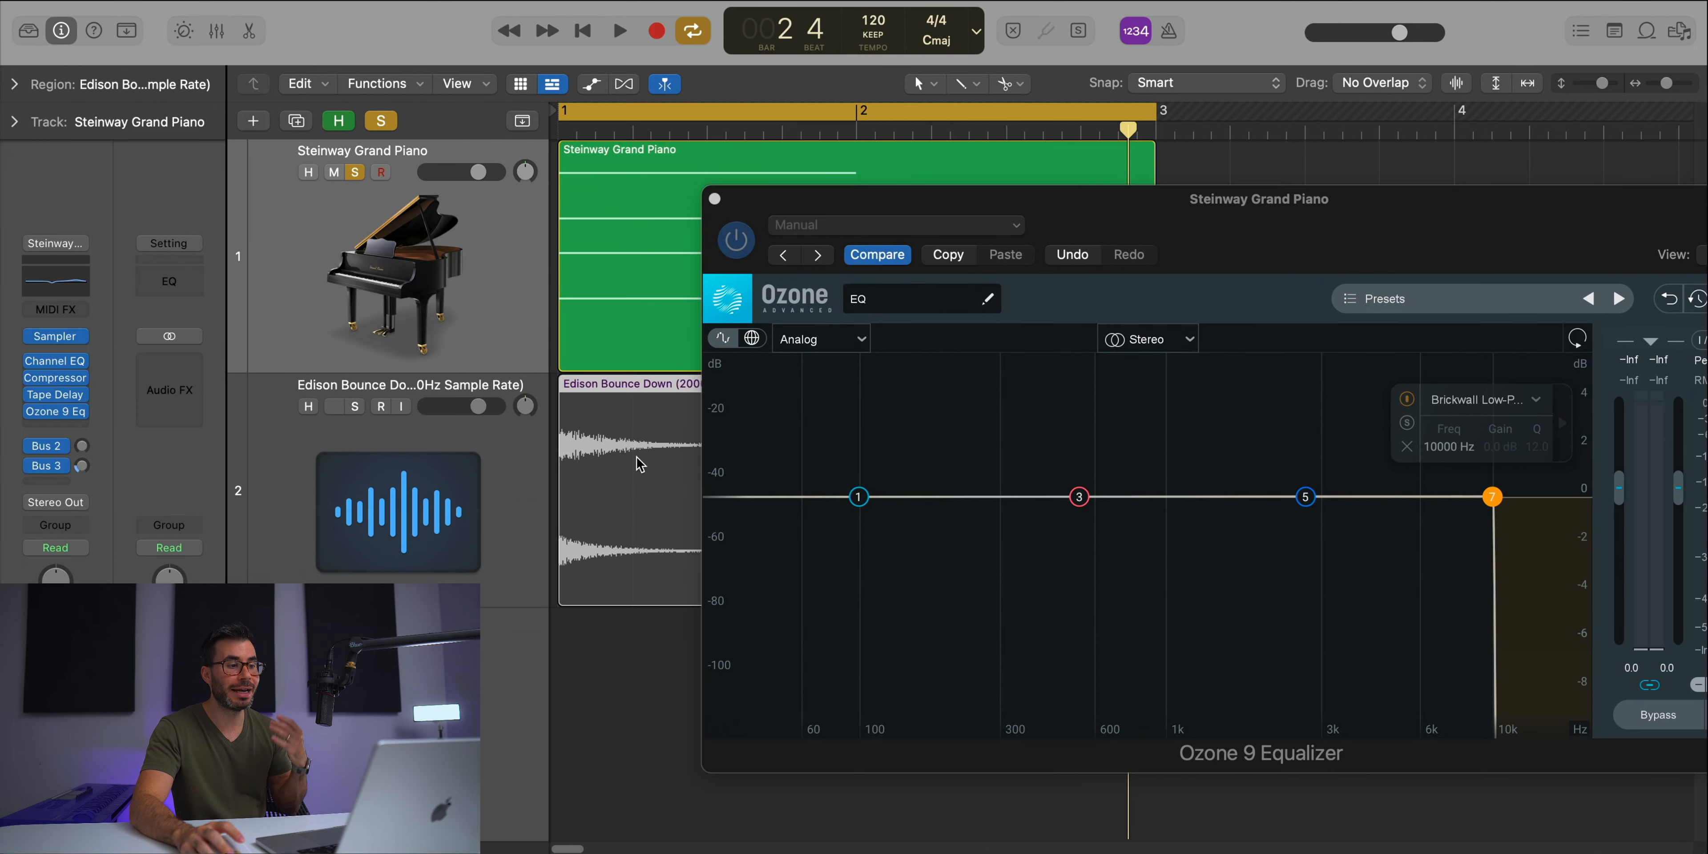
Step: Lower the brickwall low-pass to 1000 Hz and play the piano through it
left_click(354, 406)
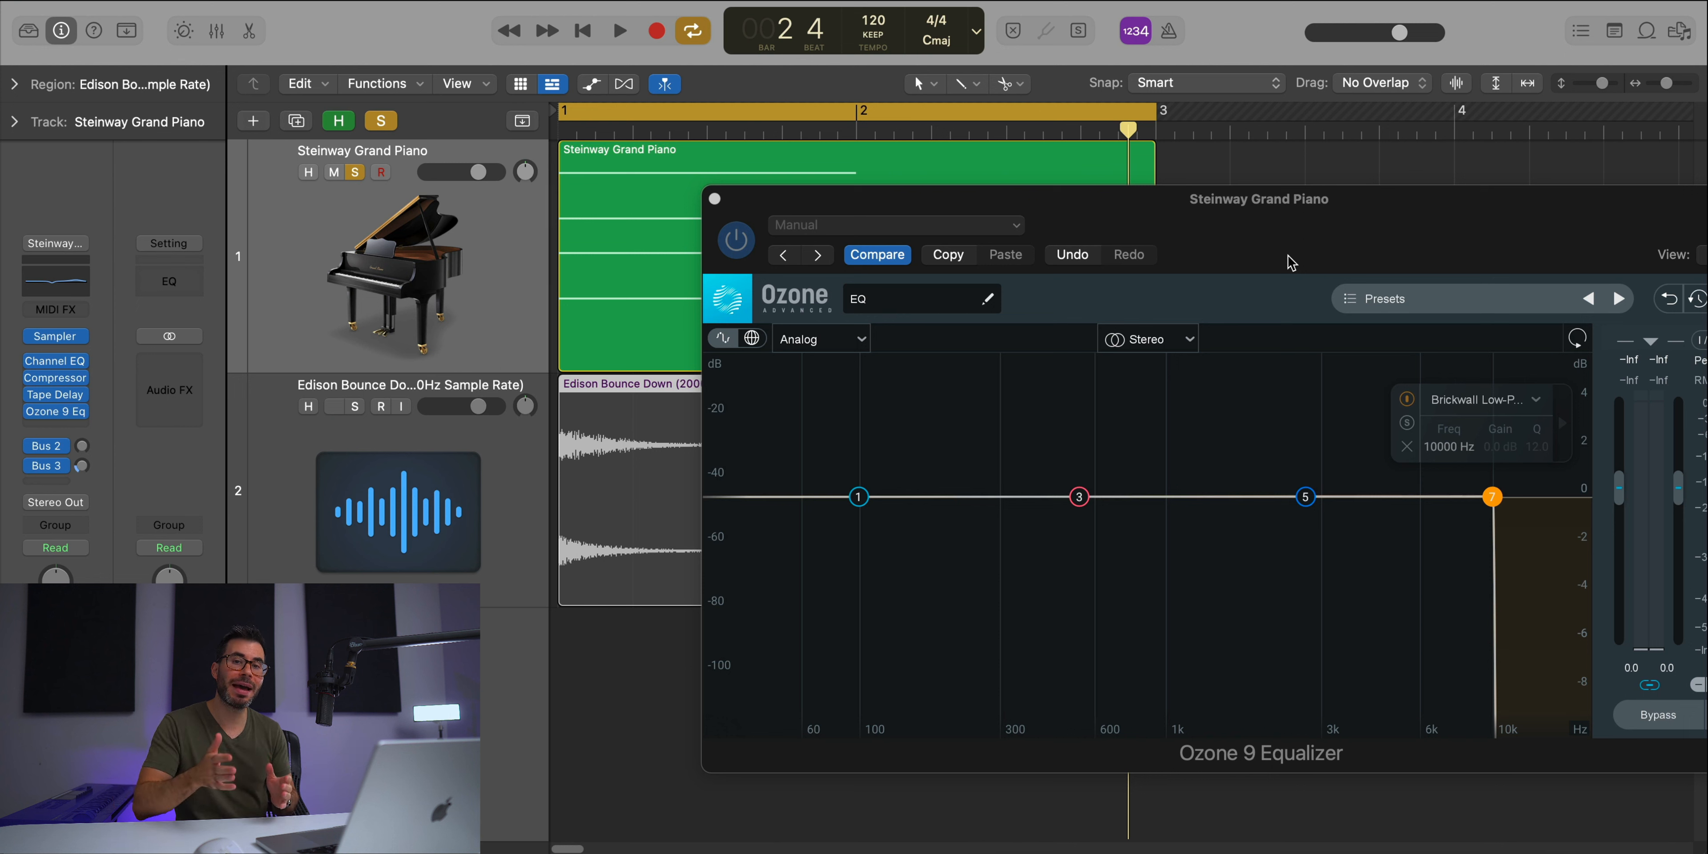
left_click(354, 406)
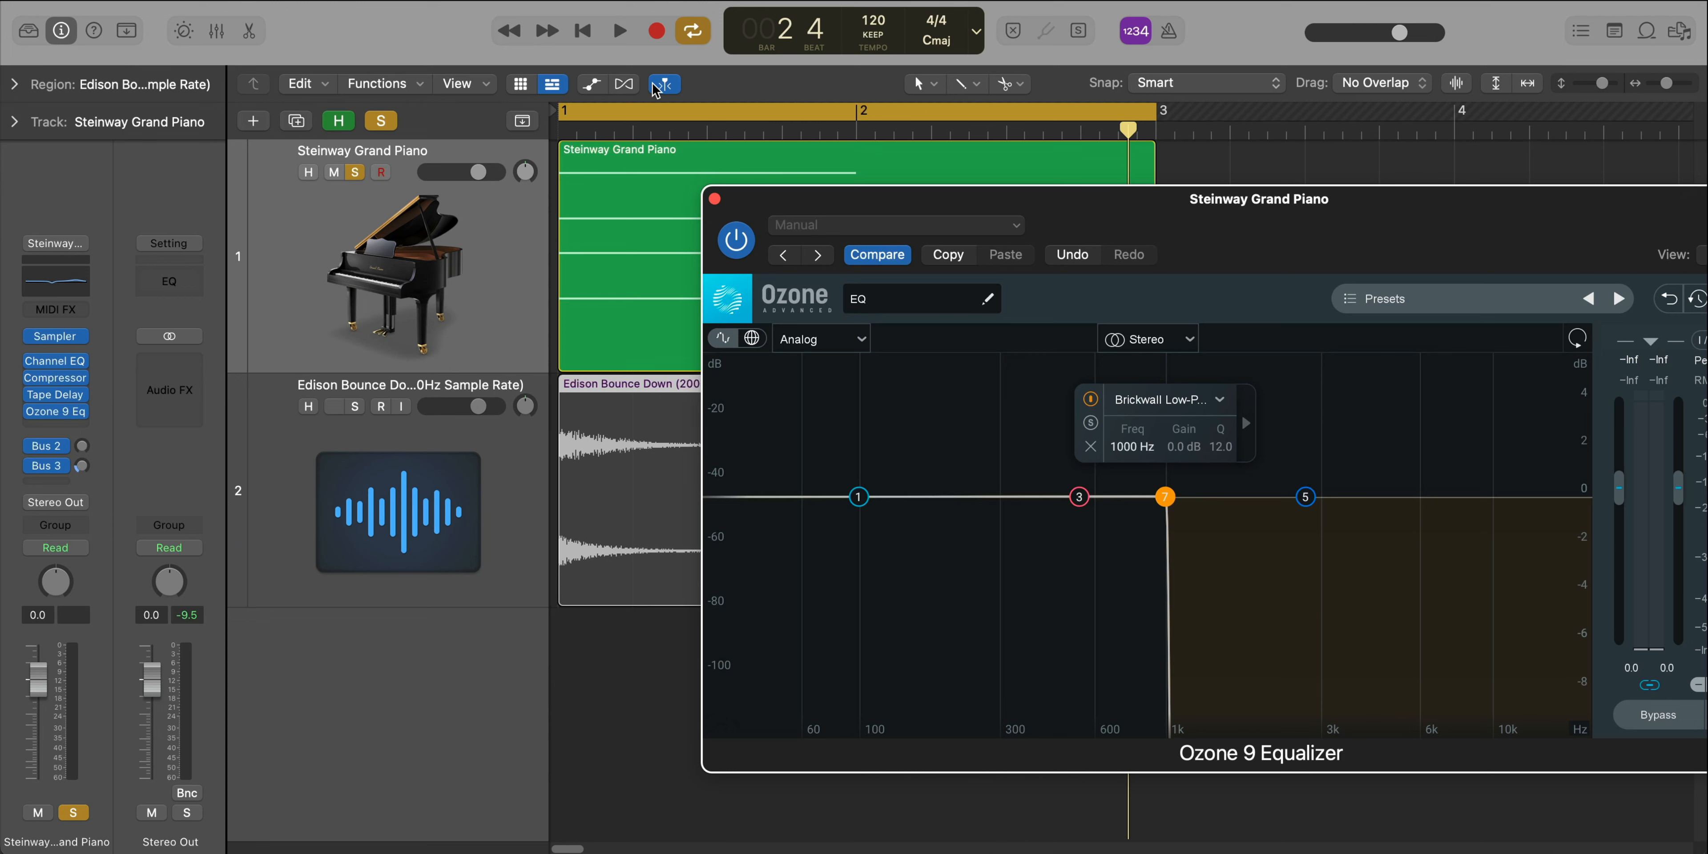
left_click(619, 30)
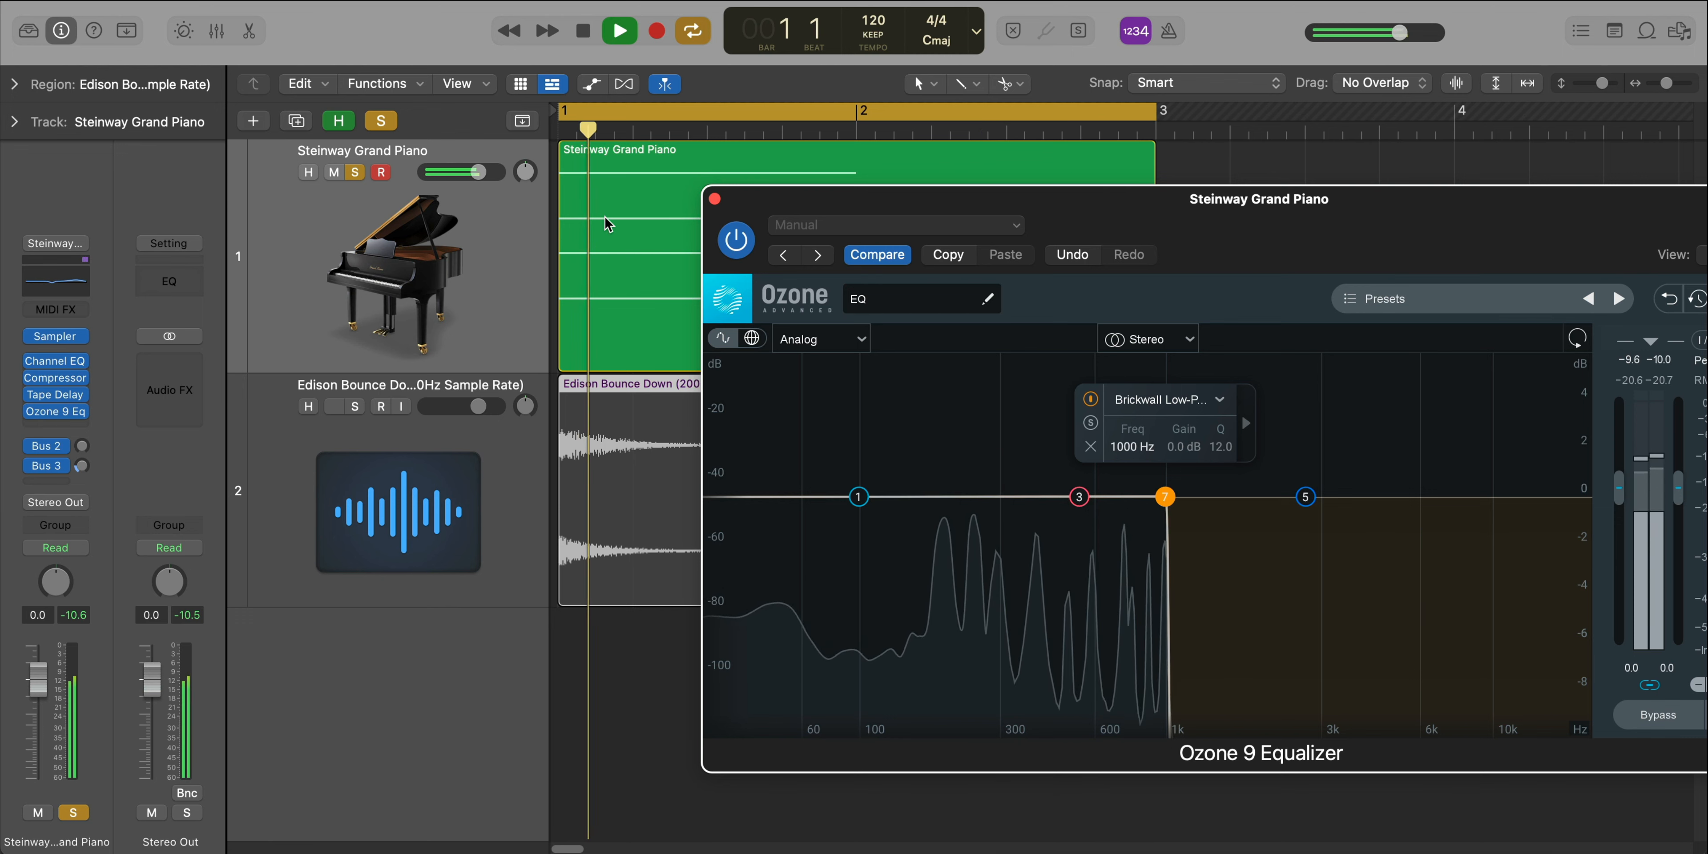
left_click(618, 30)
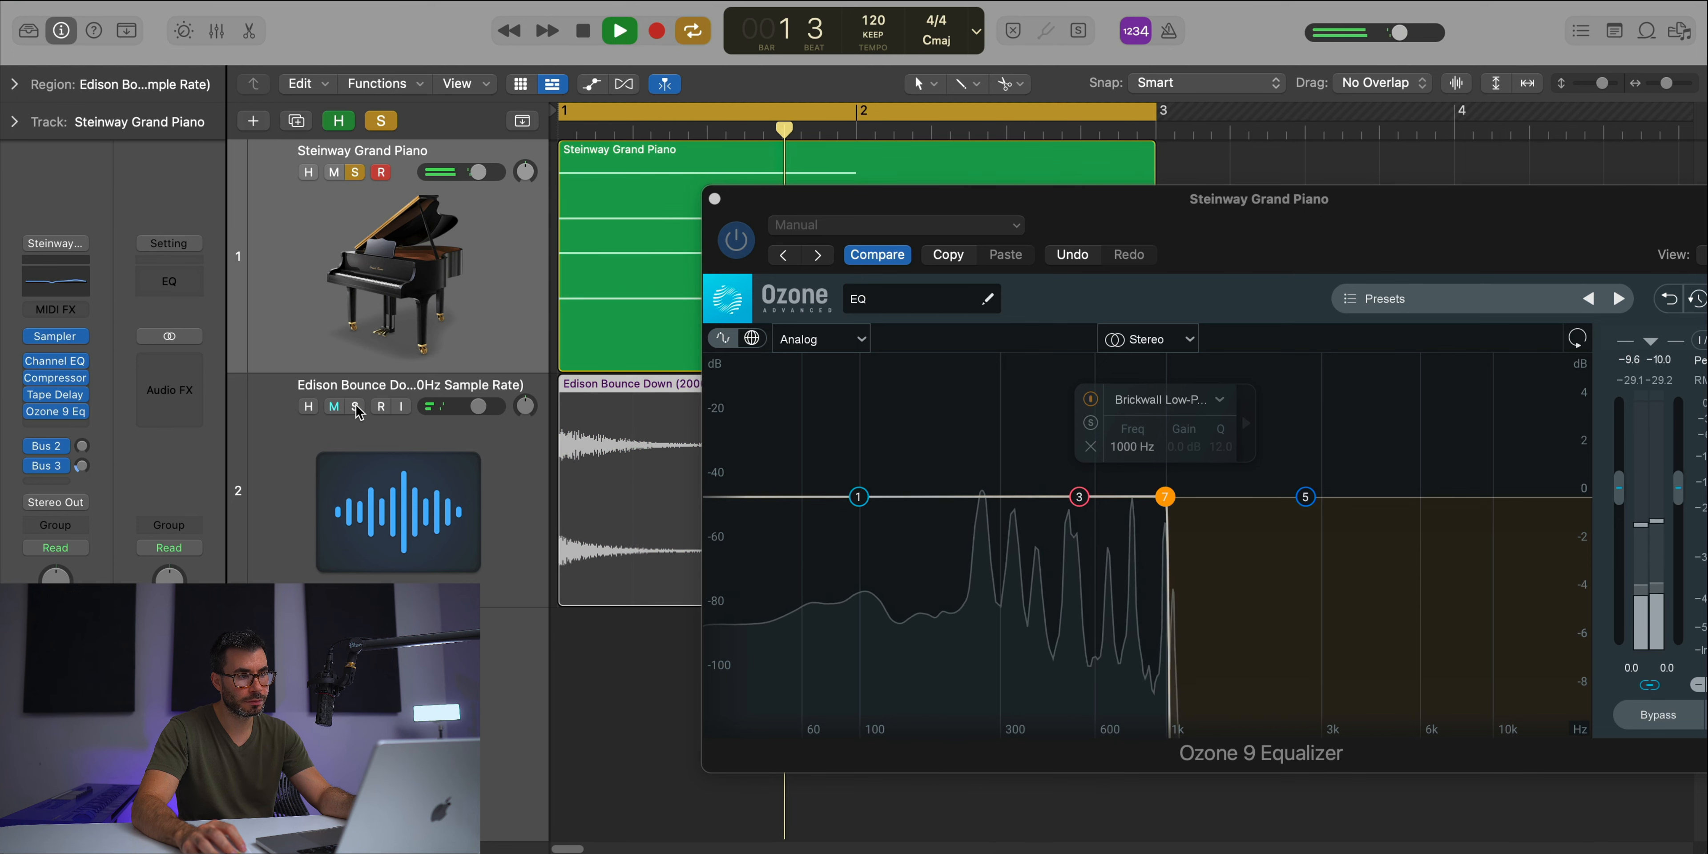
Step: Solo the downsampled Edison bounce instead and play it for comparison
left_click(355, 406)
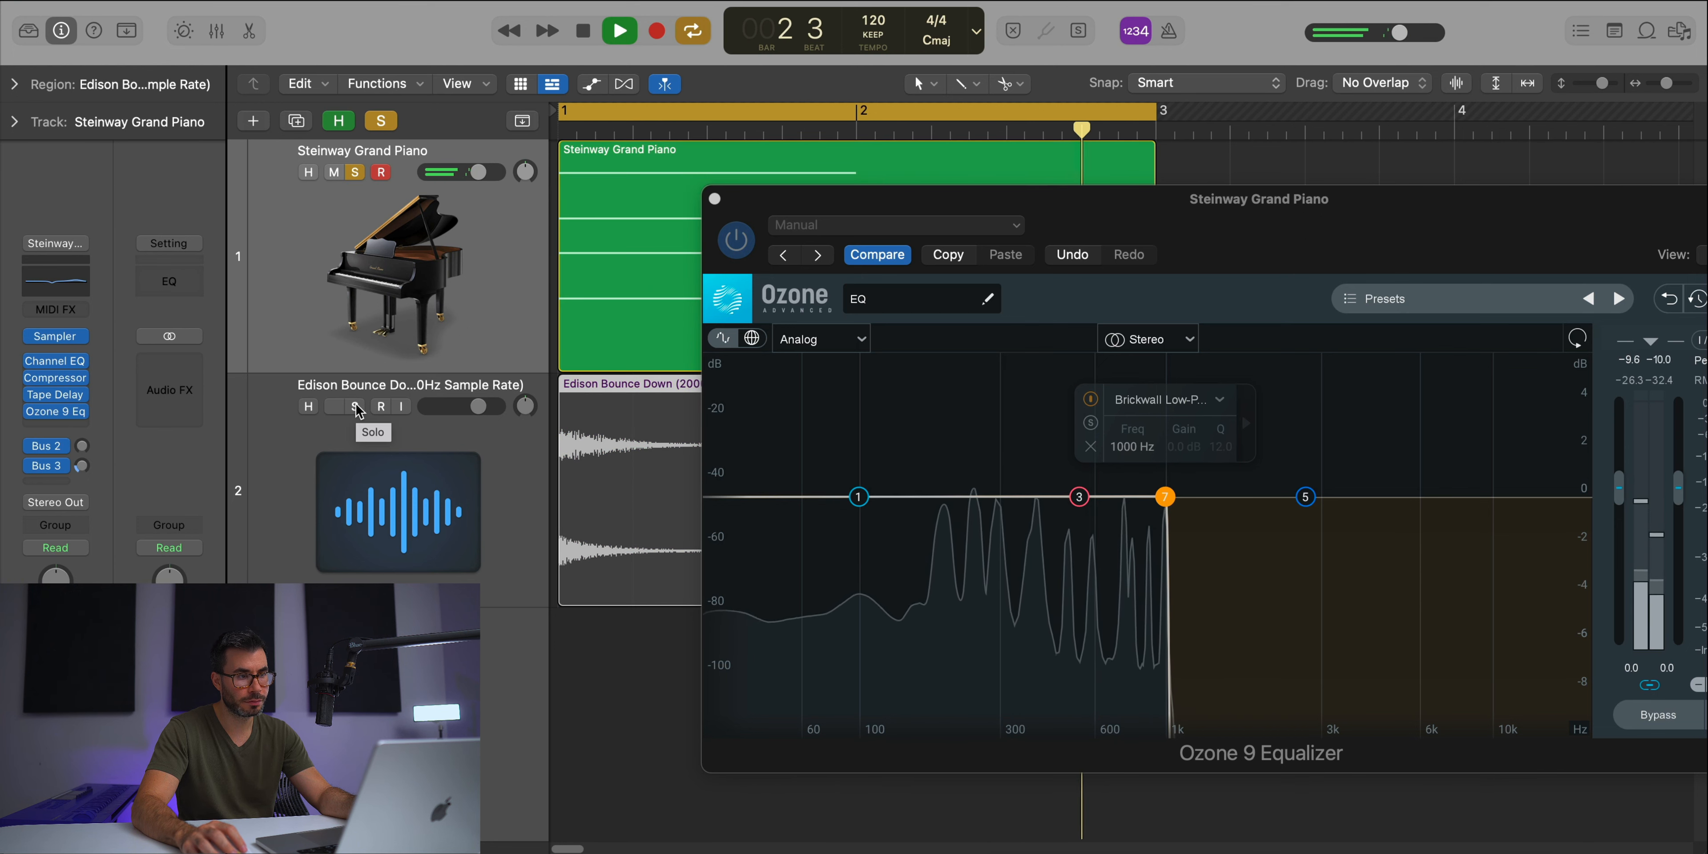
left_click(353, 407)
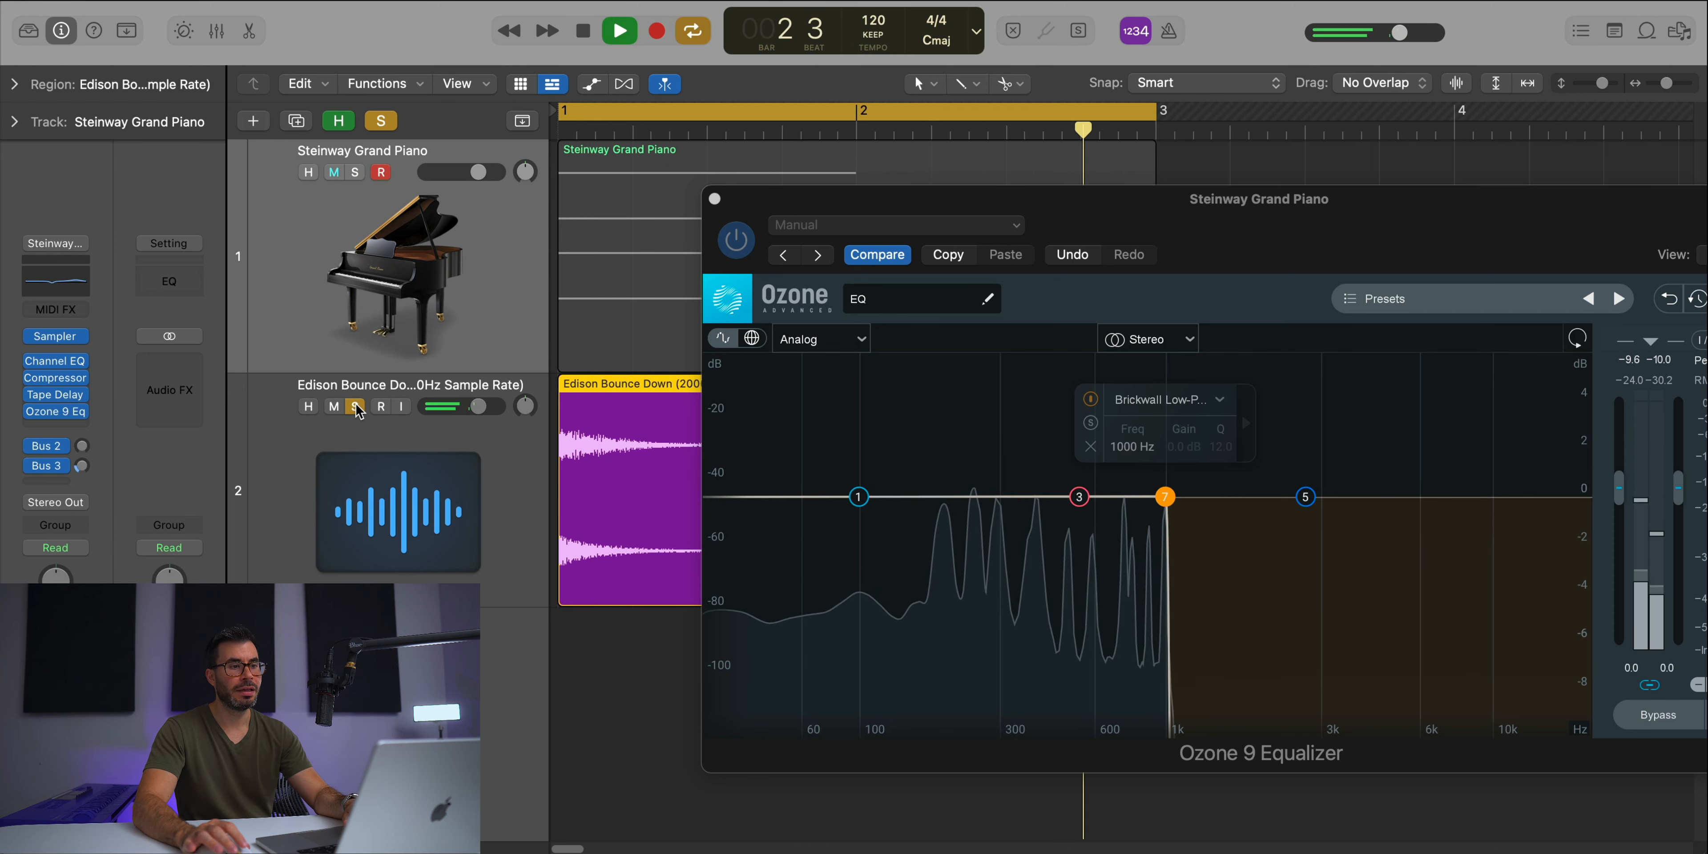
left_click(618, 30)
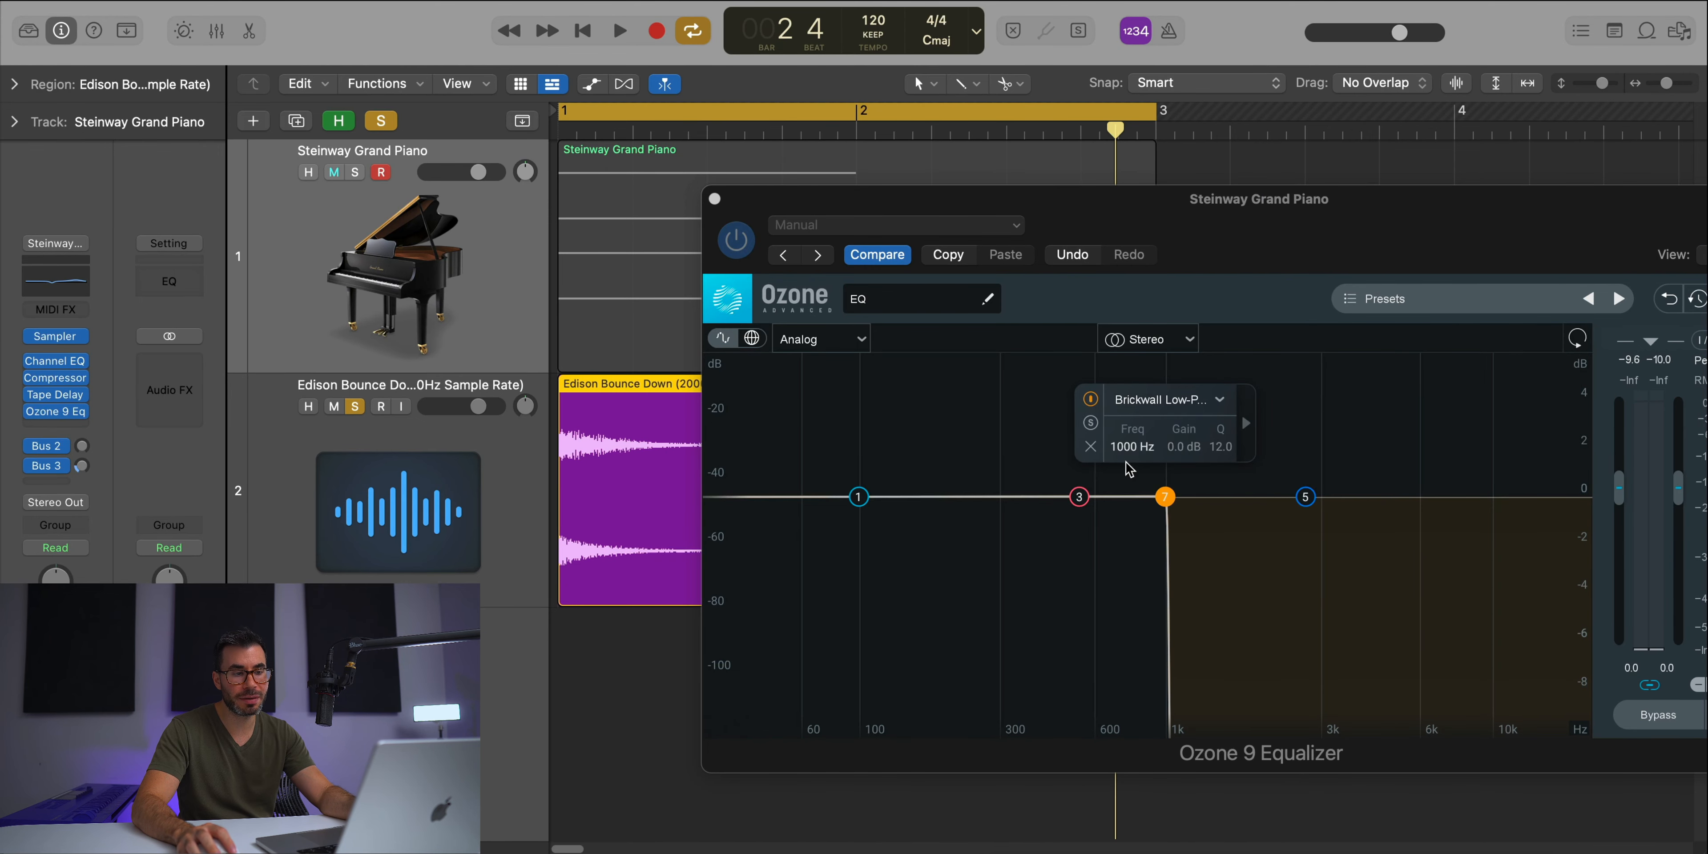
Step: Set the brickwall low-pass Freq to 950 Hz and play the filtered piano
double_click(1130, 446)
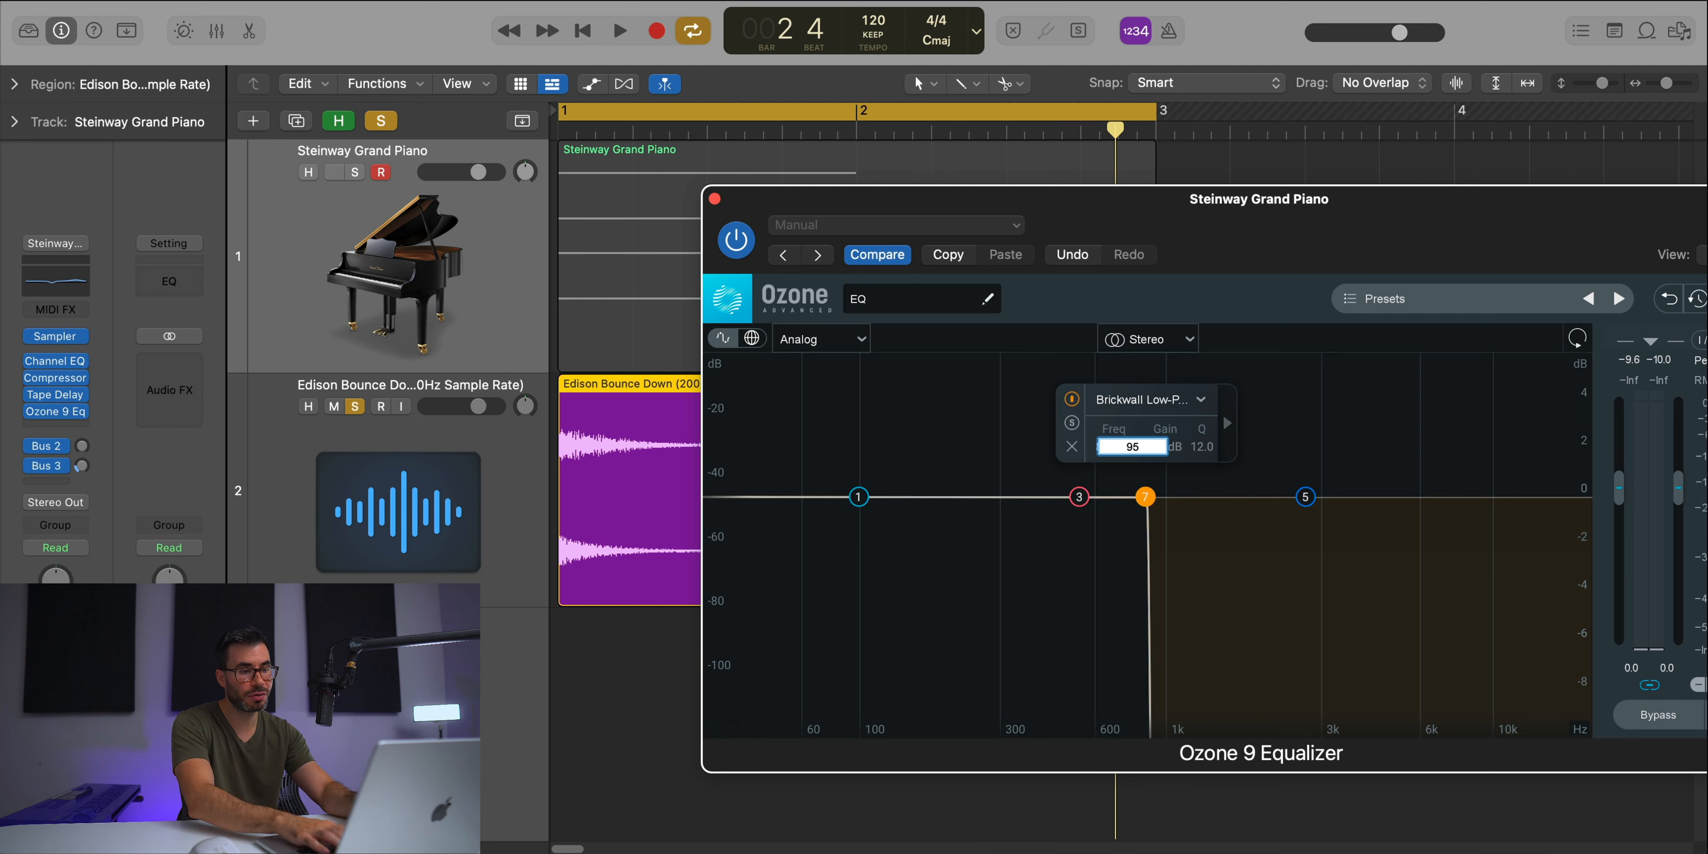
left_click_drag(1144, 496, 1158, 497)
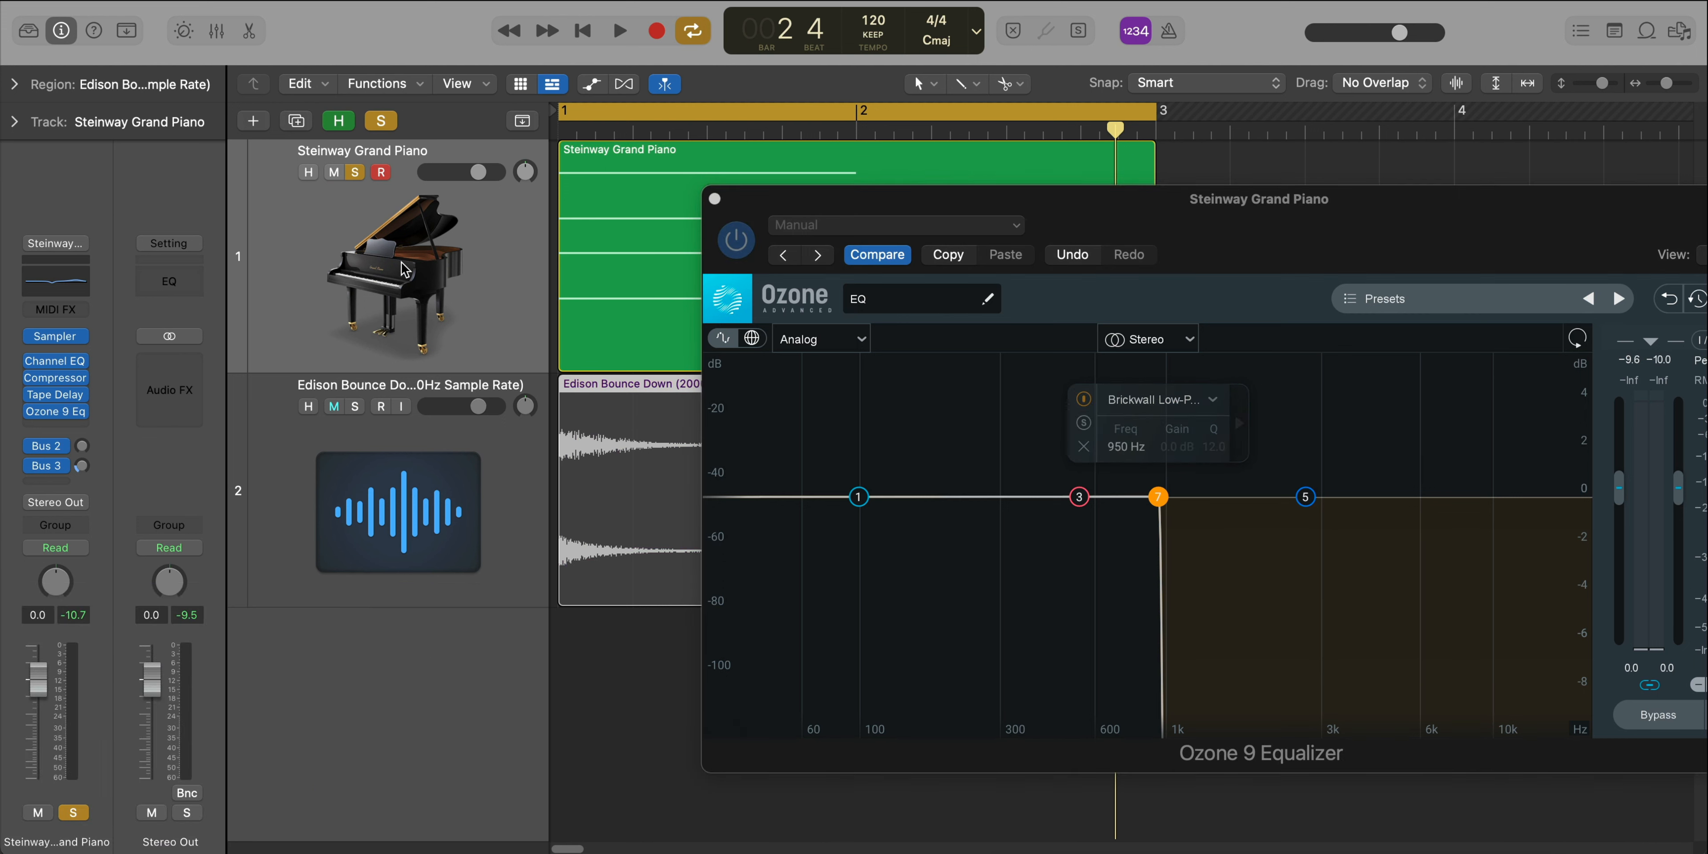
left_click(619, 30)
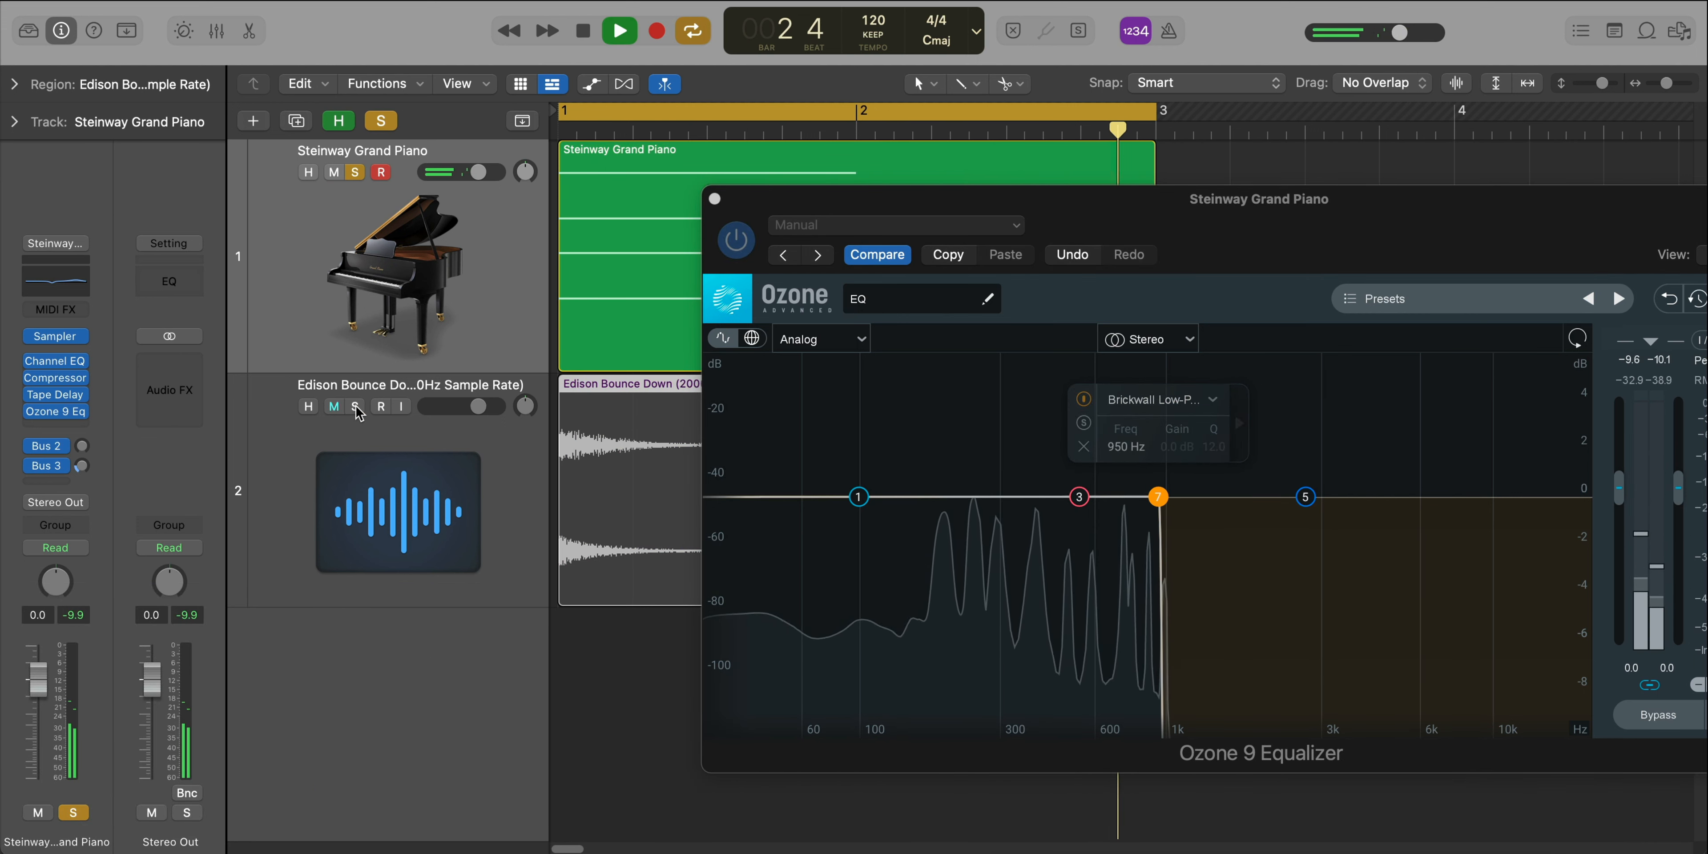
Step: Solo the bounce for comparison, then solo the piano again and stop playback
left_click(354, 407)
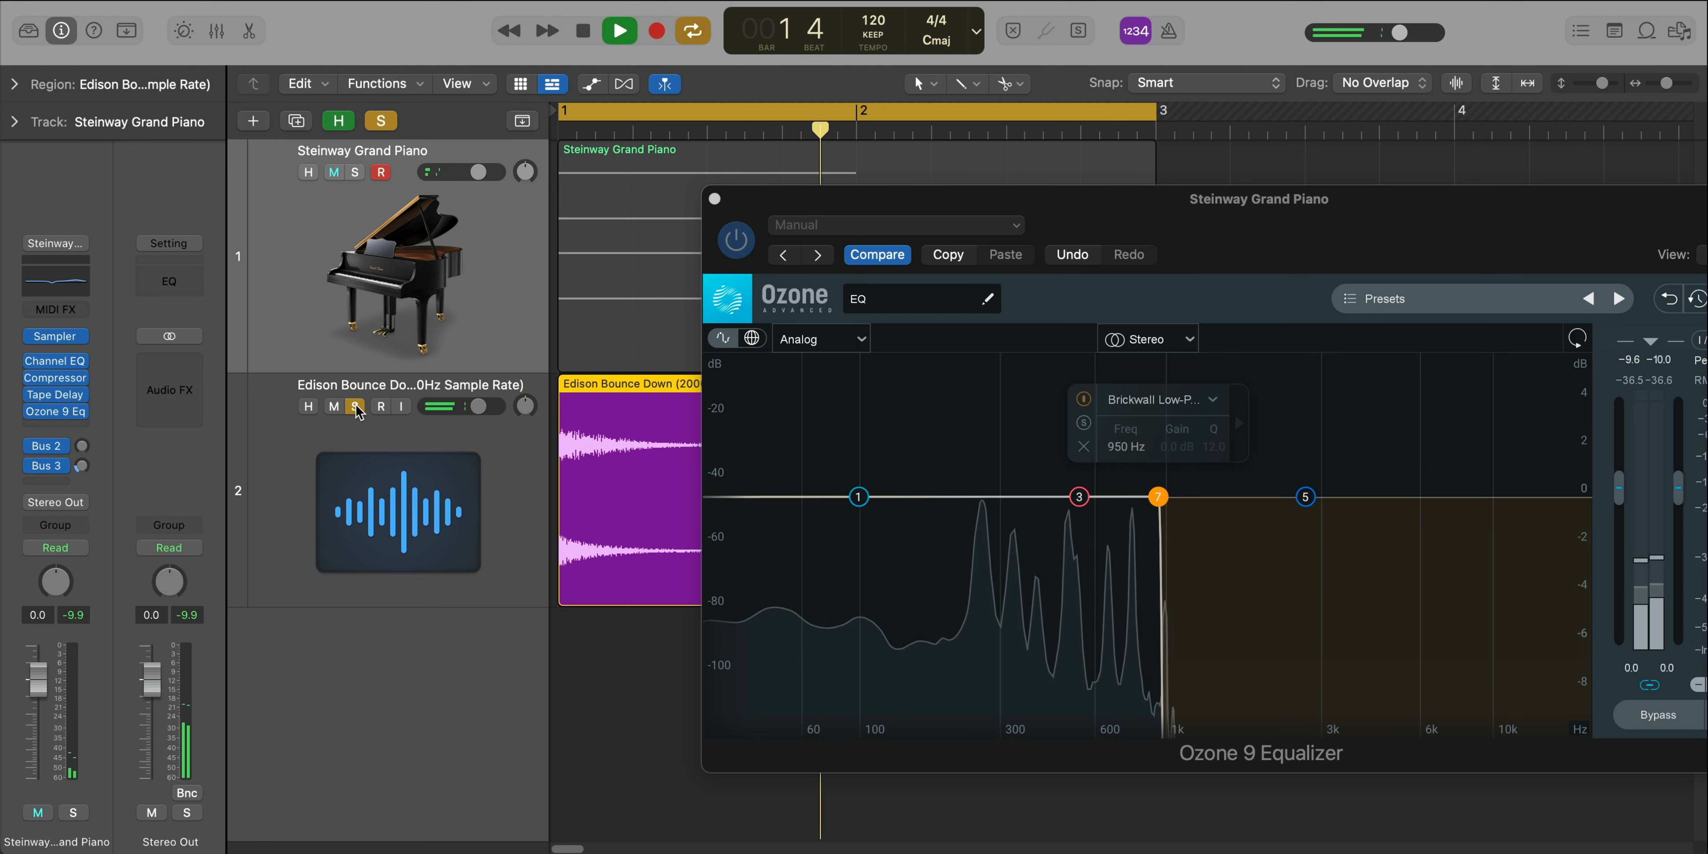
left_click(334, 172)
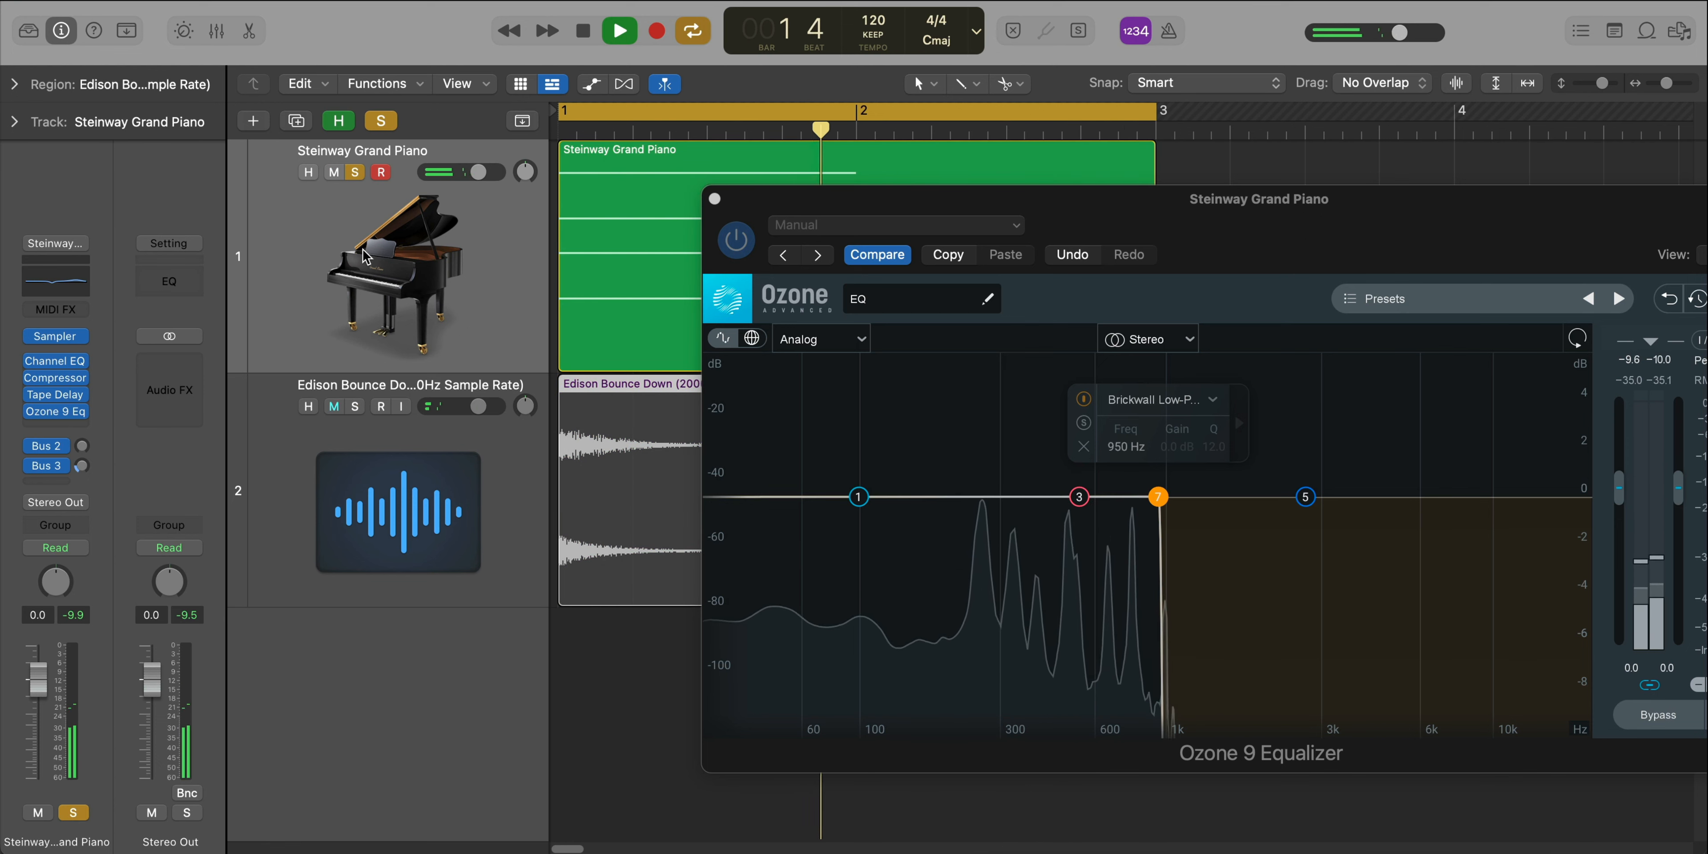
left_click(581, 30)
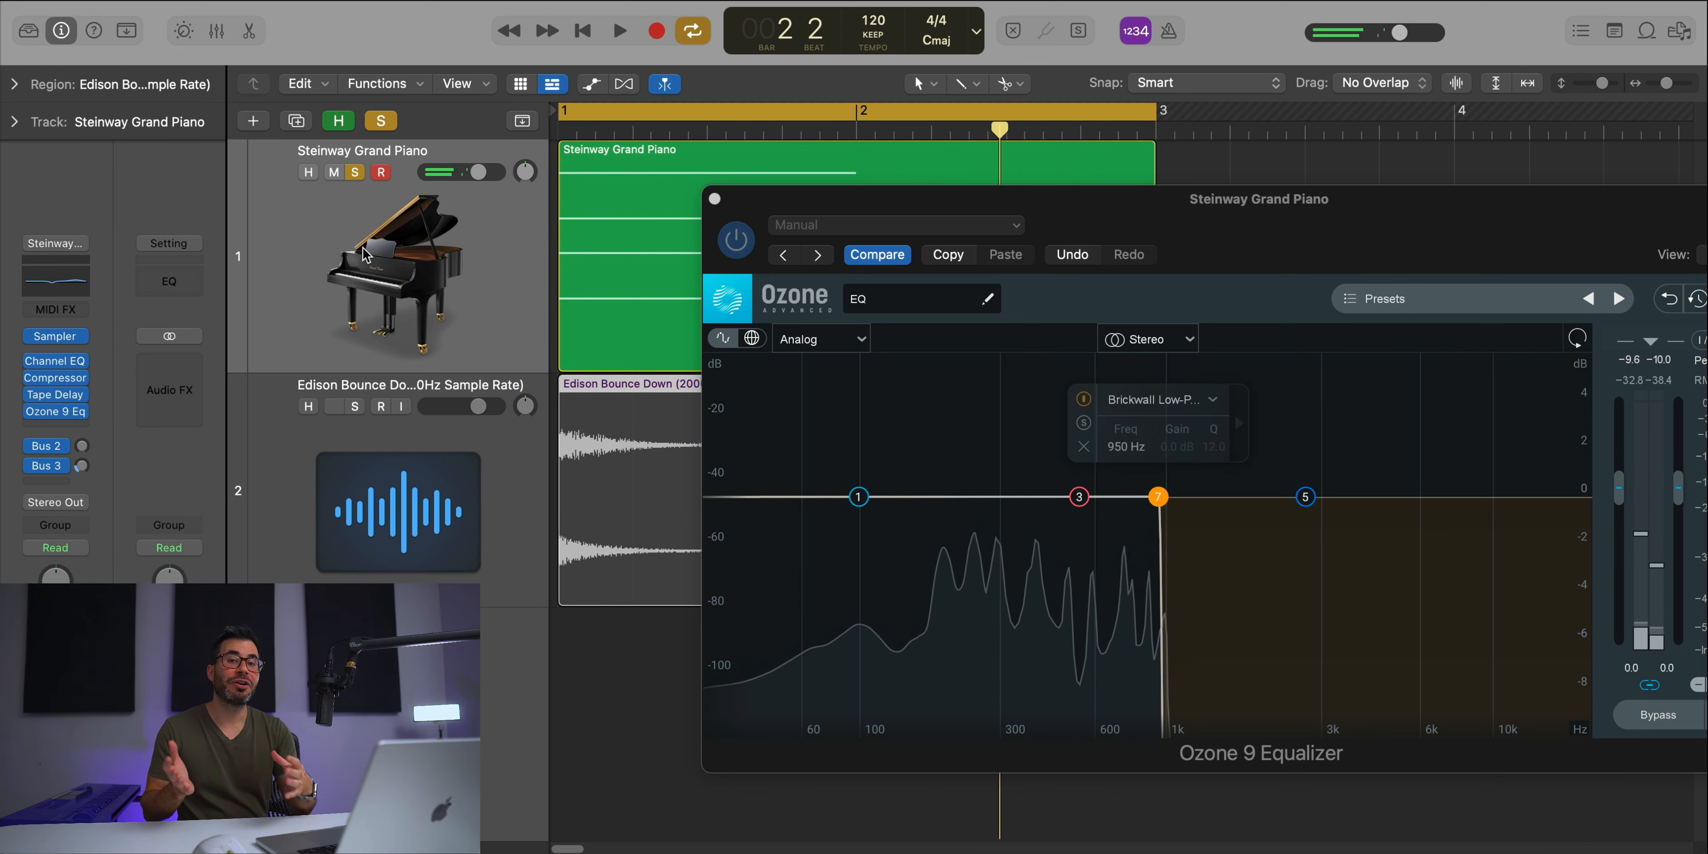